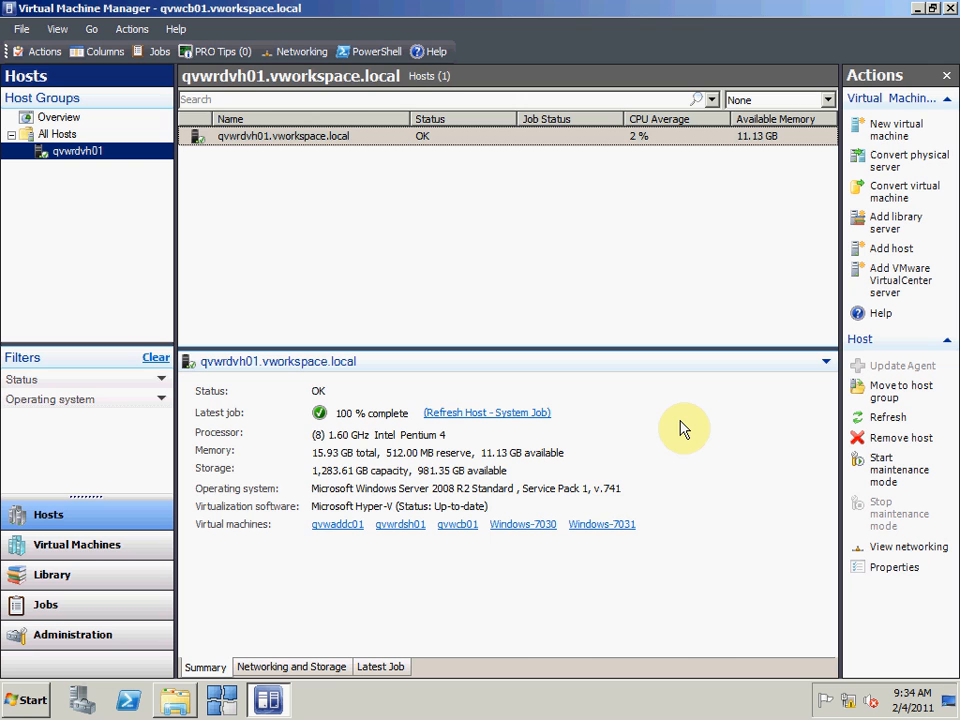
mouse_move(558, 452)
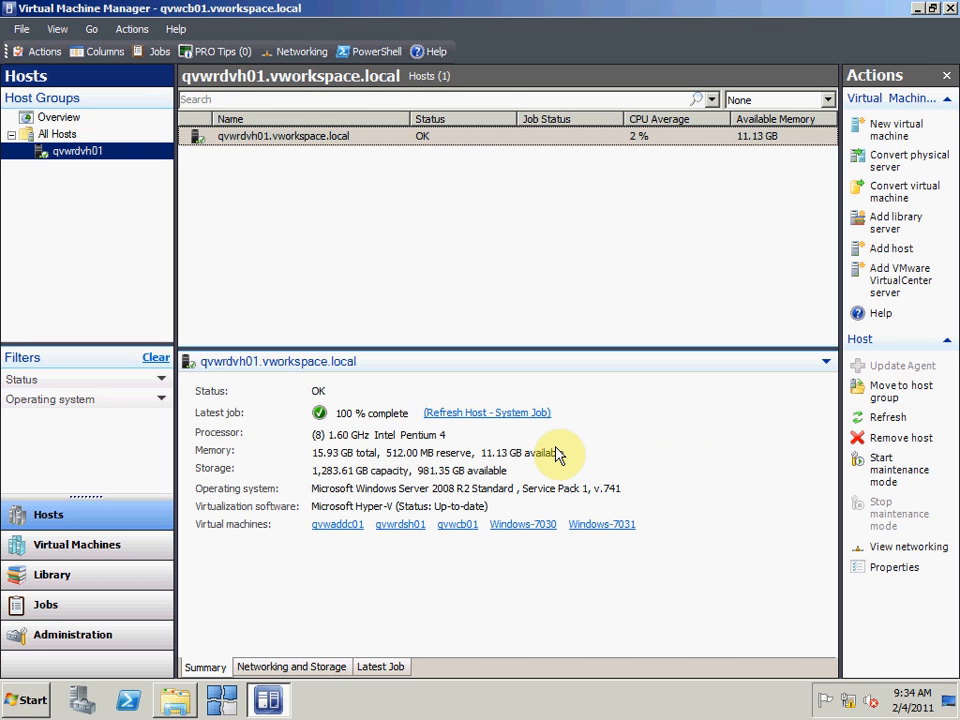
mouse_move(164, 700)
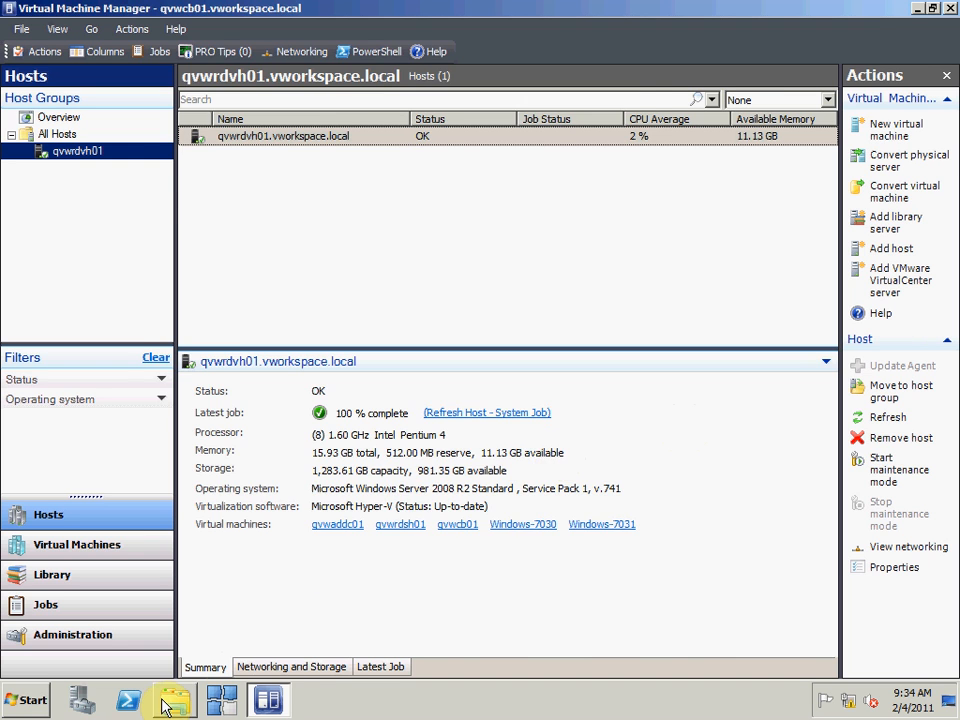
Step: View the Windows-7030 VM folder's properties in the Hyper-V folder, showing 880 MB versus the 8.11 GB parent VHD
left_click(172, 700)
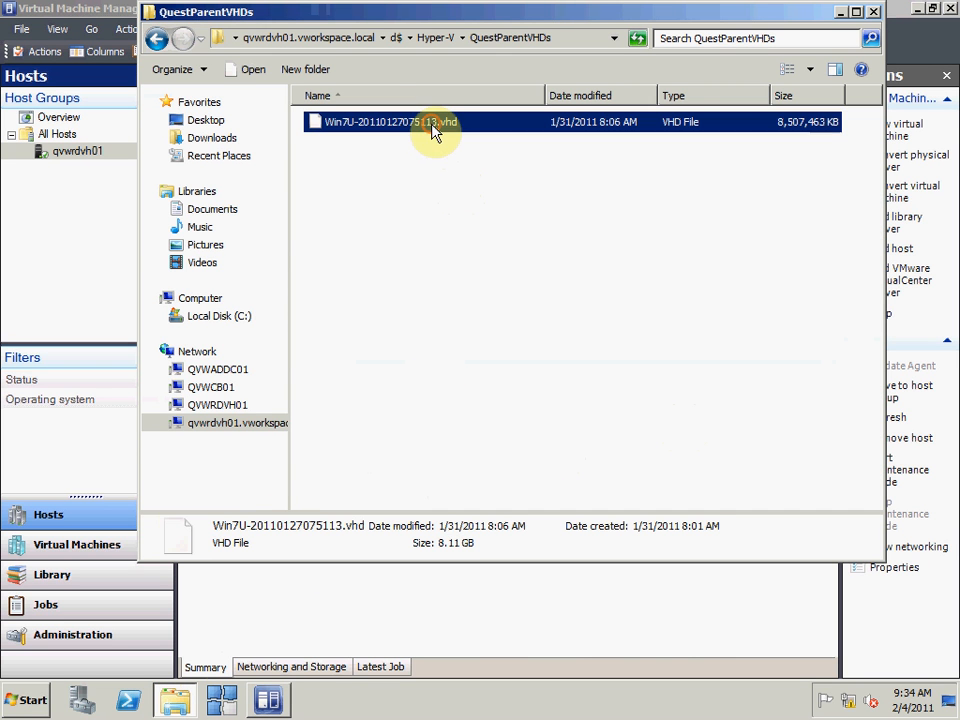
mouse_move(730, 24)
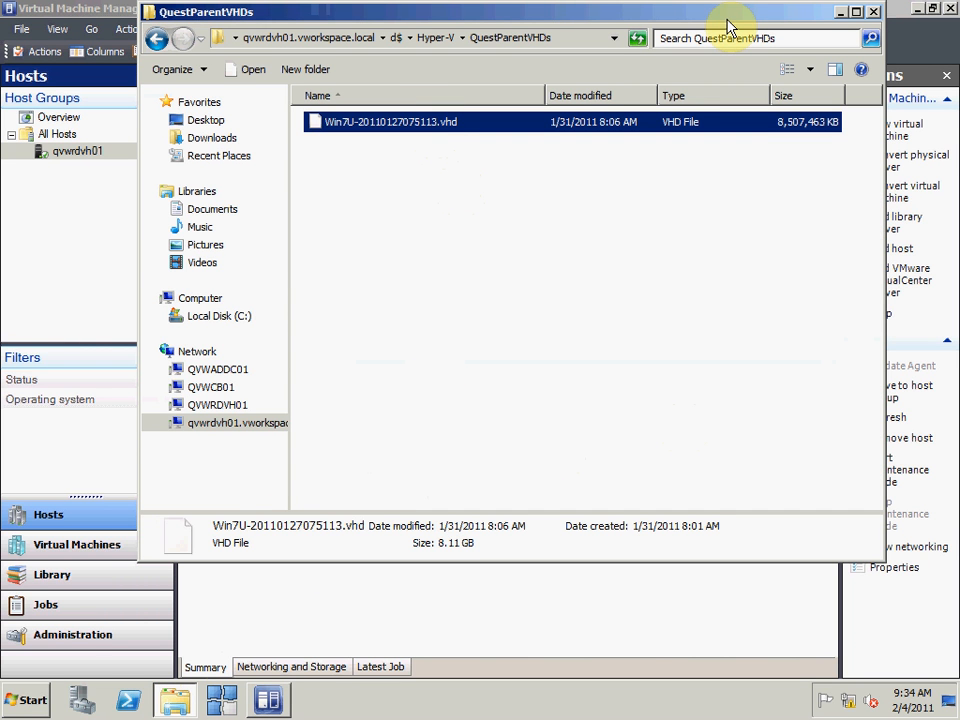
mouse_move(744, 16)
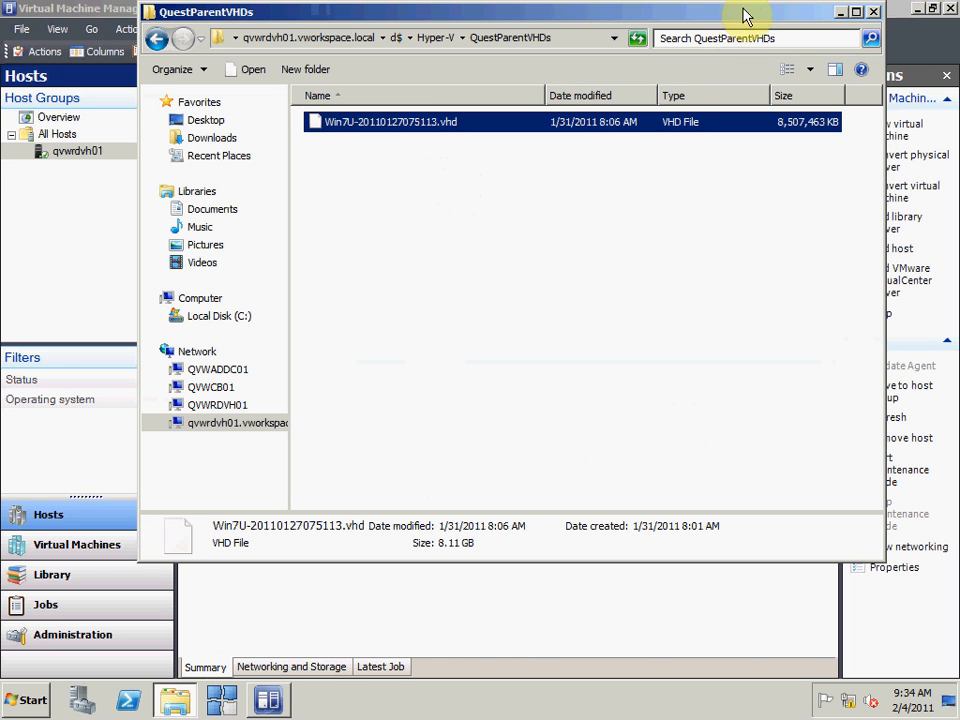
mouse_move(436, 36)
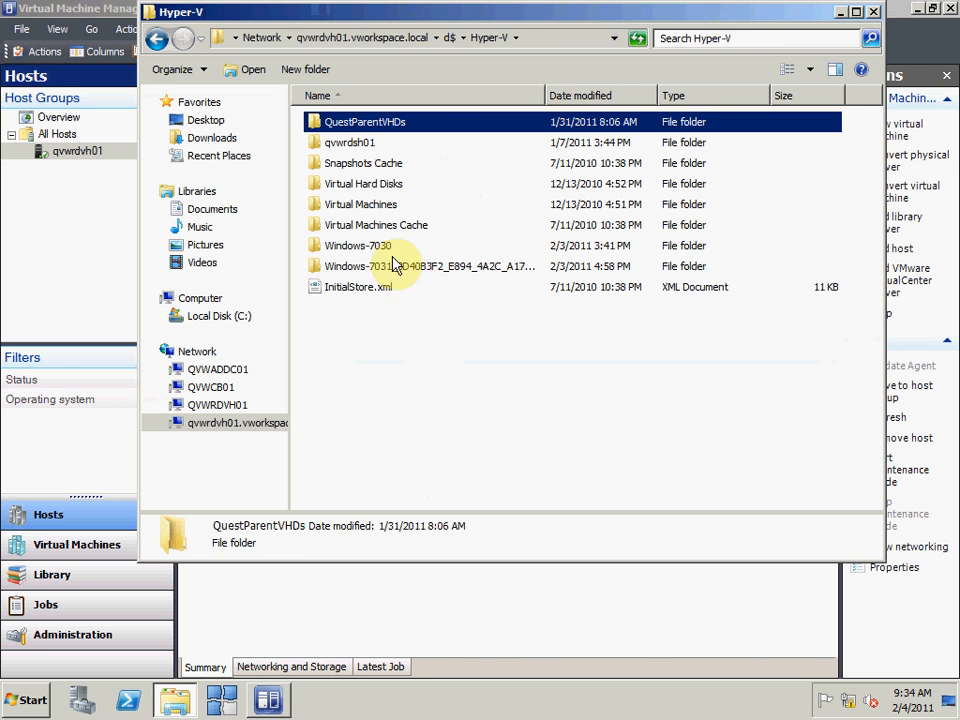
right_click(358, 244)
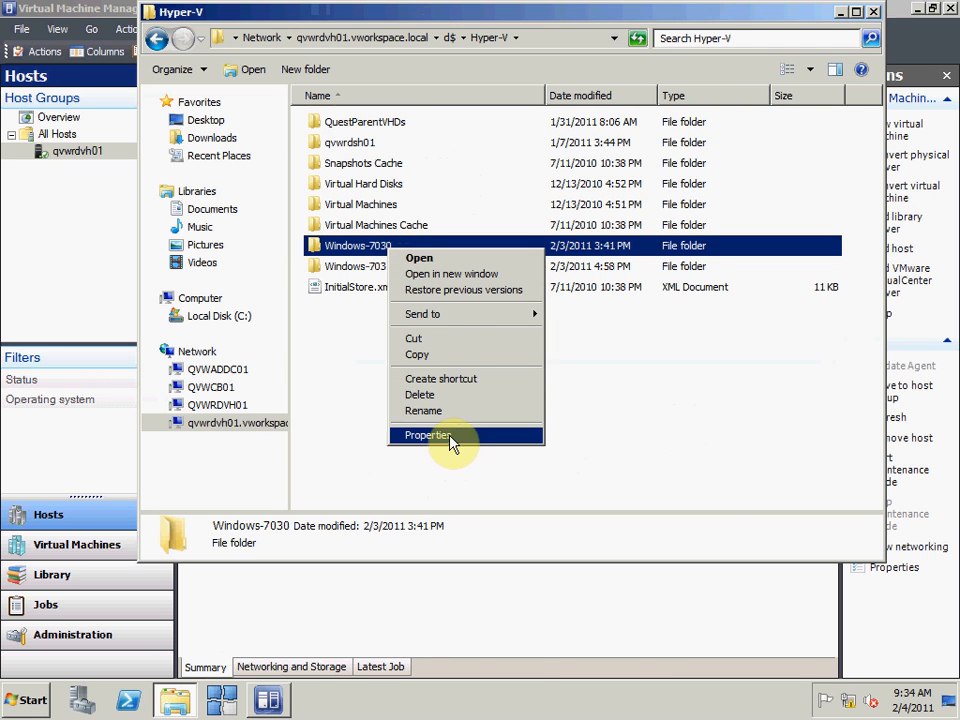
left_click(428, 434)
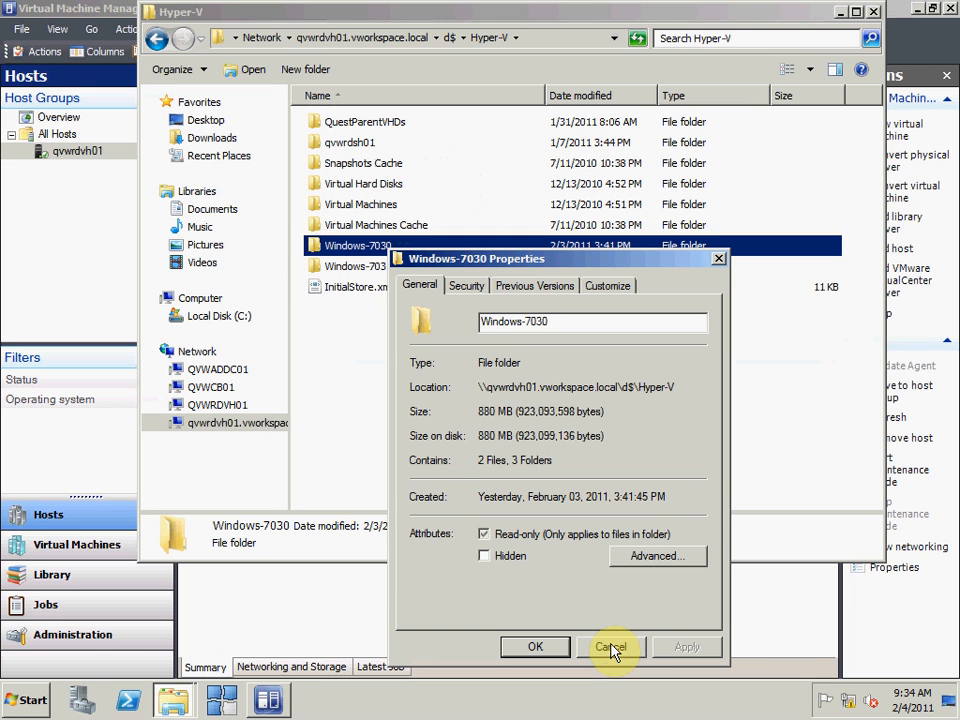
left_click(612, 648)
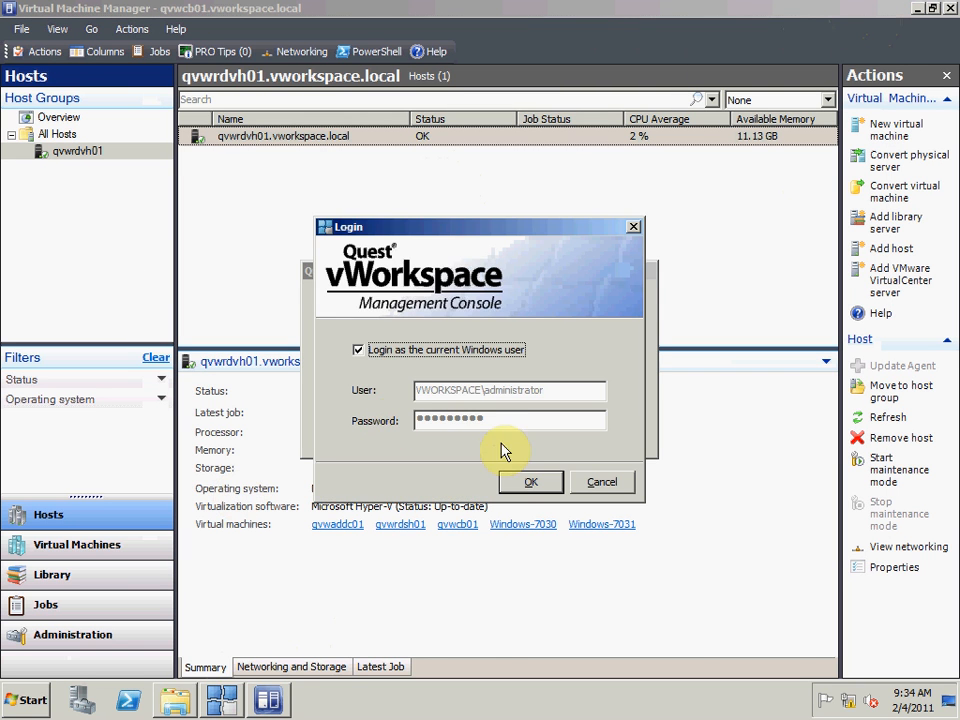
Step: Log in, dismiss the Quick Start Wizard and list the Detroit Windows 7 group's computers Windows-7030 and Windows-7031
left_click(532, 480)
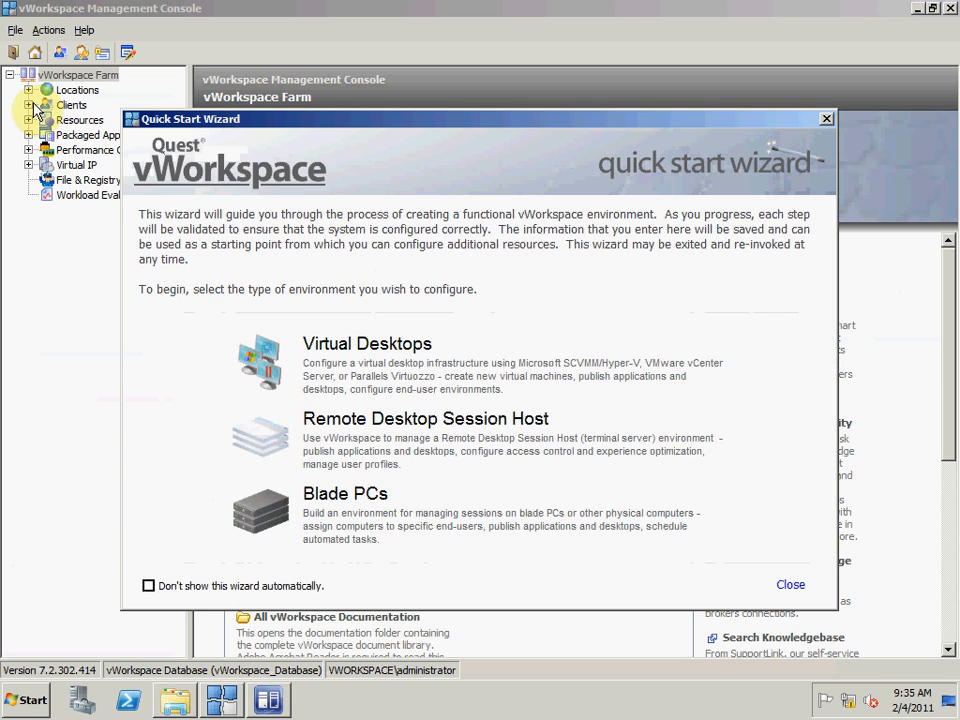
left_click(790, 584)
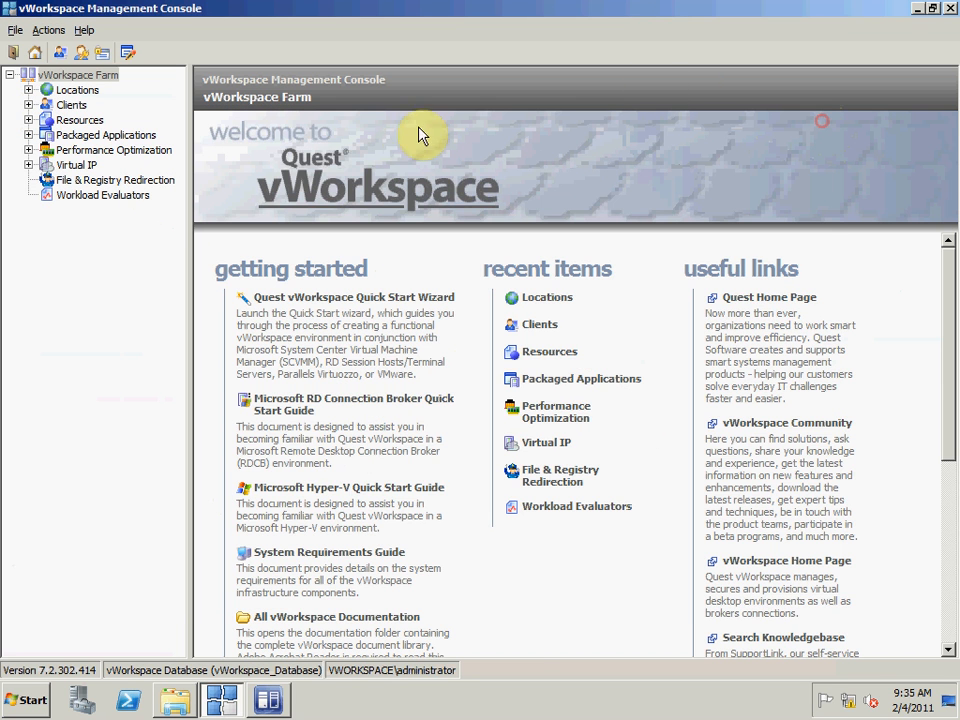
left_click(30, 90)
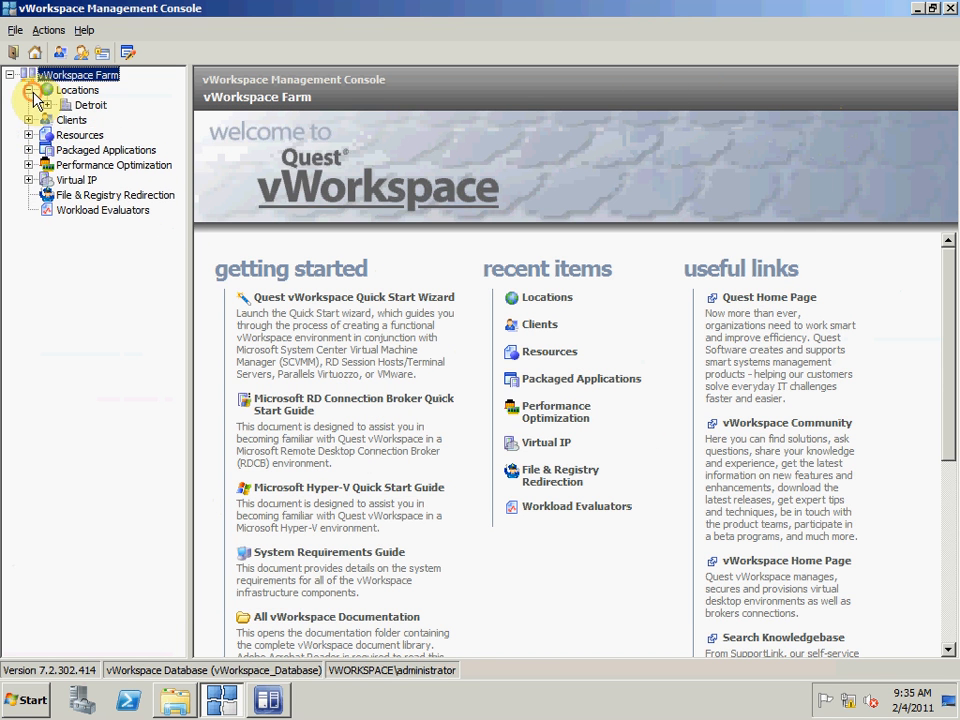
left_click(48, 104)
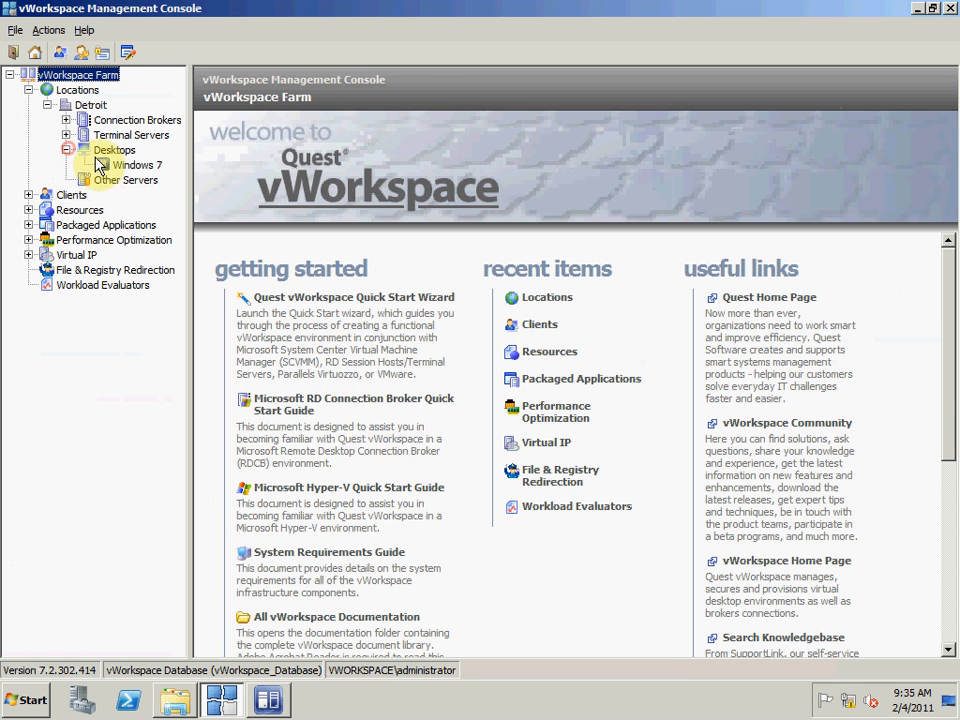
left_click(138, 164)
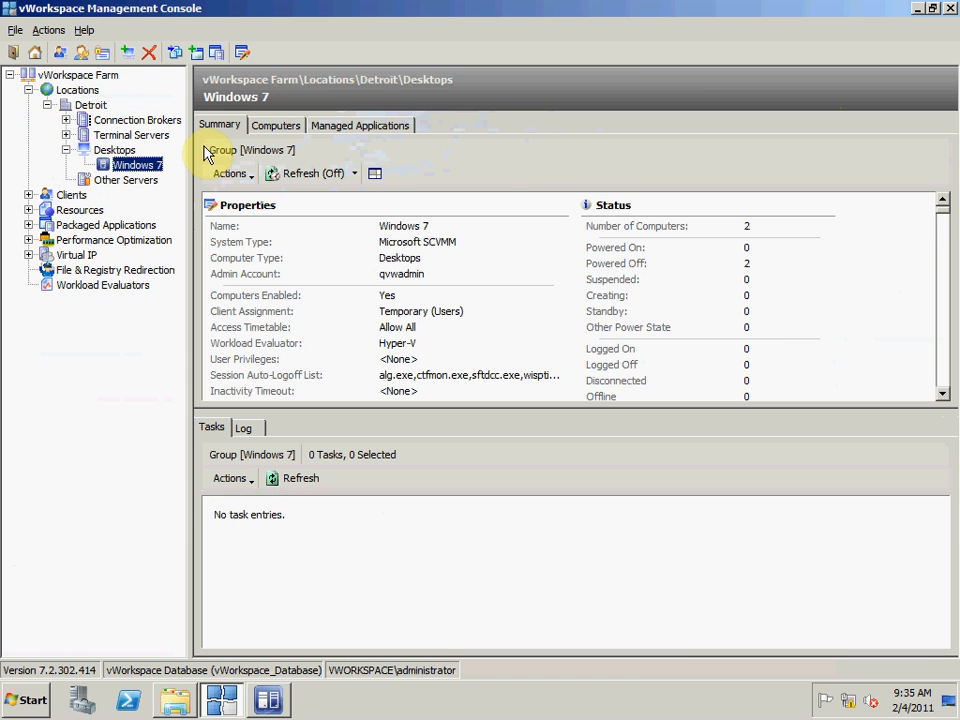
mouse_move(704, 224)
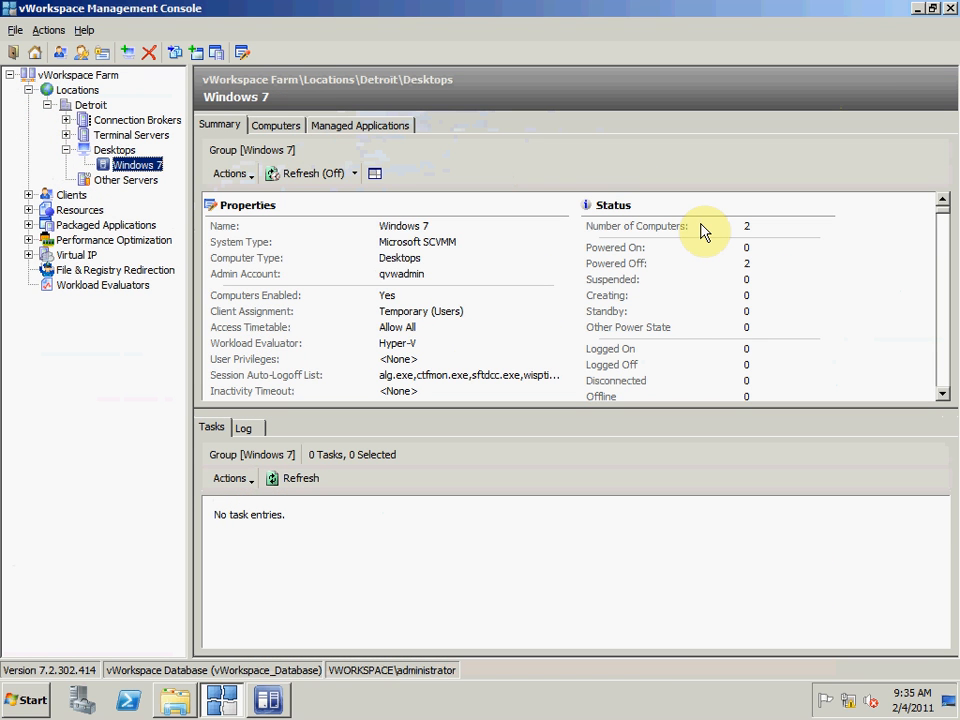
mouse_move(448, 178)
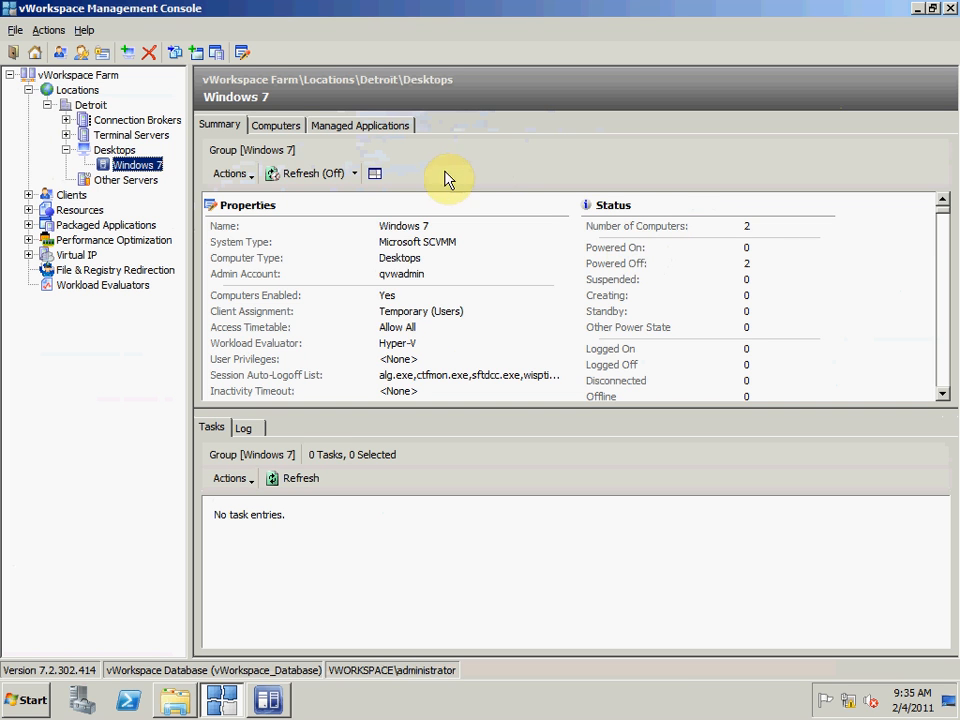
left_click(276, 124)
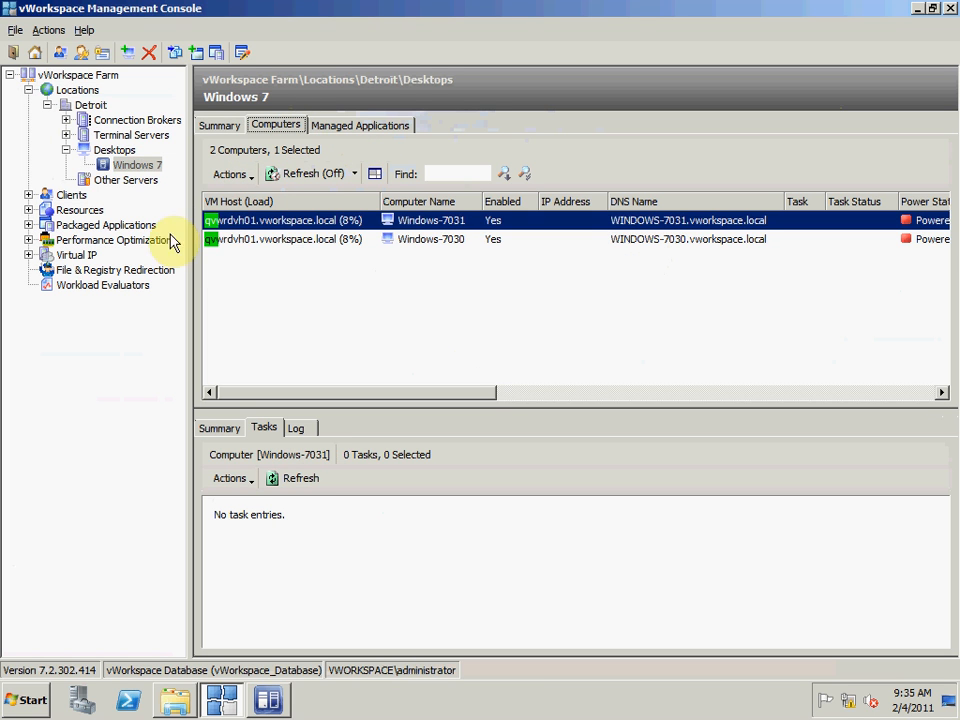
Step: Start Add Computers on the Windows 7 group for 3 computers with Rapid Provisioning
right_click(136, 164)
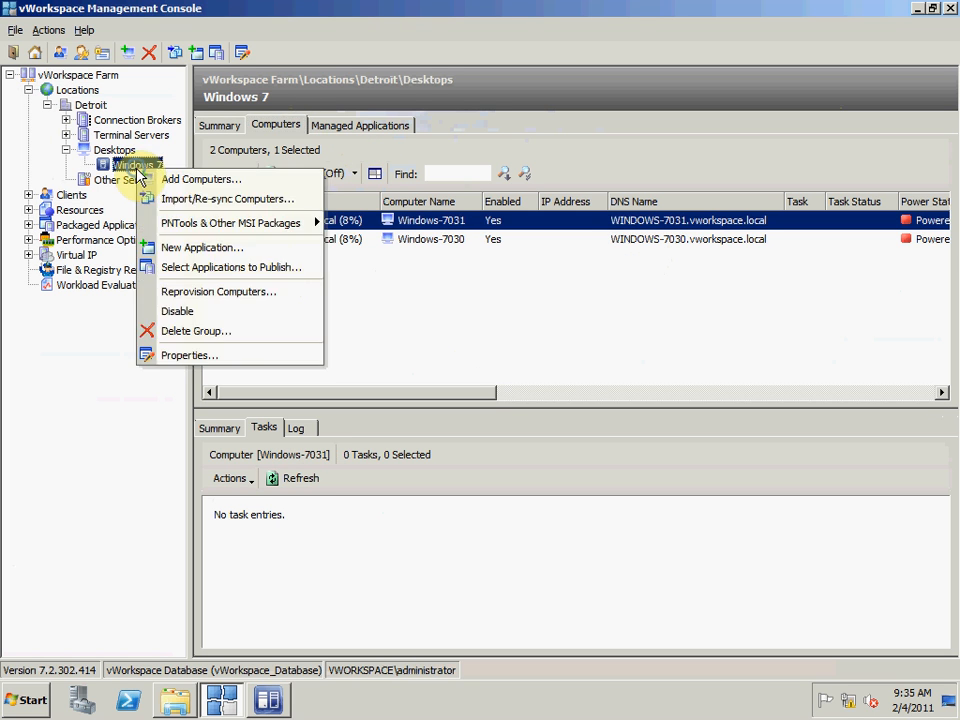
left_click(432, 344)
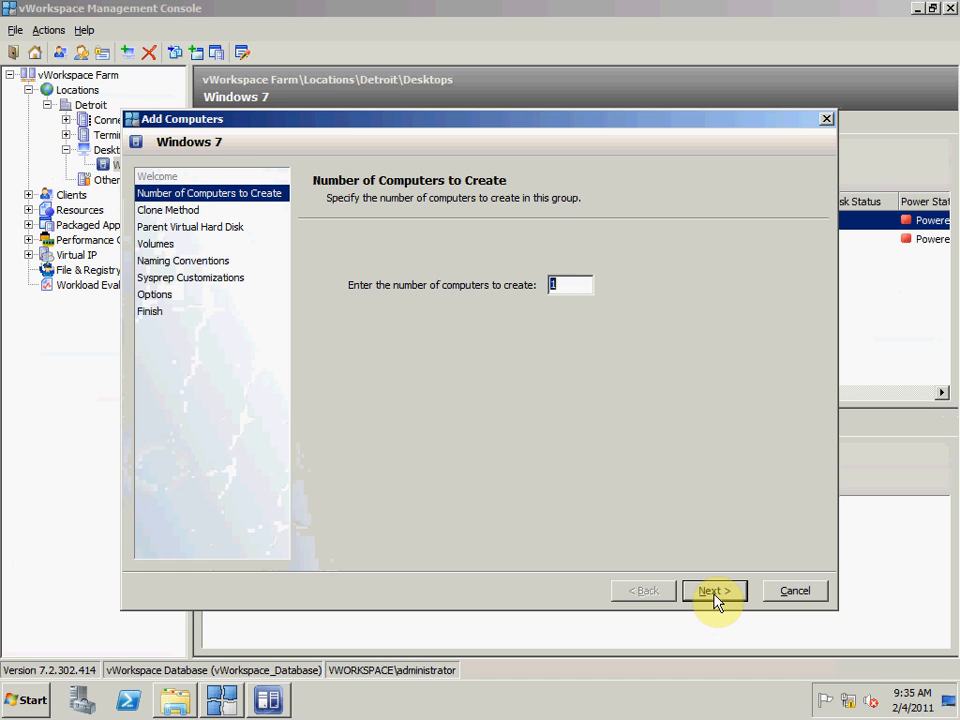
type("3")
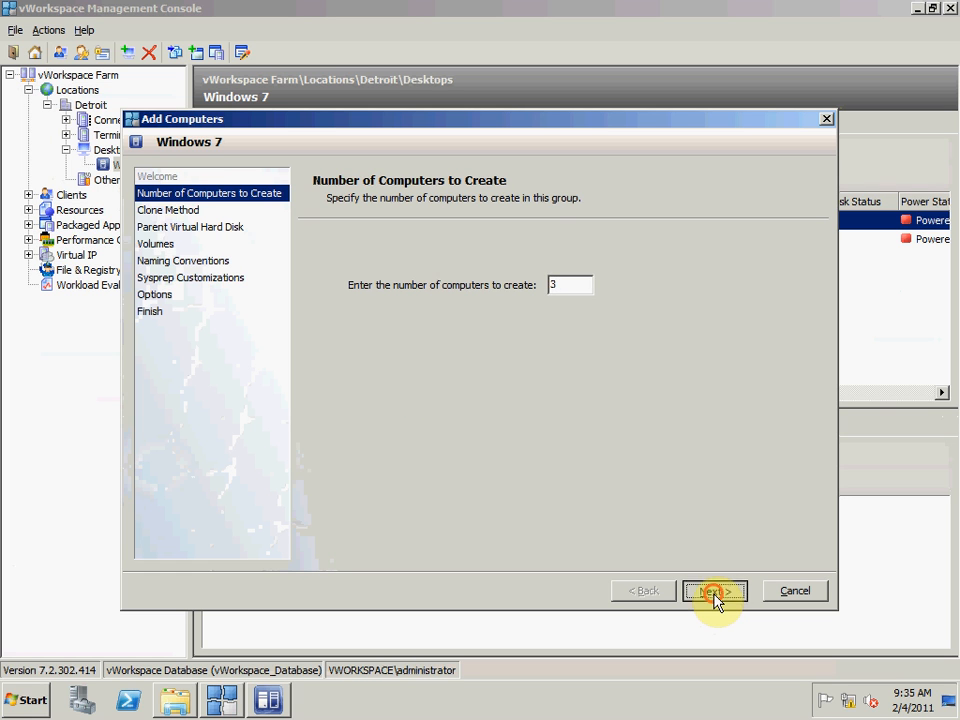
left_click(714, 590)
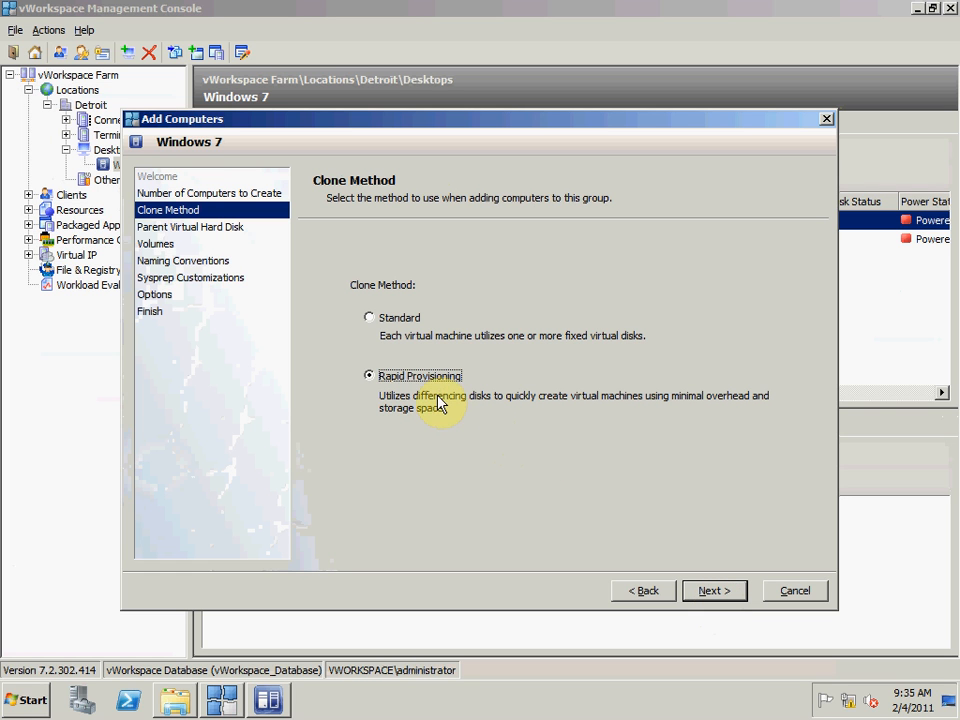
mouse_move(548, 456)
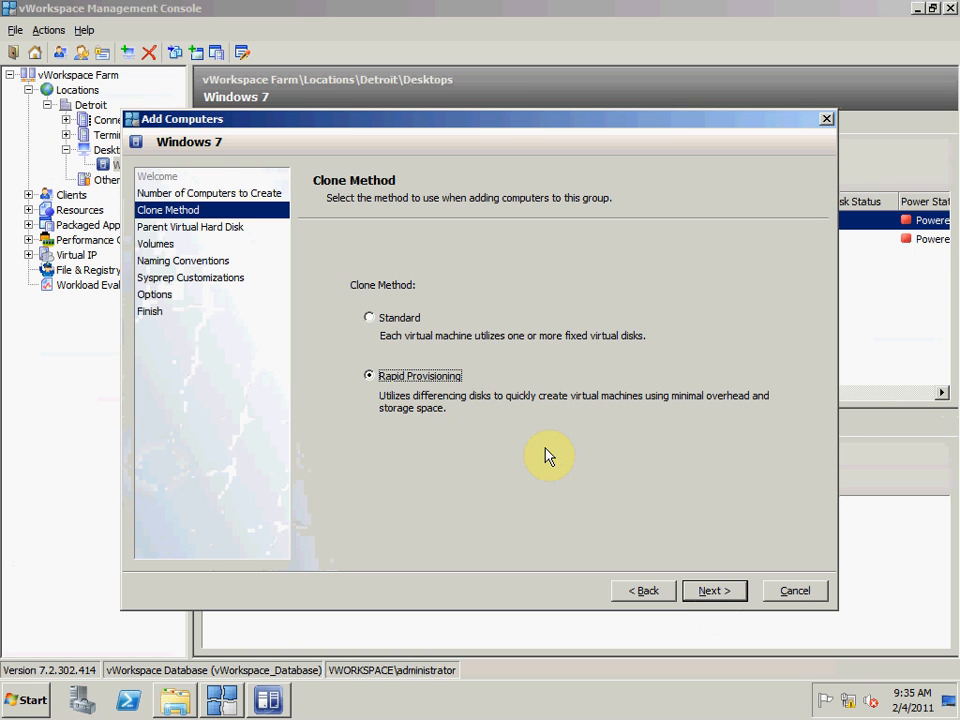
mouse_move(714, 590)
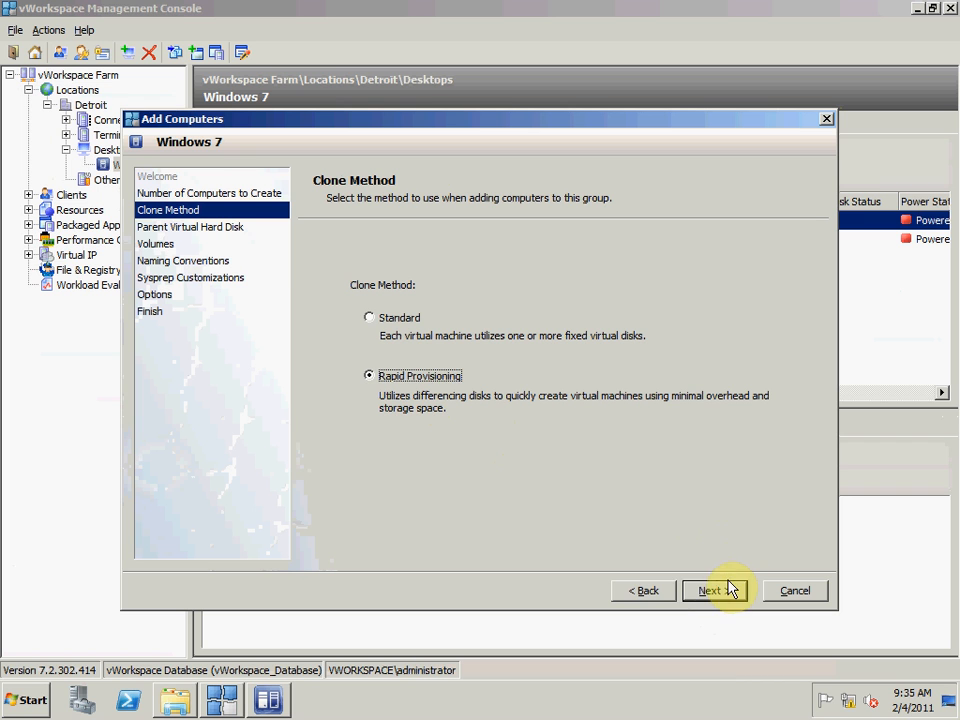
Step: Advance to the Parent Virtual Hard Disk step listing Win7U.vhd on host qvwrdvh01
left_click(714, 590)
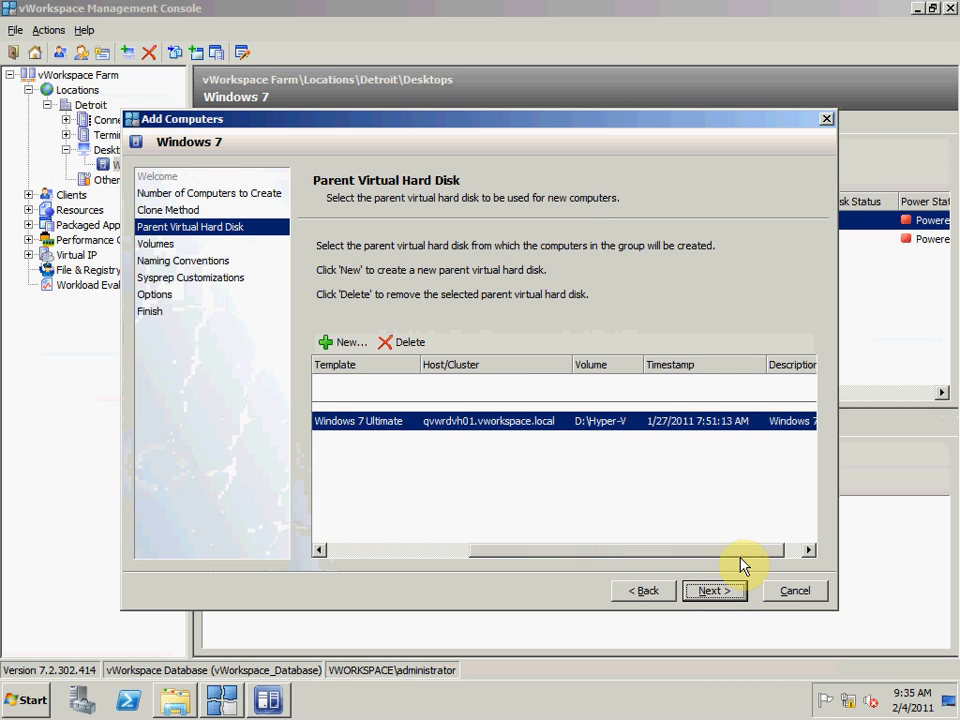
mouse_move(736, 490)
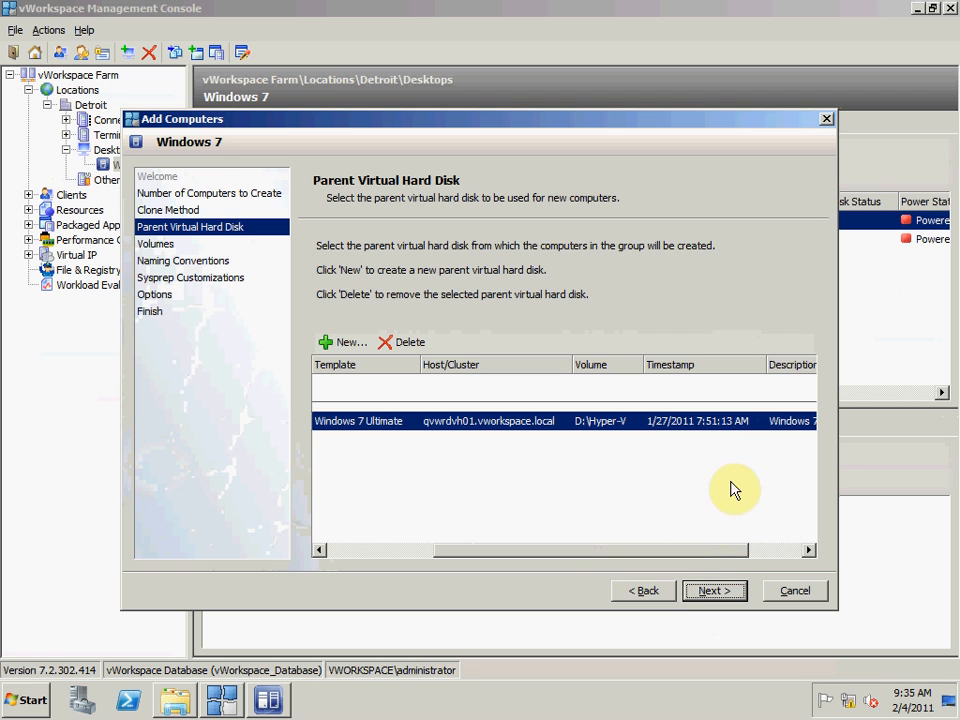
mouse_move(610, 388)
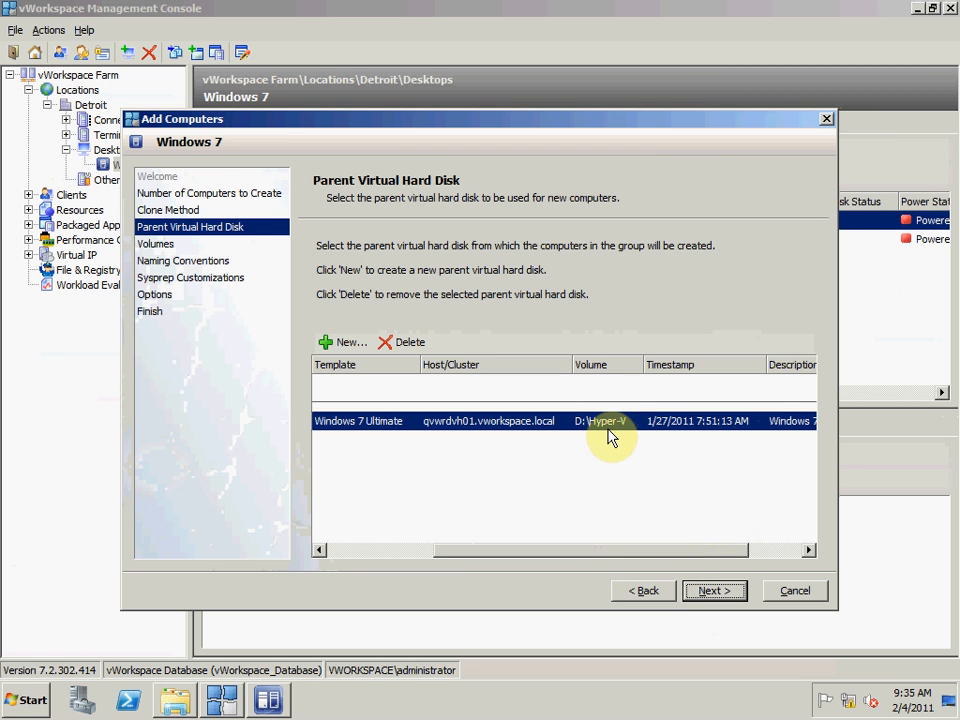
mouse_move(620, 552)
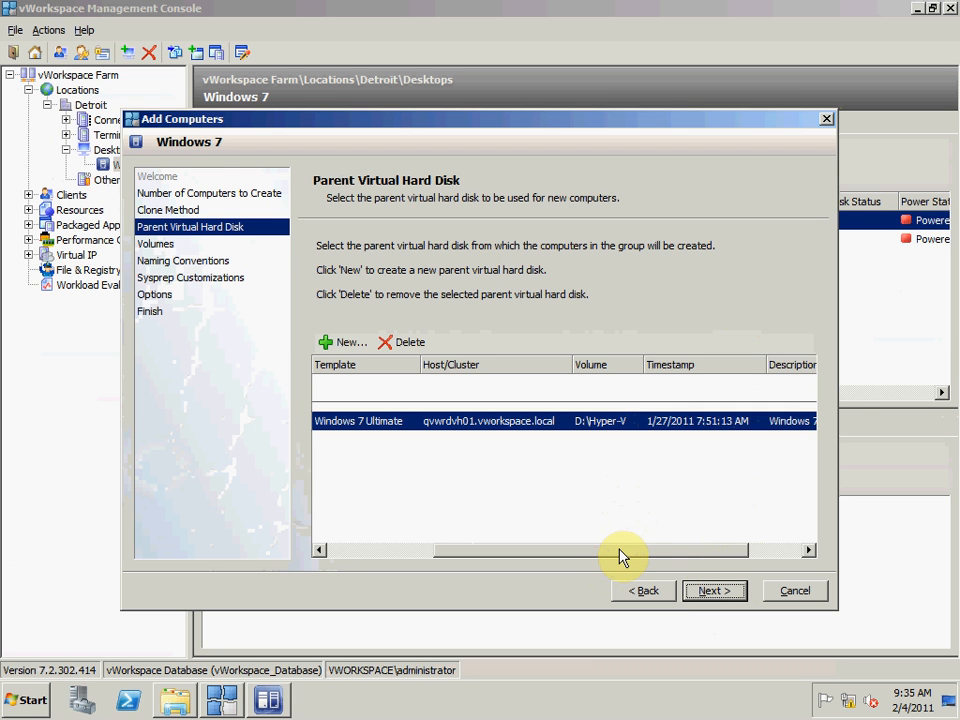
scroll("left", 3)
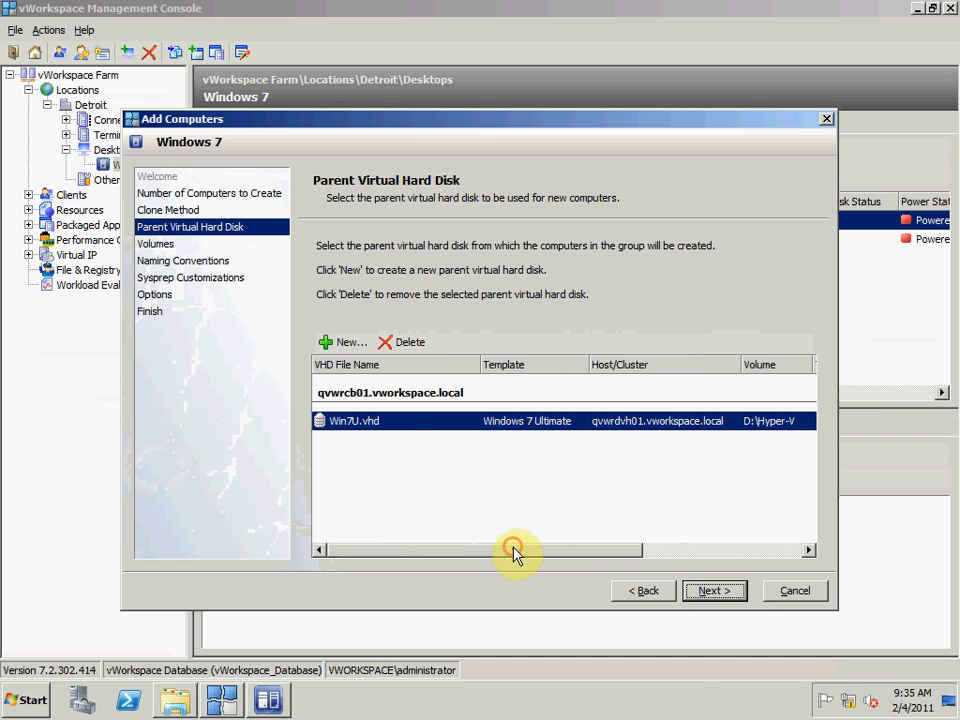
Step: Uncheck the F:\Hyper-V volume so D:\Hyper-V holds 100% of the computers, then reach Naming Conventions
left_click(714, 590)
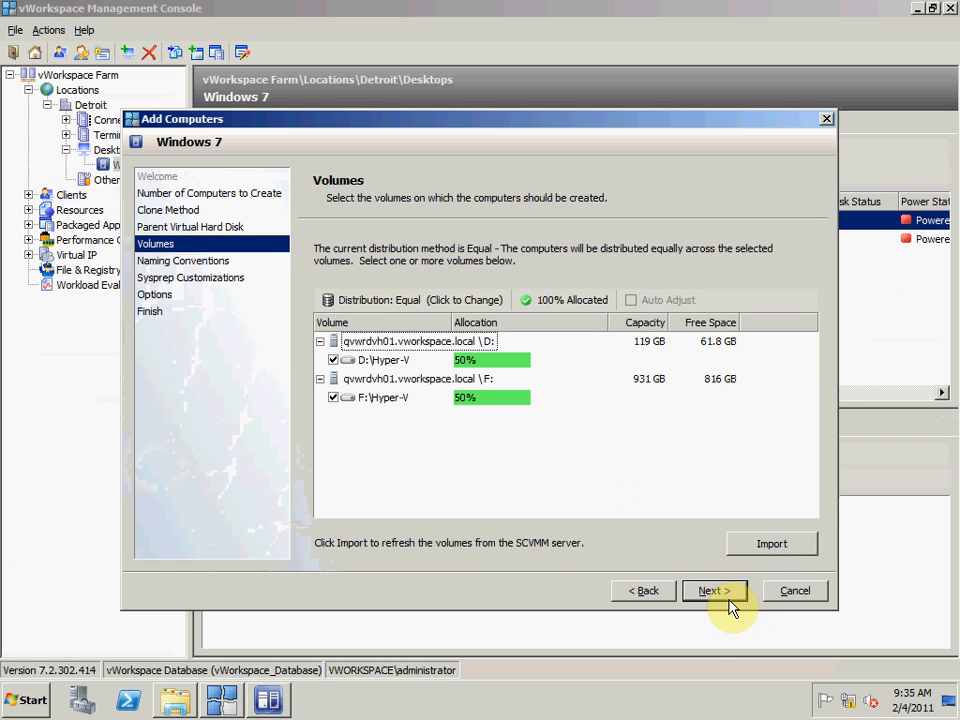
mouse_move(518, 402)
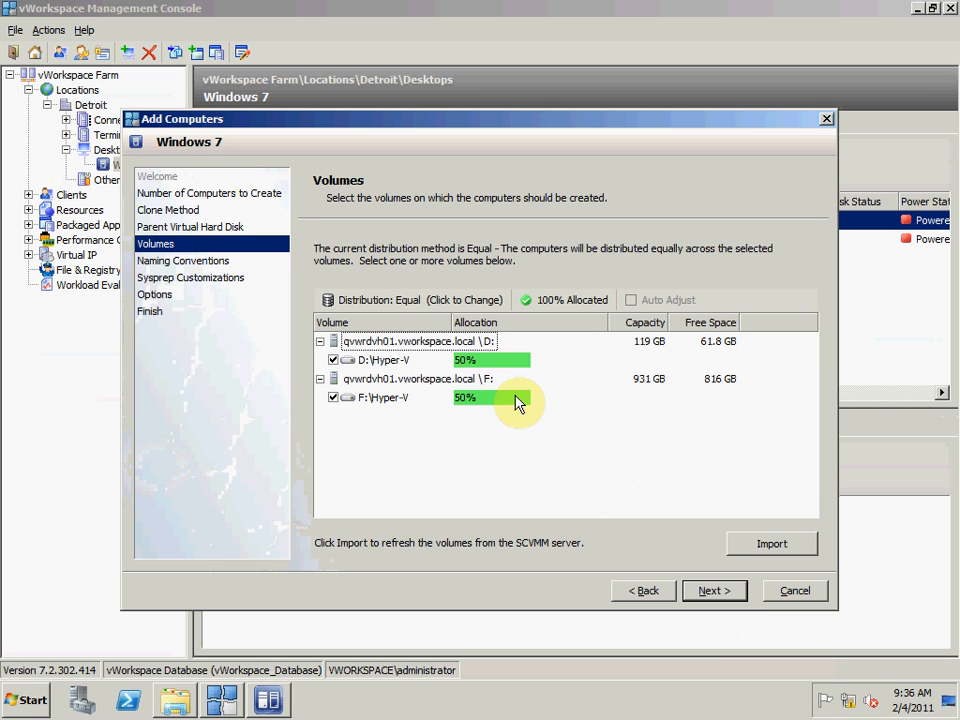
mouse_move(372, 398)
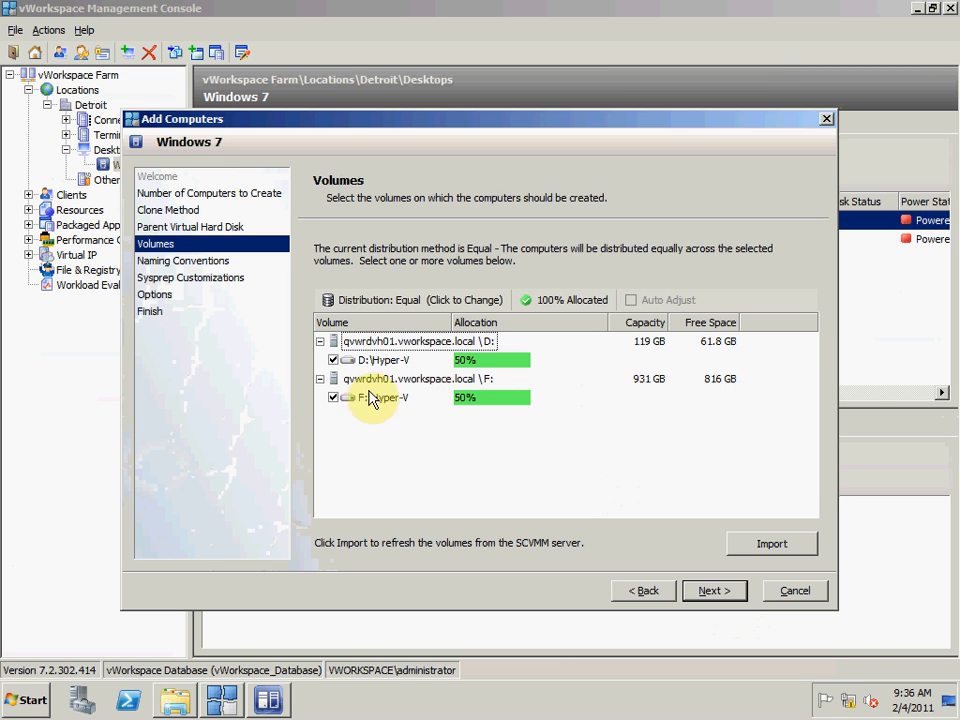
mouse_move(362, 376)
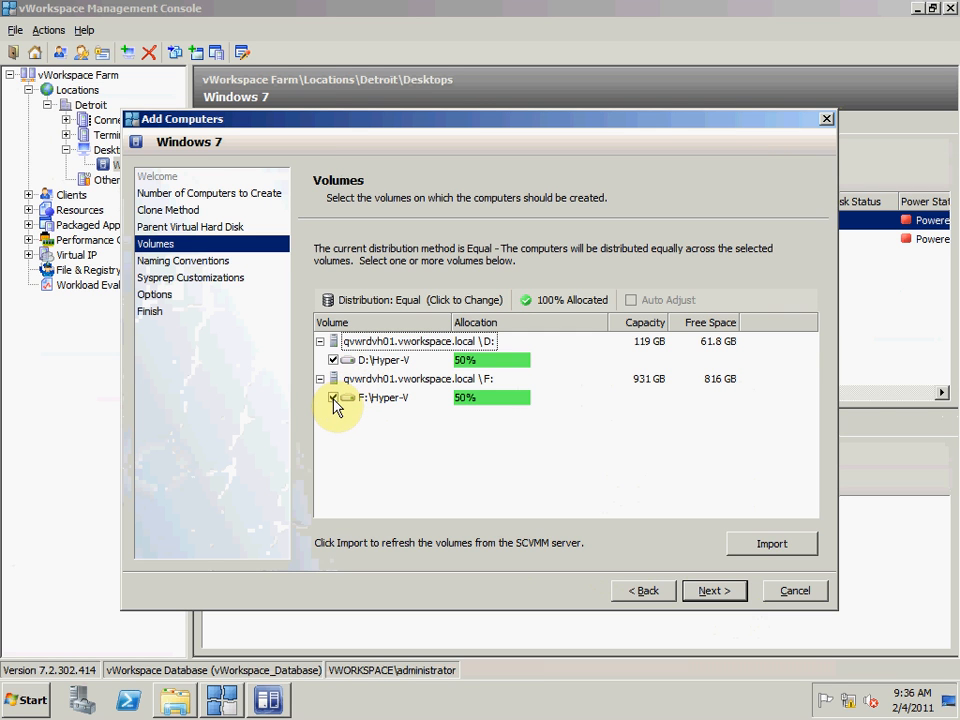
left_click(332, 396)
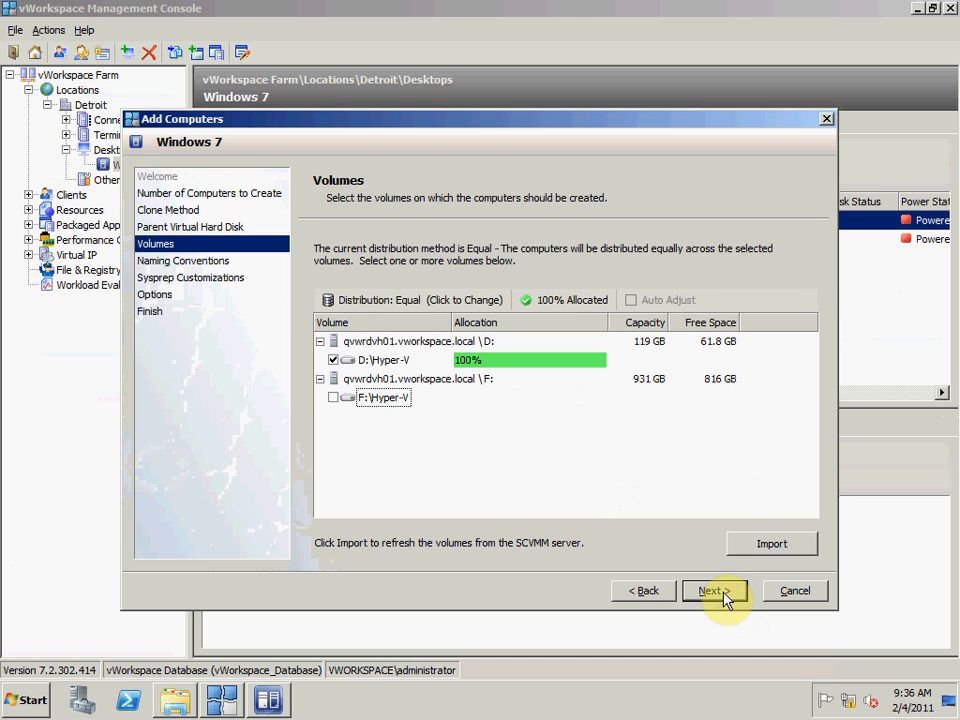
left_click(710, 590)
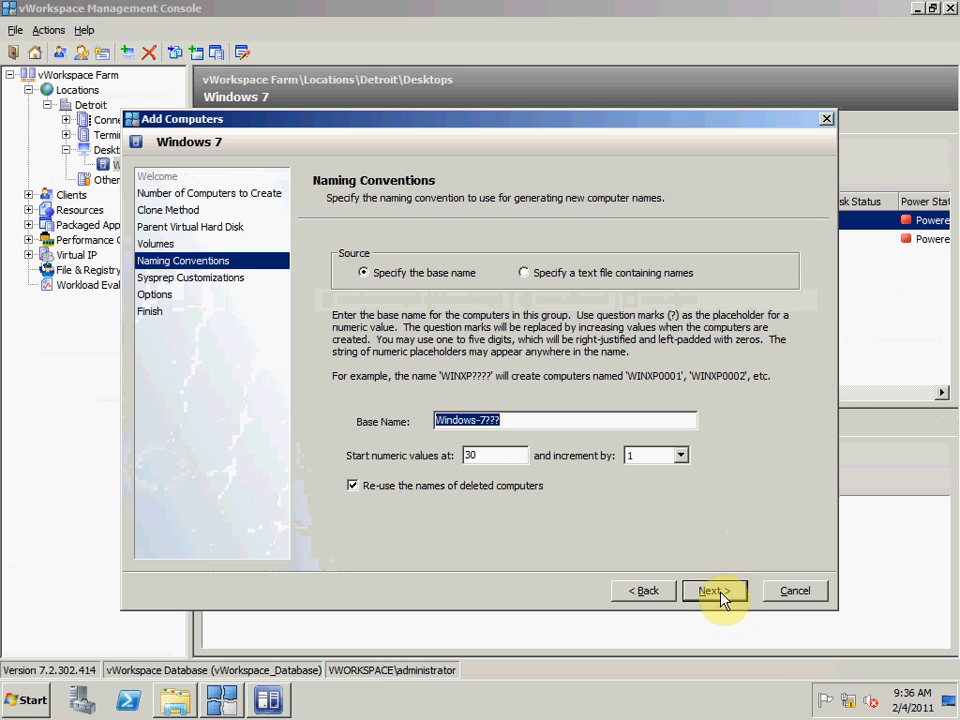
Step: Show the Windows 7 sysprep's Operating System settings: Windows Vista/Windows 7, 32-bit
left_click(714, 590)
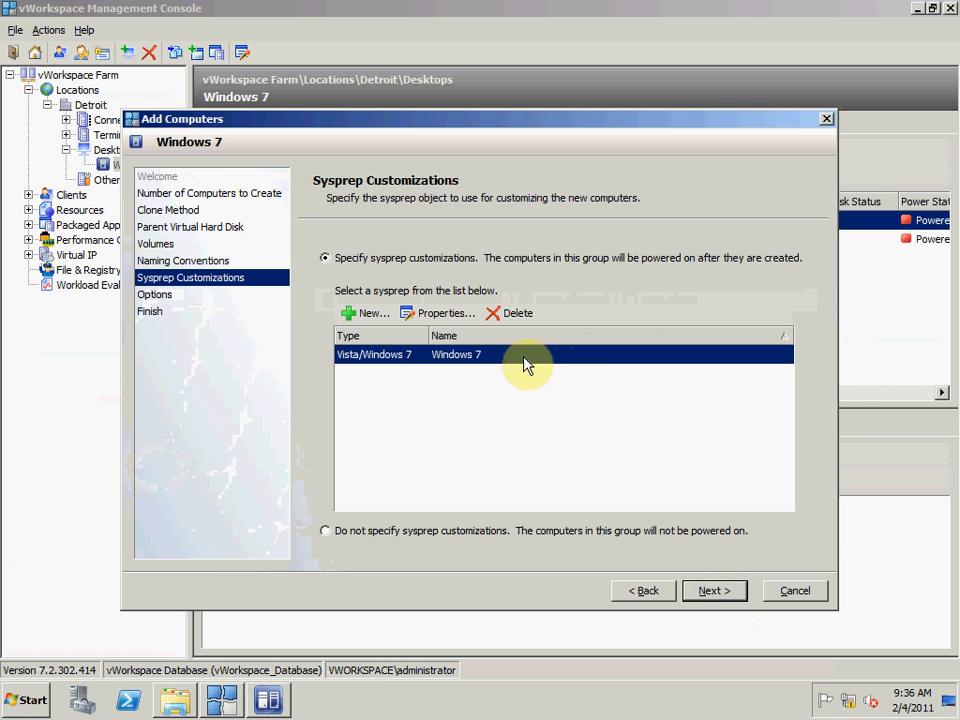
mouse_move(440, 312)
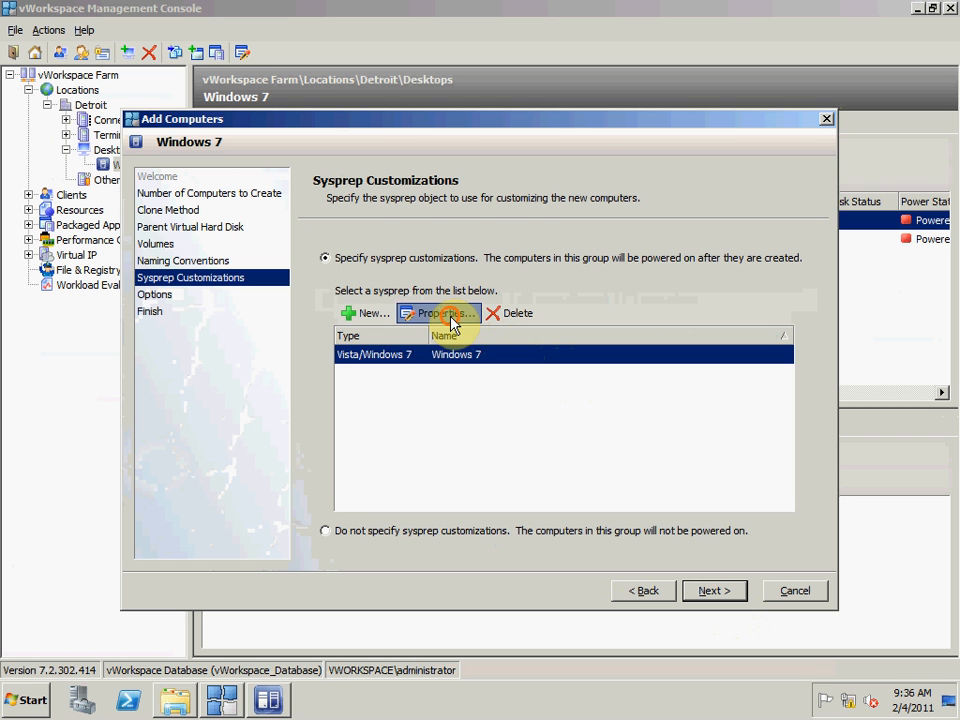
left_click(440, 312)
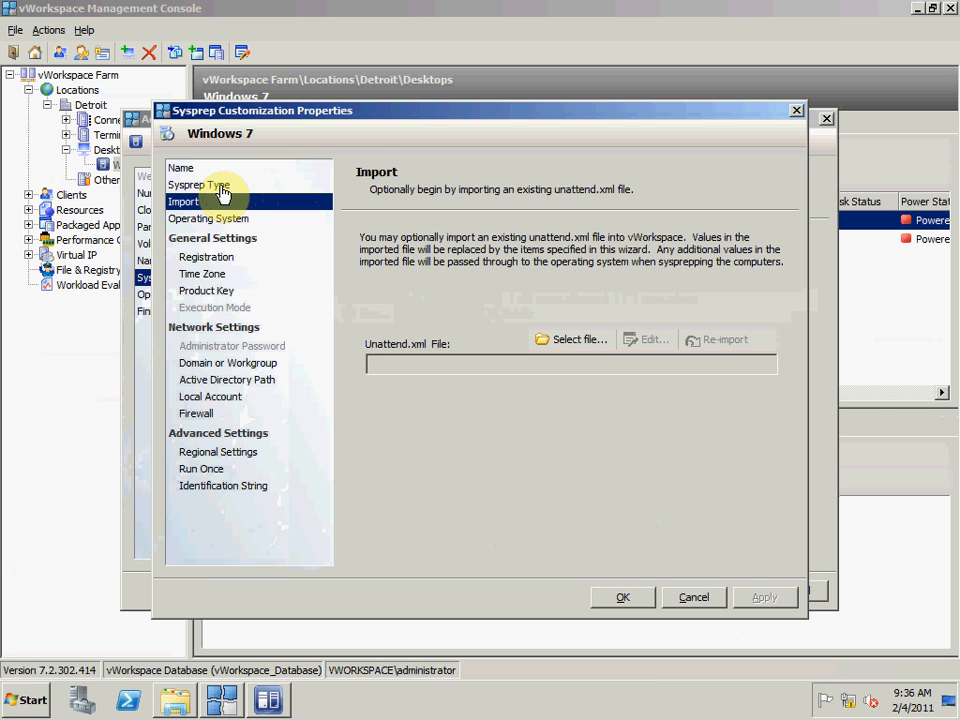
mouse_move(216, 224)
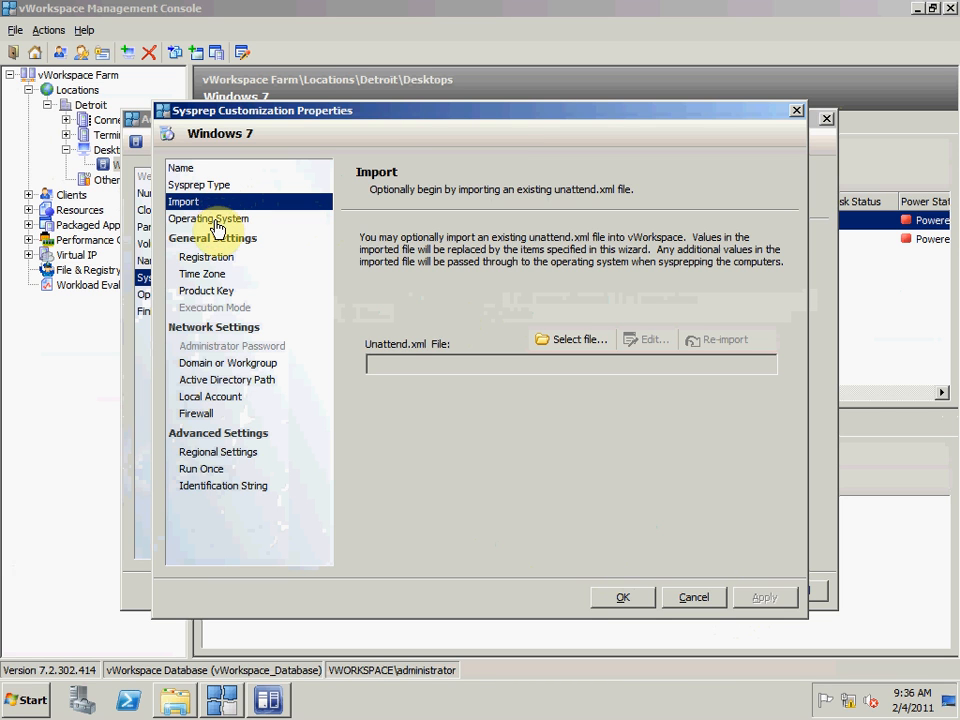
left_click(208, 218)
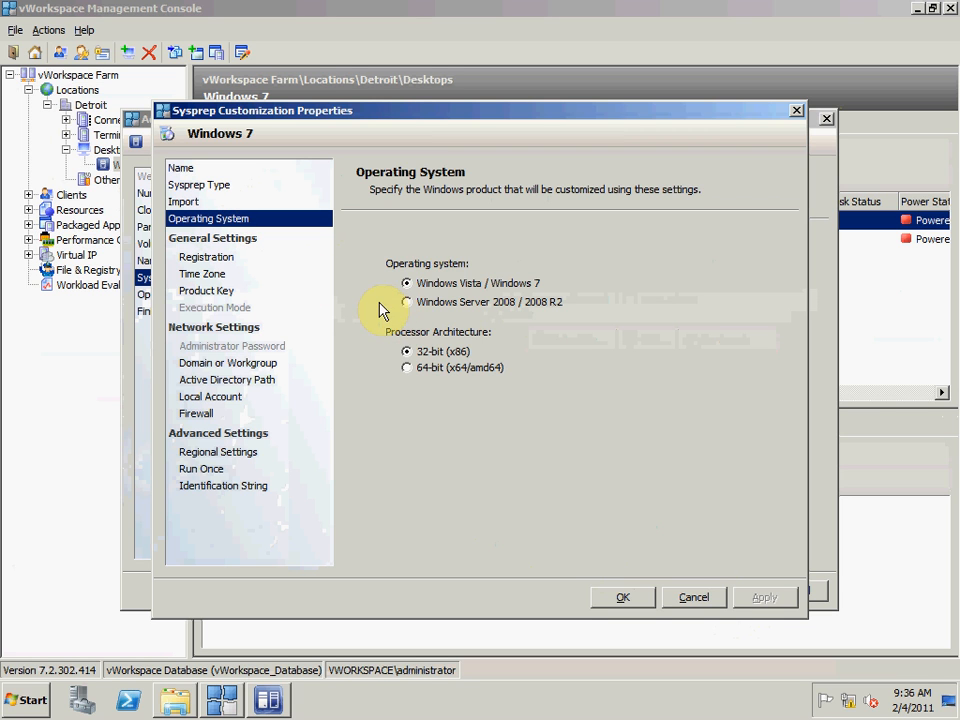
mouse_move(268, 290)
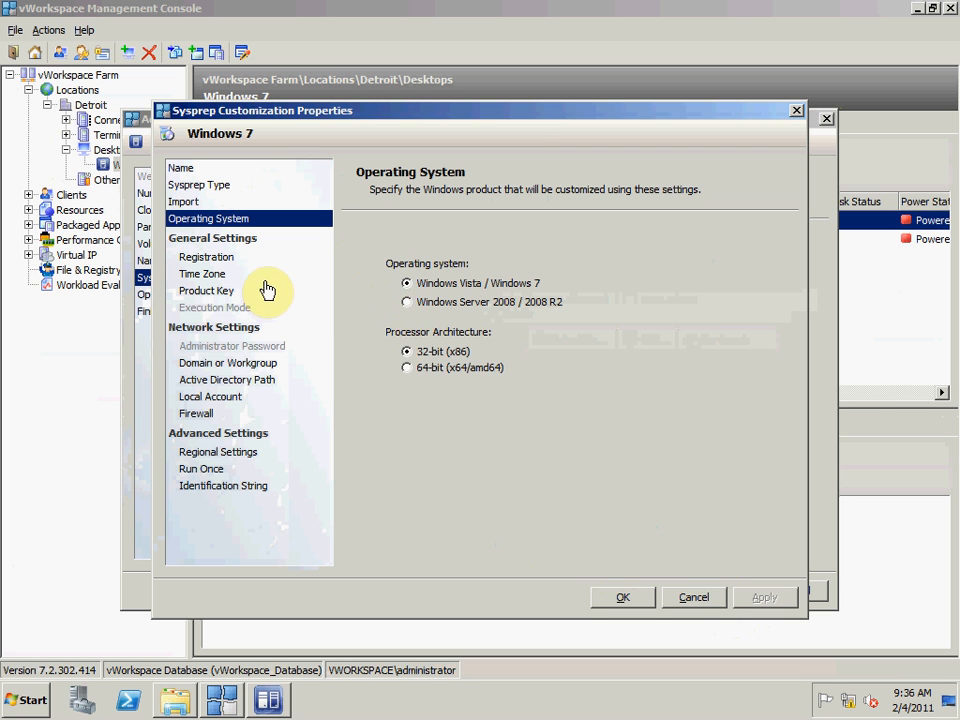
Step: Review Eastern time zone, product key, domain vworkspace.local, and reach the Active Directory Path page
left_click(200, 272)
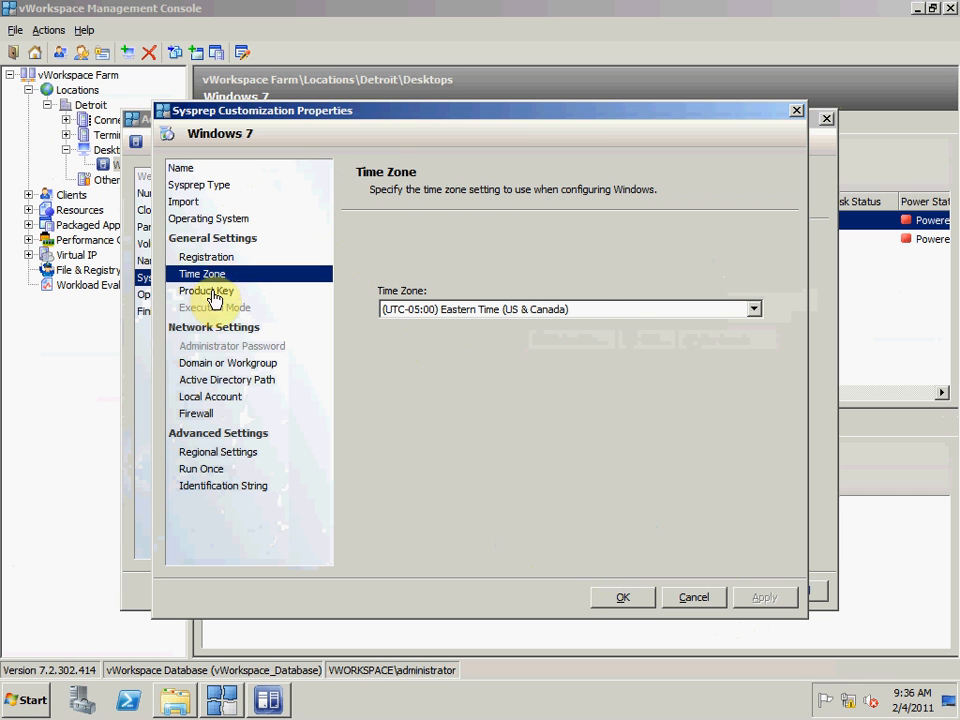
left_click(206, 290)
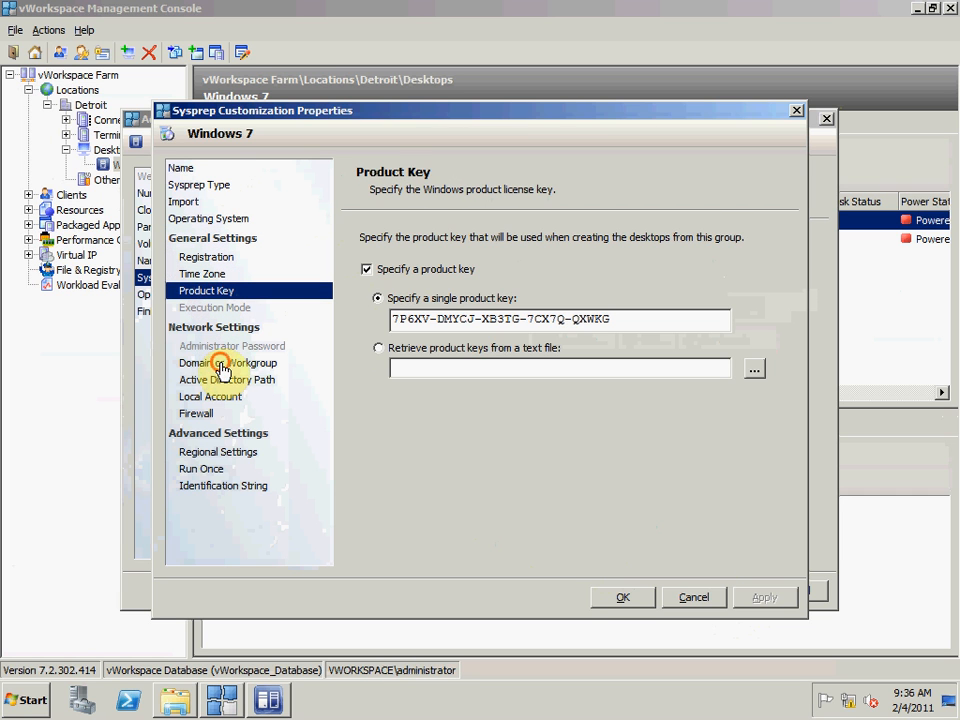
left_click(226, 362)
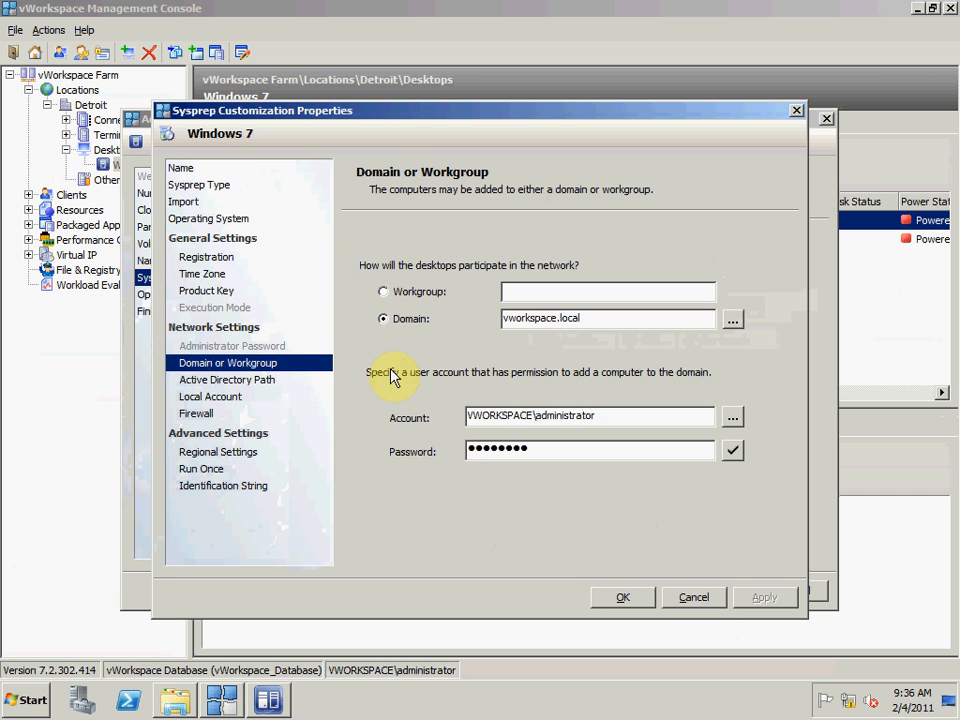
mouse_move(450, 486)
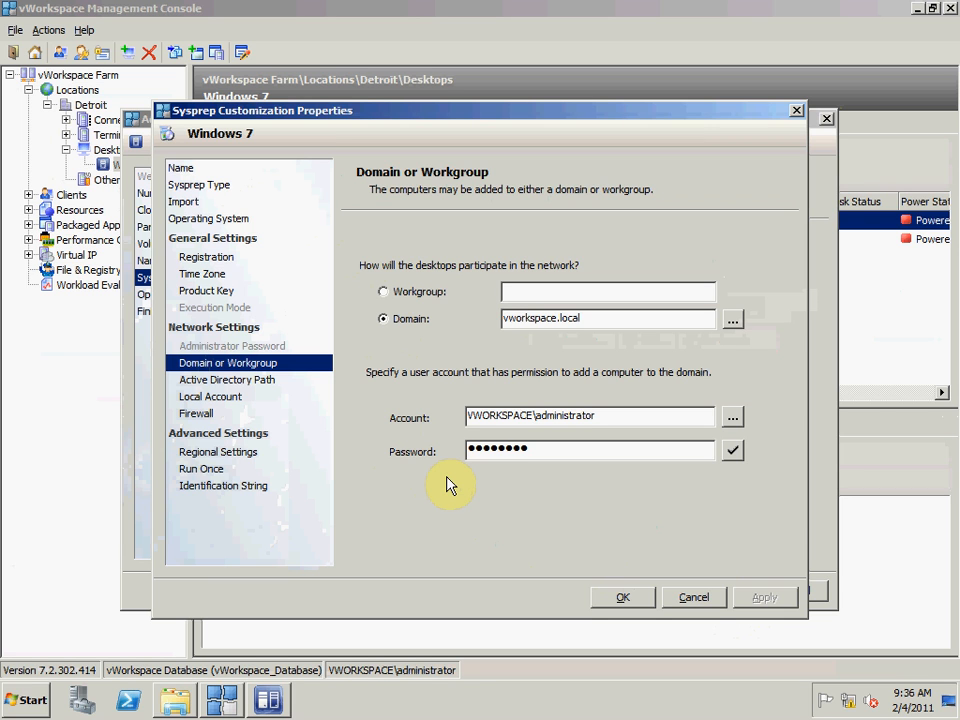
mouse_move(250, 384)
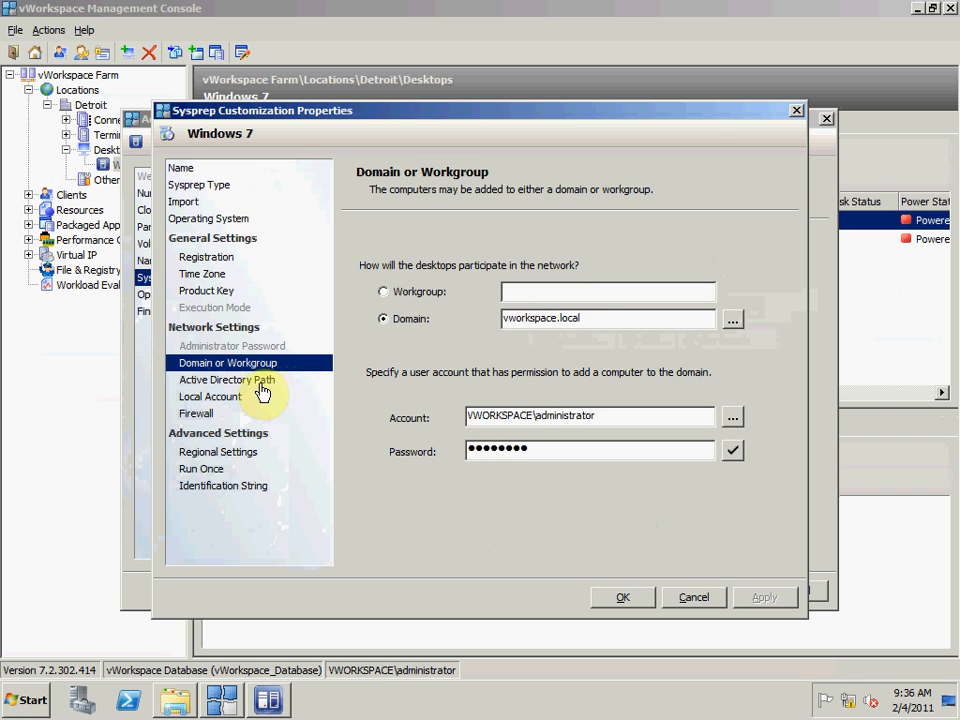
left_click(226, 380)
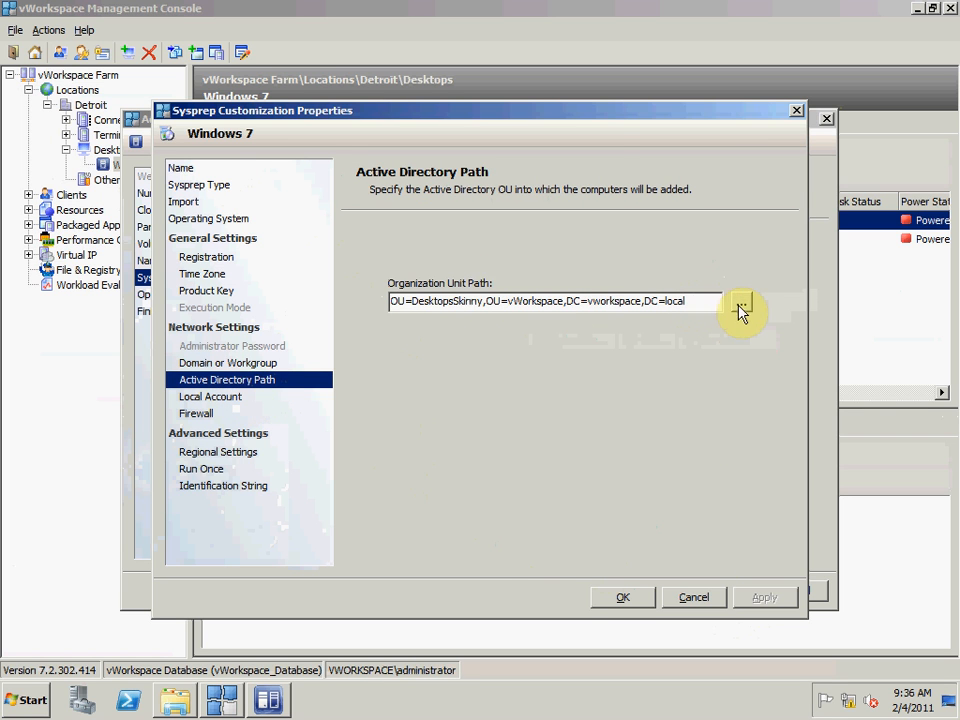
Step: Browse the VWORKSPACE domain and select the DesktopsSkinny OU under vWorkspace as the AD path
left_click(740, 300)
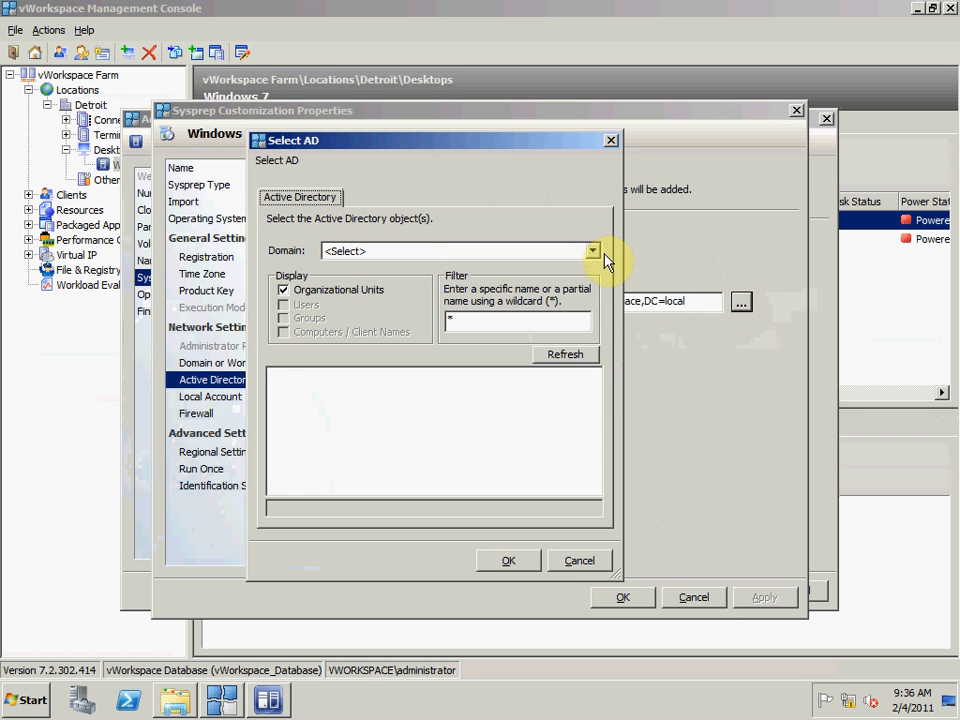
left_click(592, 250)
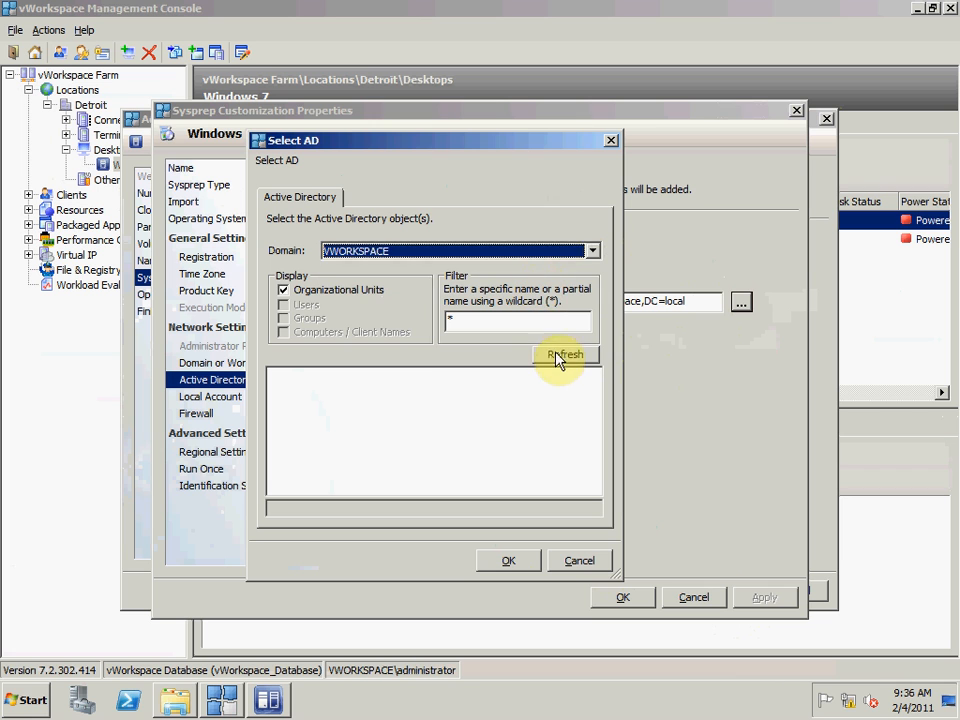
left_click(564, 354)
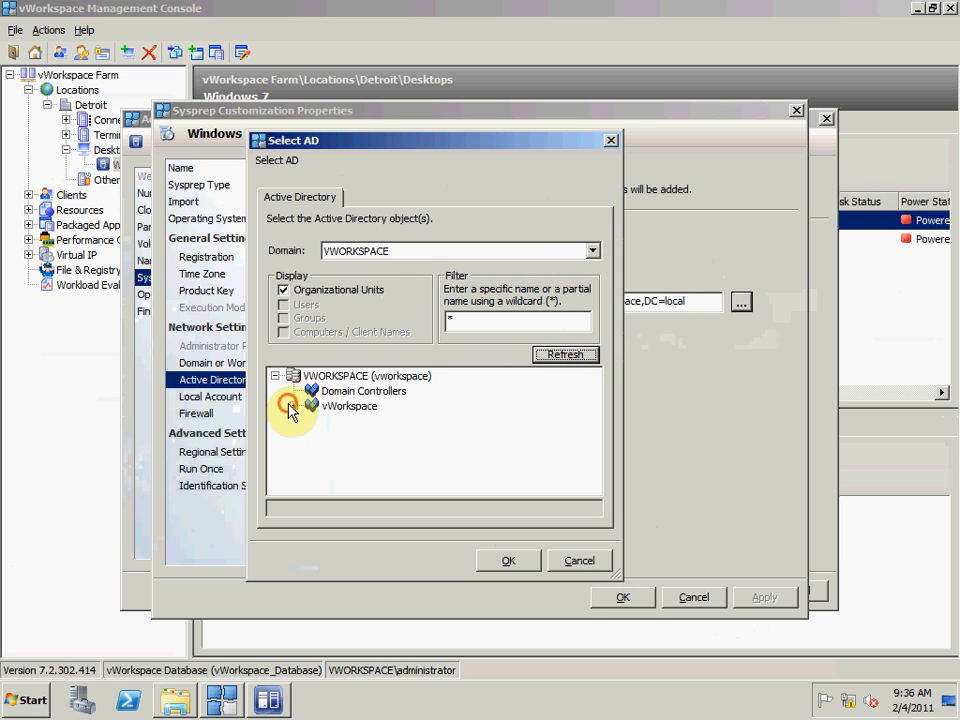
left_click(294, 404)
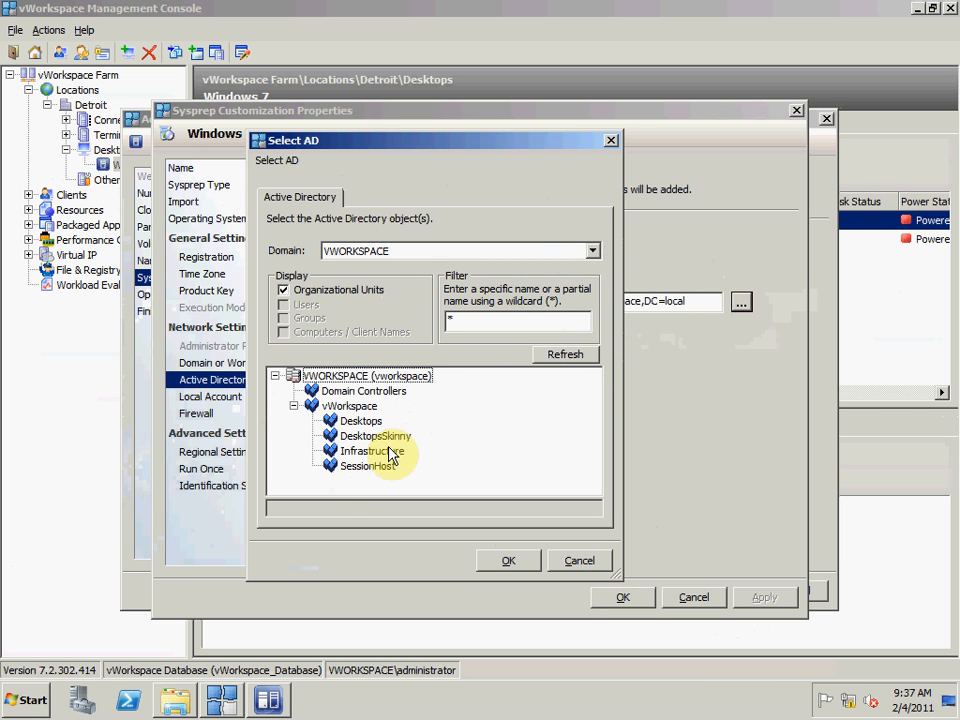
left_click(376, 436)
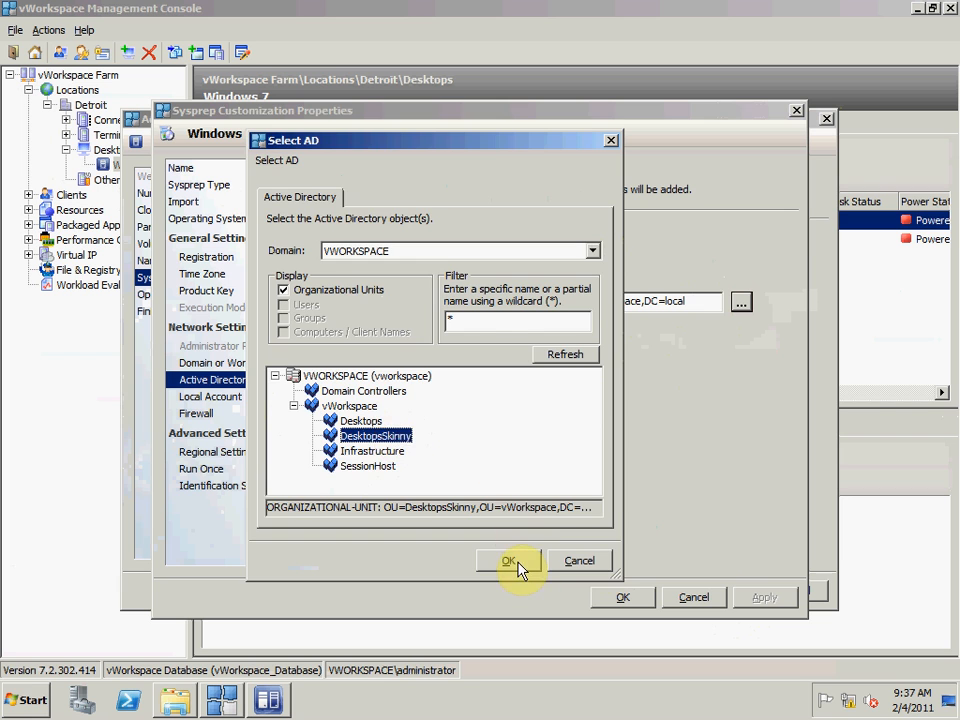
left_click(510, 560)
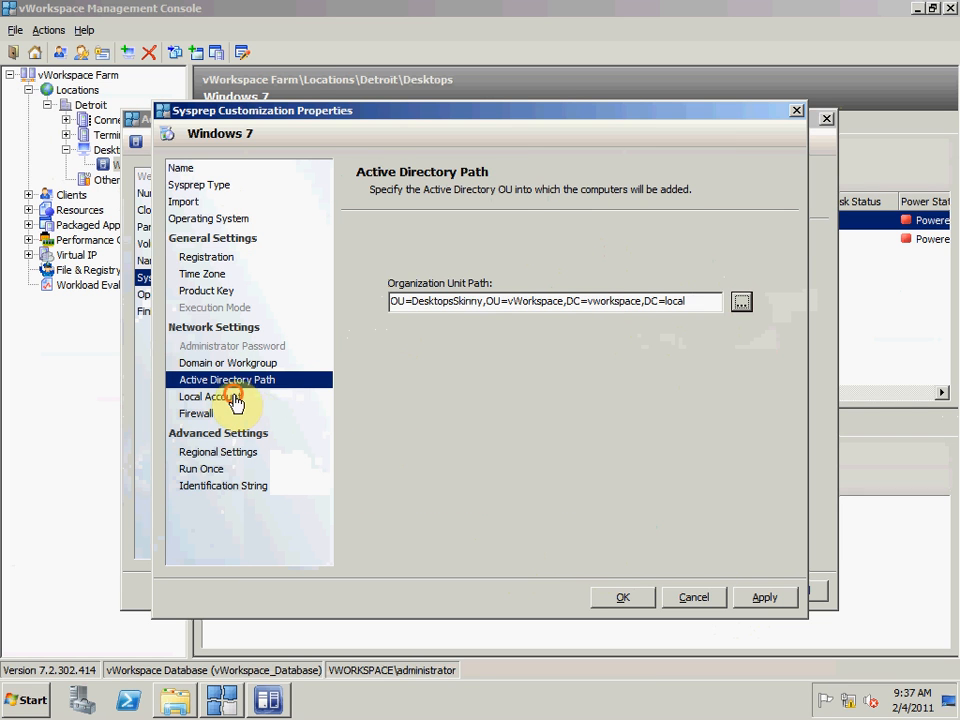
Step: Review local administrator, firewall, regional and Run Once pages, including the defrag-disable command and Identification String
left_click(210, 396)
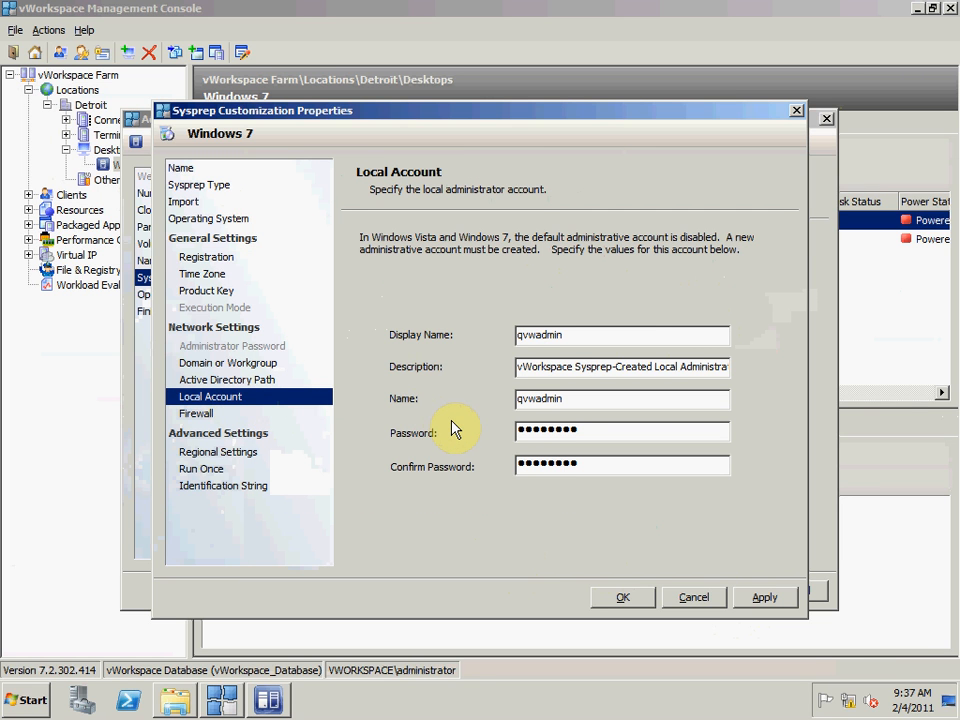
mouse_move(276, 430)
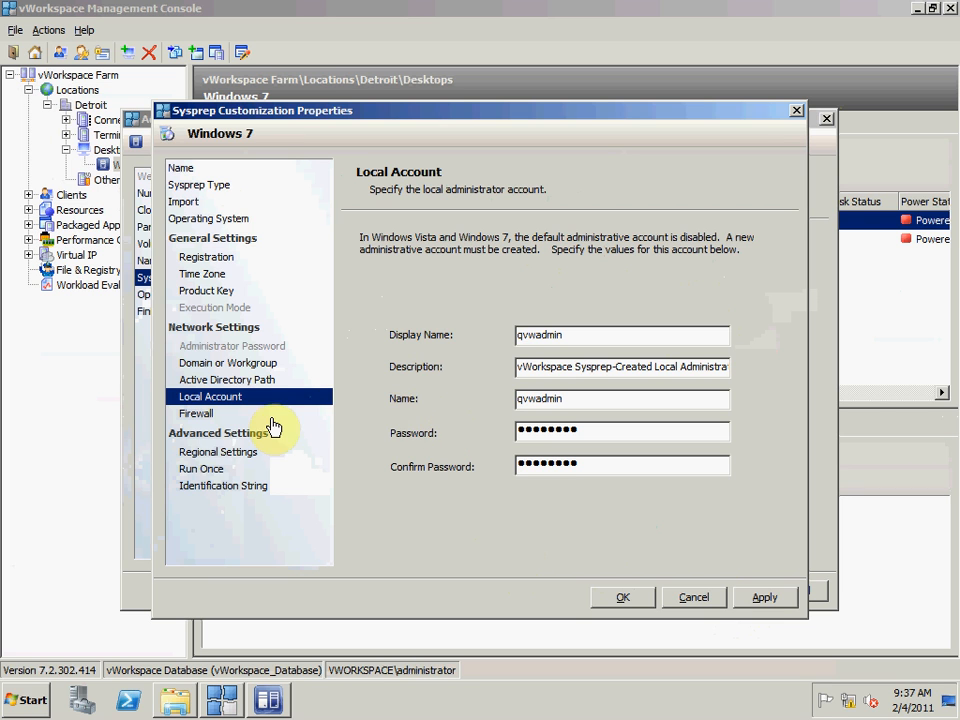
left_click(196, 412)
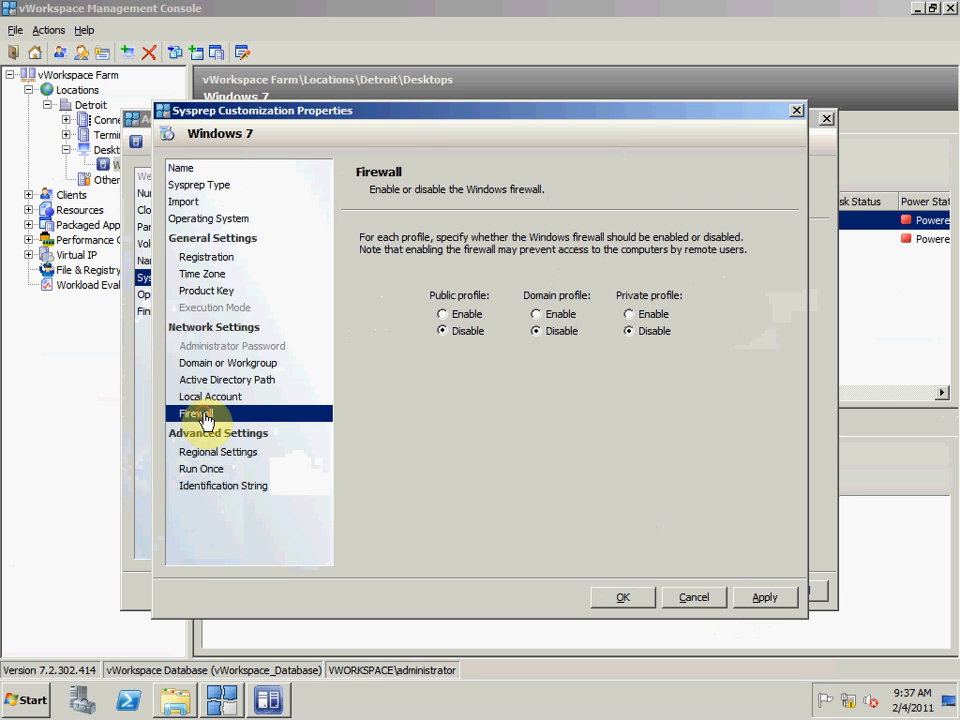
mouse_move(400, 424)
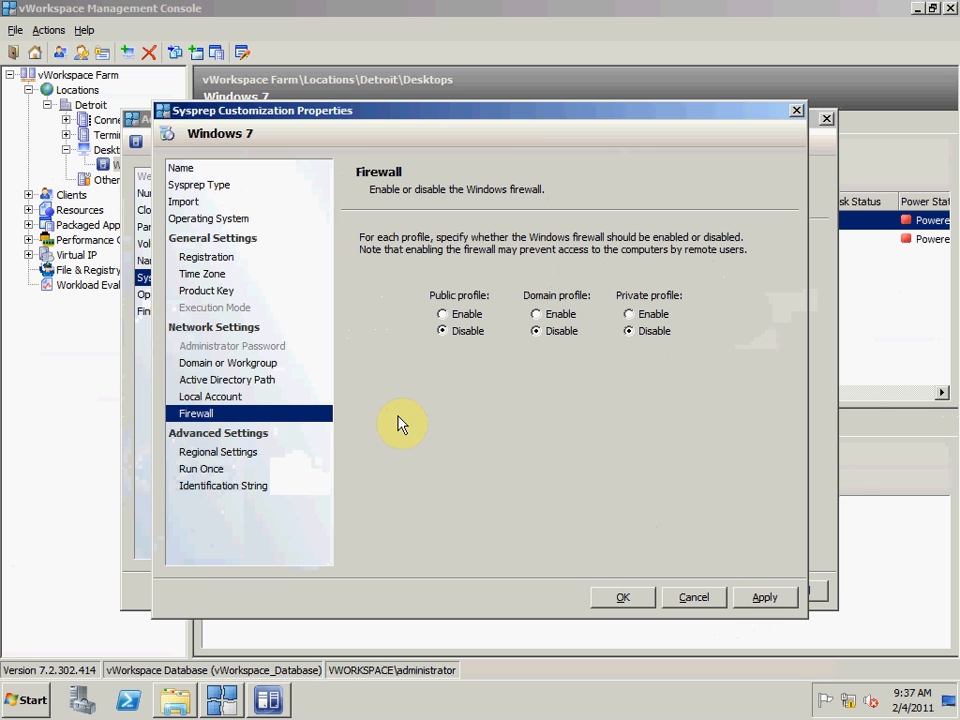
left_click(216, 452)
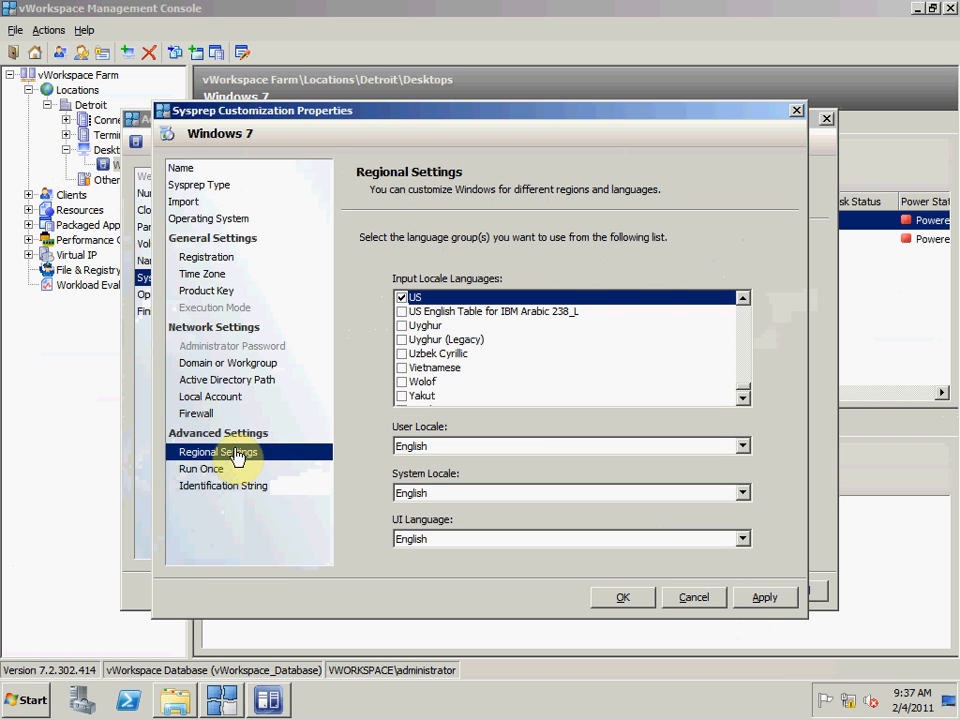
left_click(200, 468)
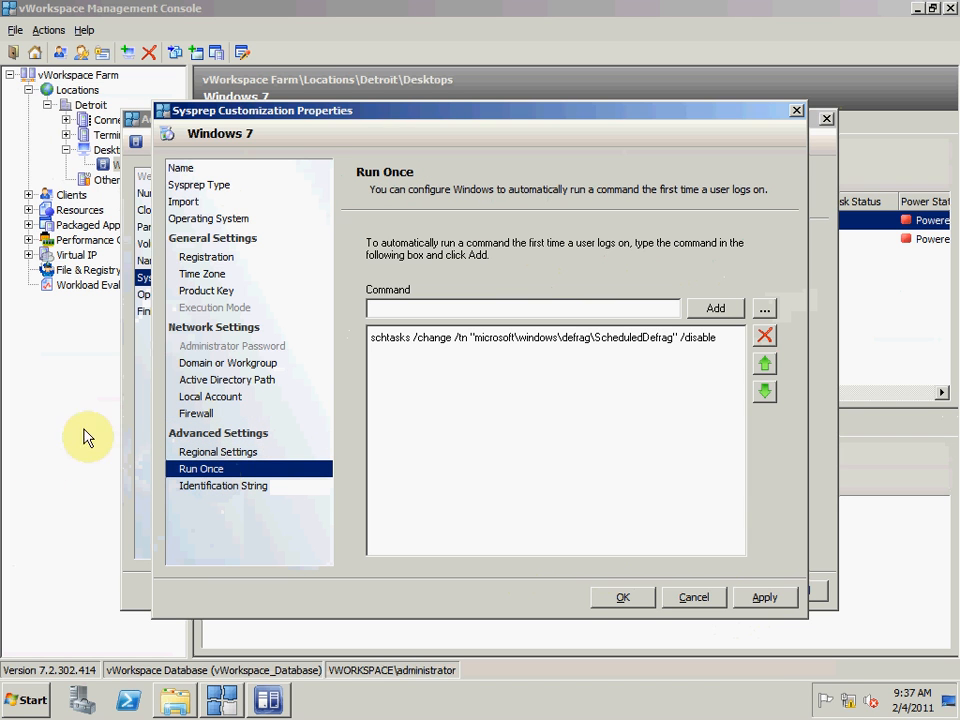
mouse_move(420, 348)
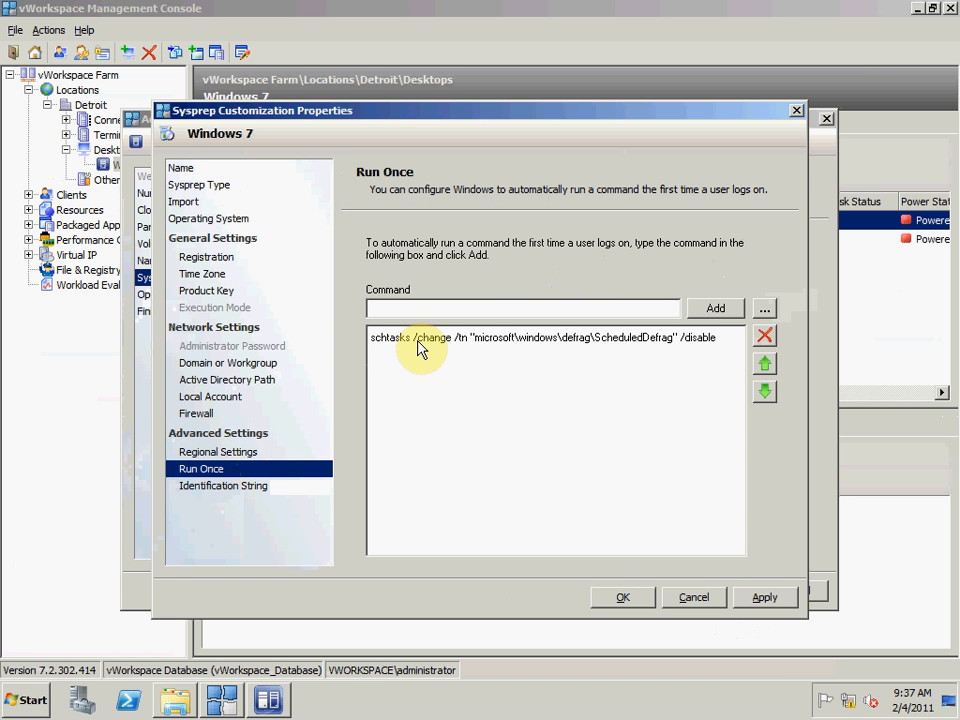
left_click(540, 336)
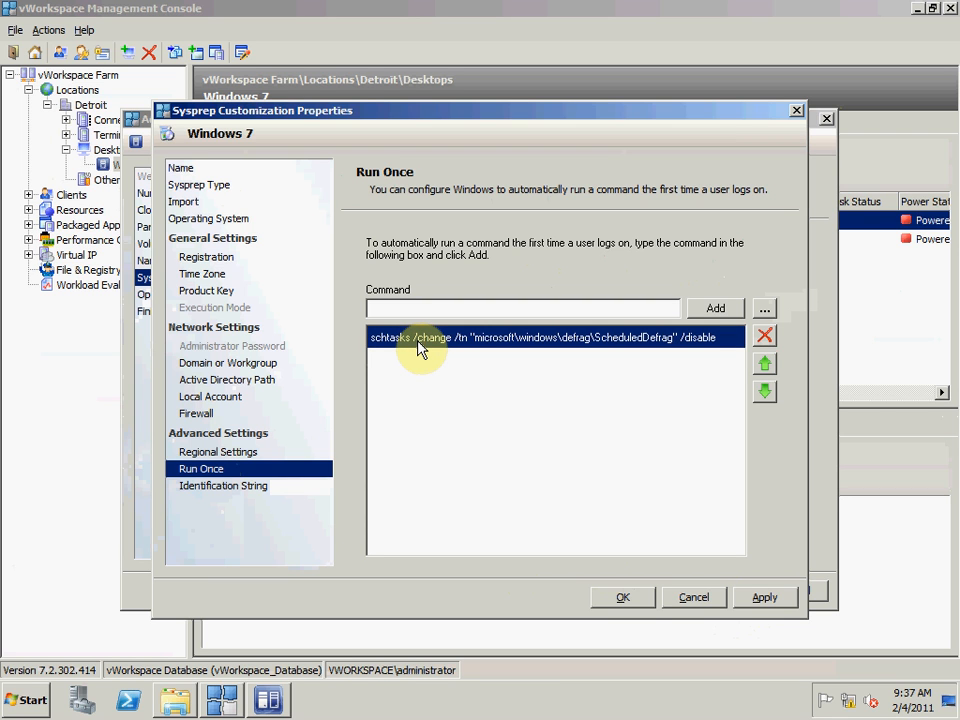
left_click(224, 486)
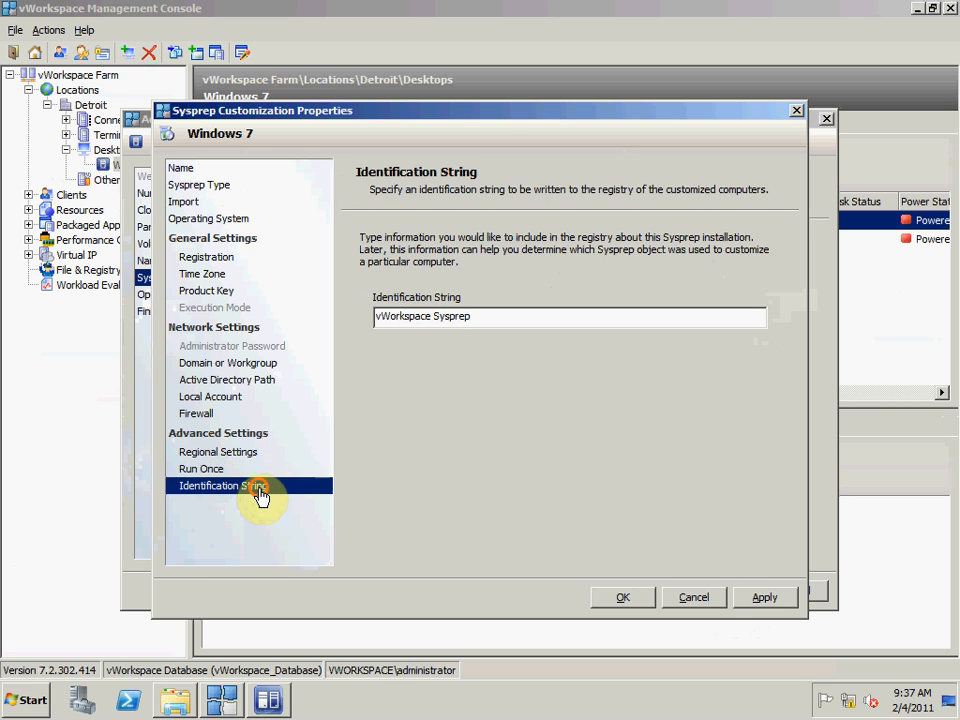
mouse_move(742, 596)
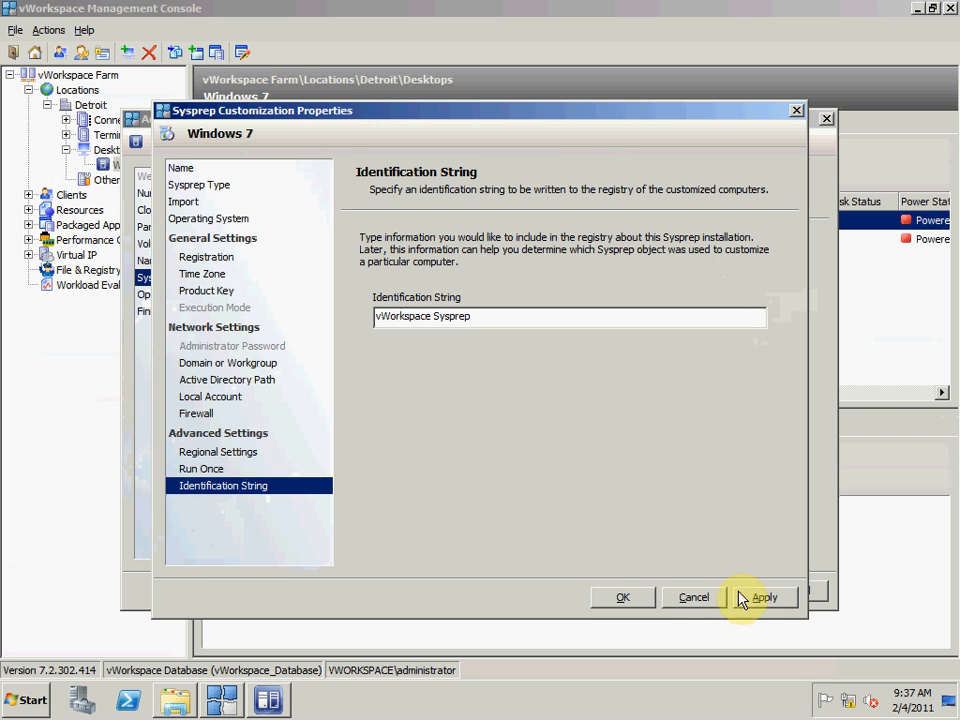
Step: Cancel the sysprep properties and discard changes
left_click(692, 596)
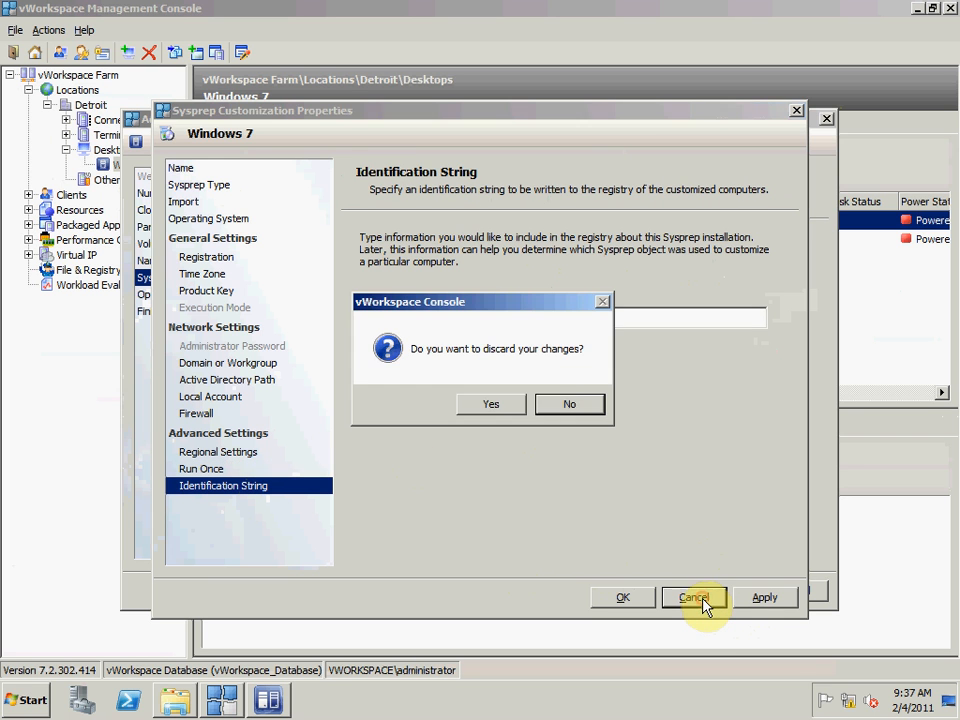
left_click(490, 404)
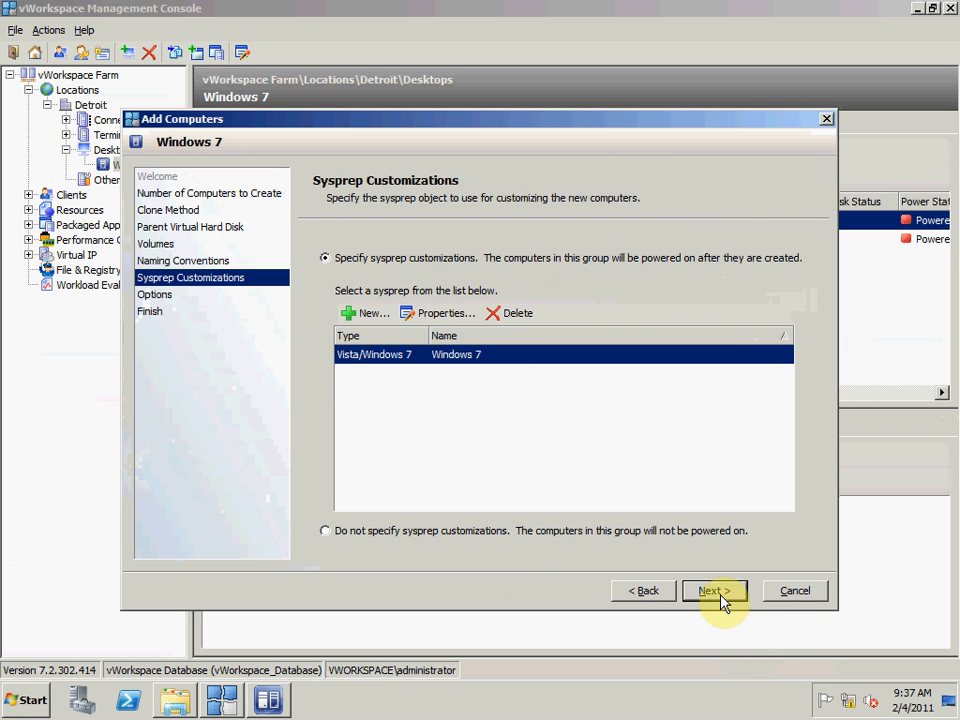
Step: Finish the wizard with Start Immediately, creating Windows-7032, 7033 and 7034 on the Hyper-V host
left_click(712, 590)
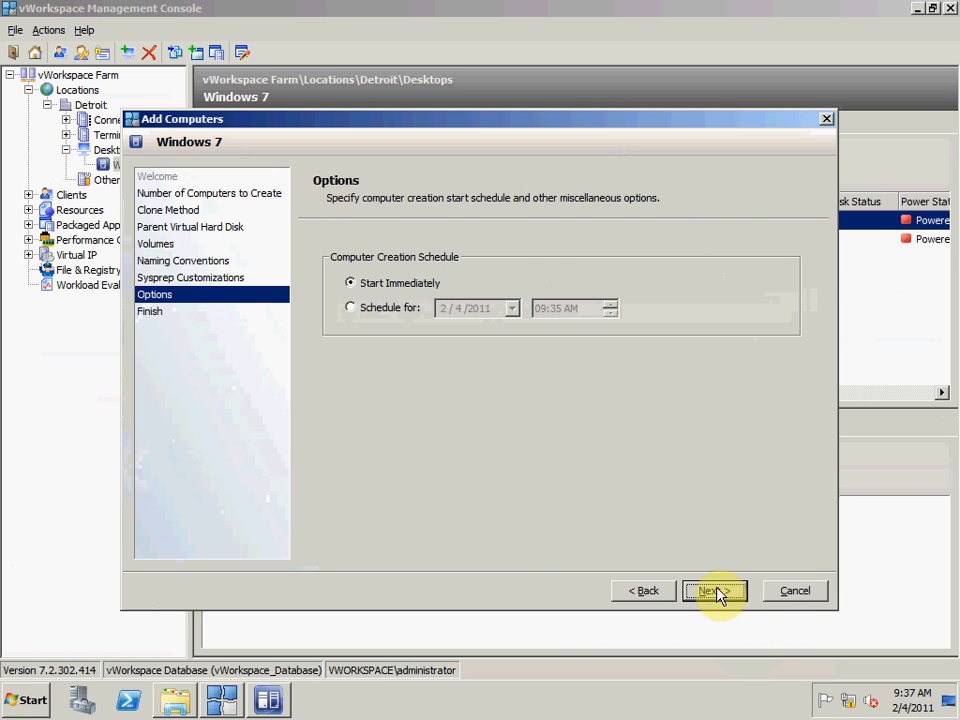
mouse_move(658, 430)
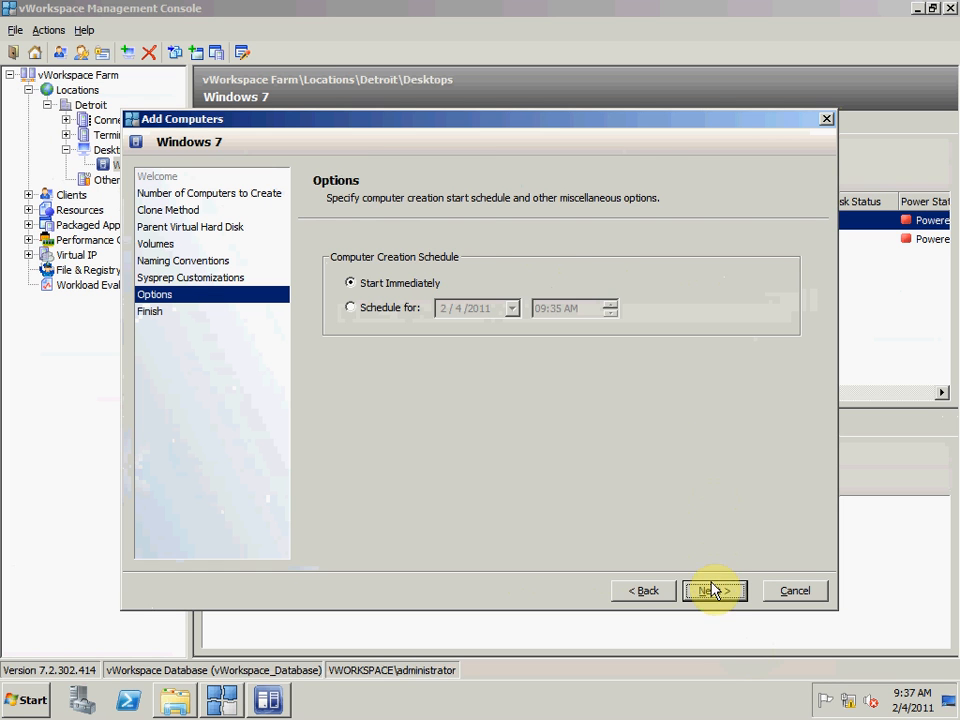
left_click(714, 590)
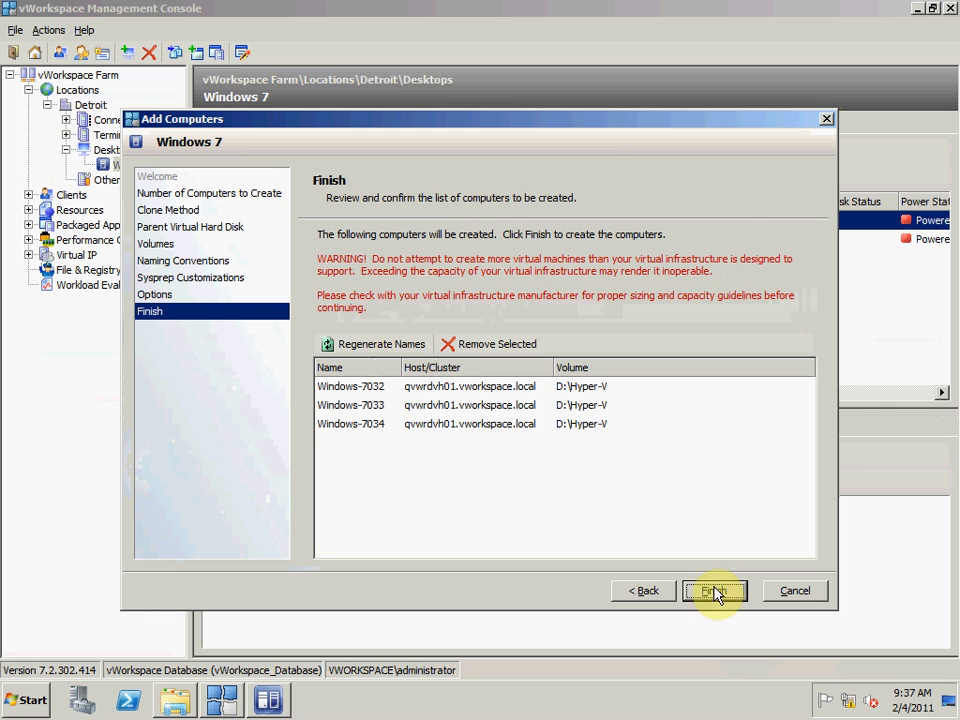
left_click(714, 590)
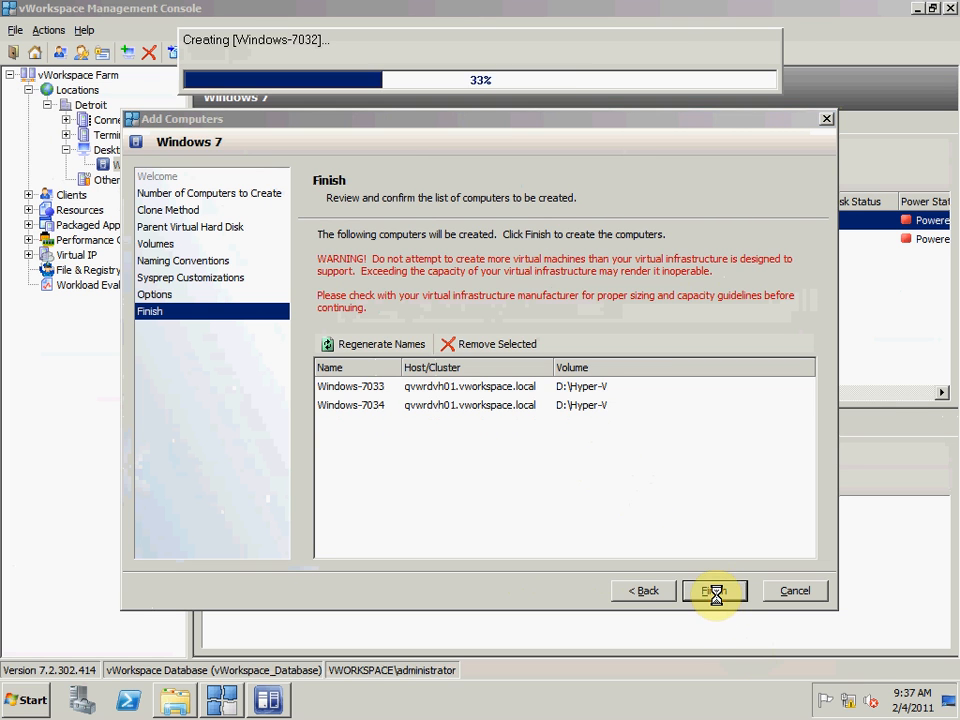
left_click(714, 590)
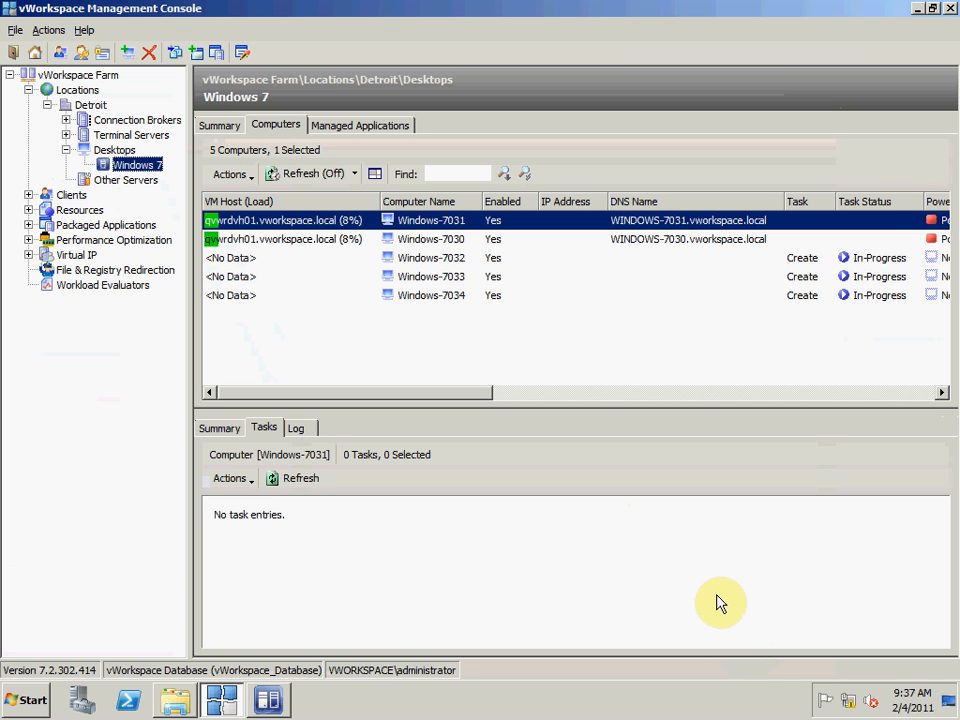
mouse_move(844, 258)
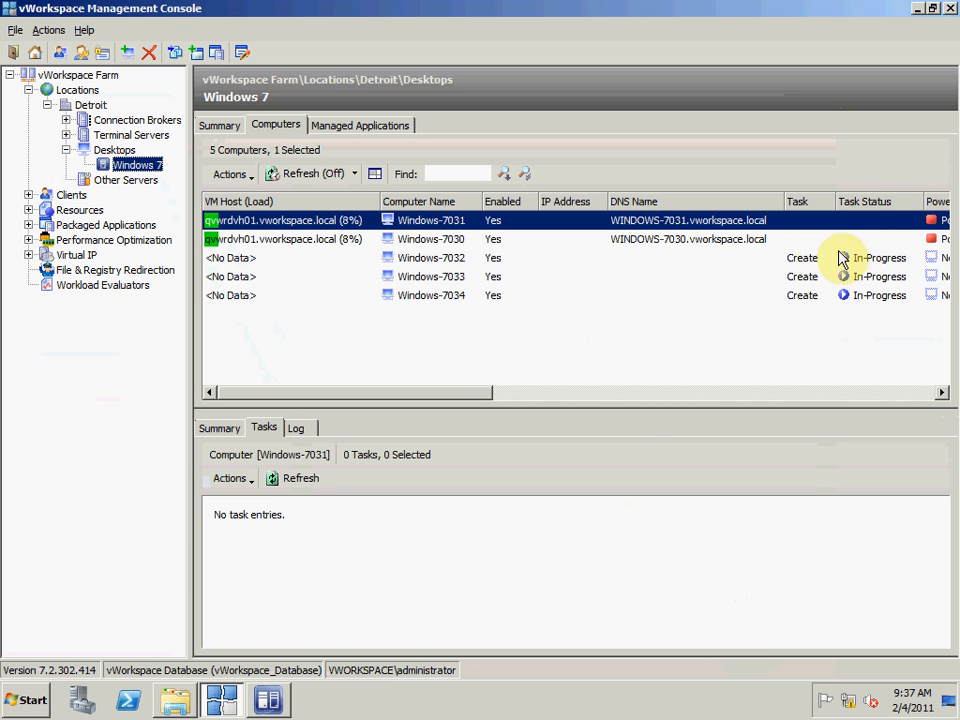
mouse_move(880, 292)
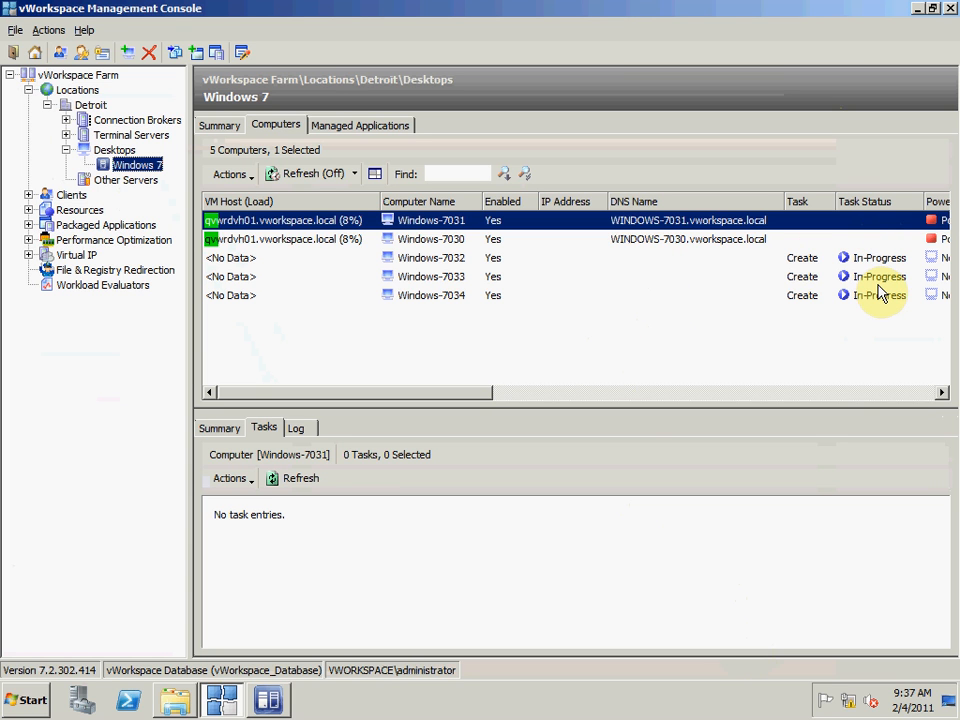
mouse_move(880, 300)
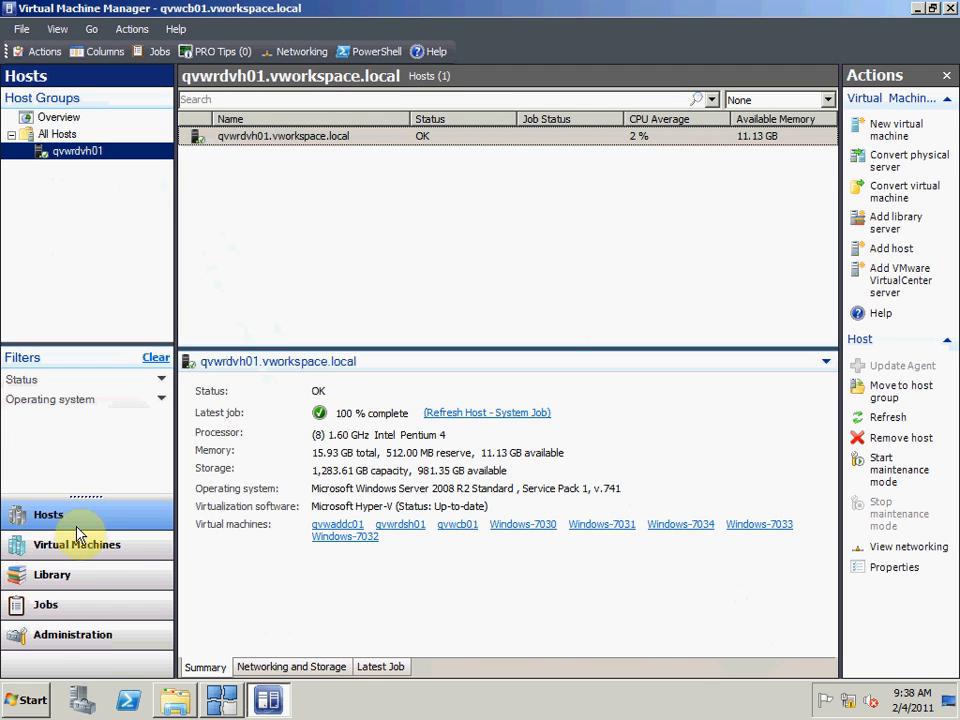
mouse_move(76, 544)
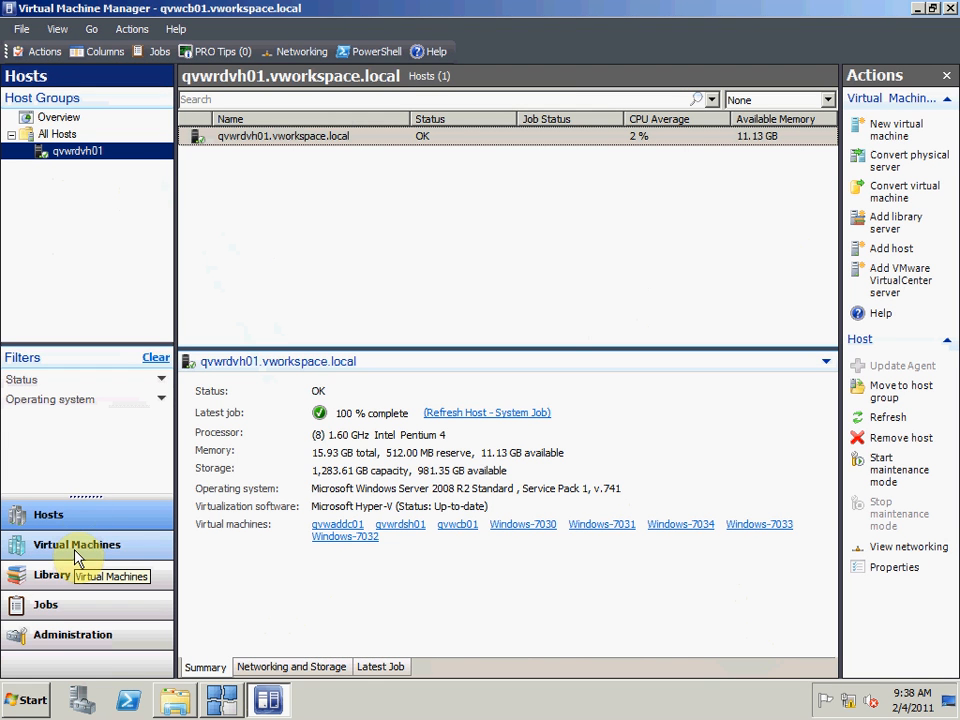
Step: Show the Virtual Machines list, where Windows-7032, 7033 and 7034 are being created
left_click(76, 544)
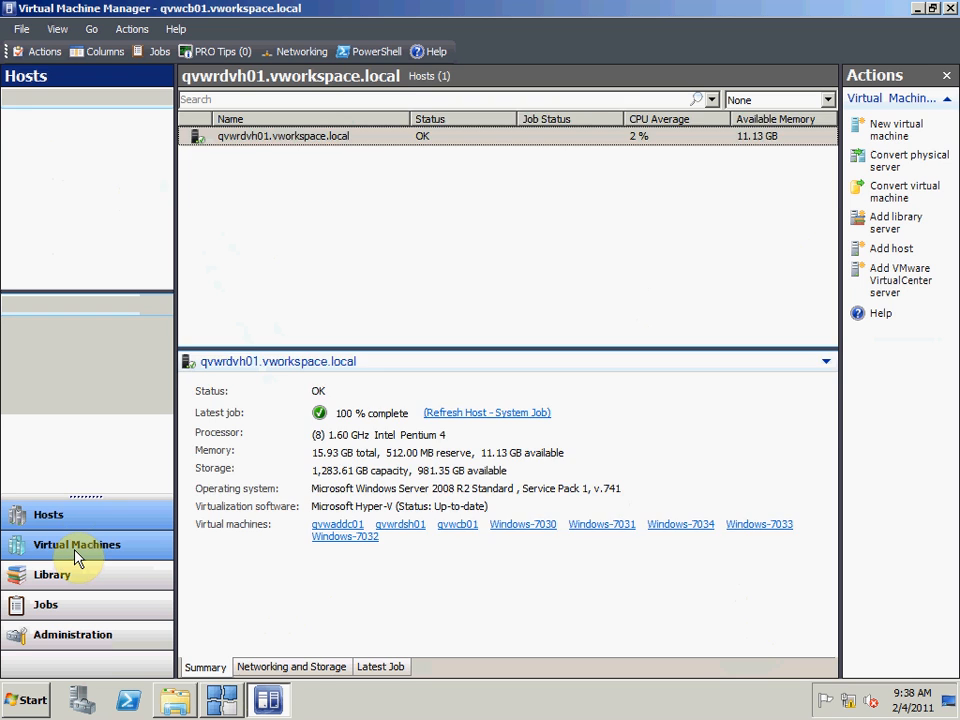
left_click(76, 544)
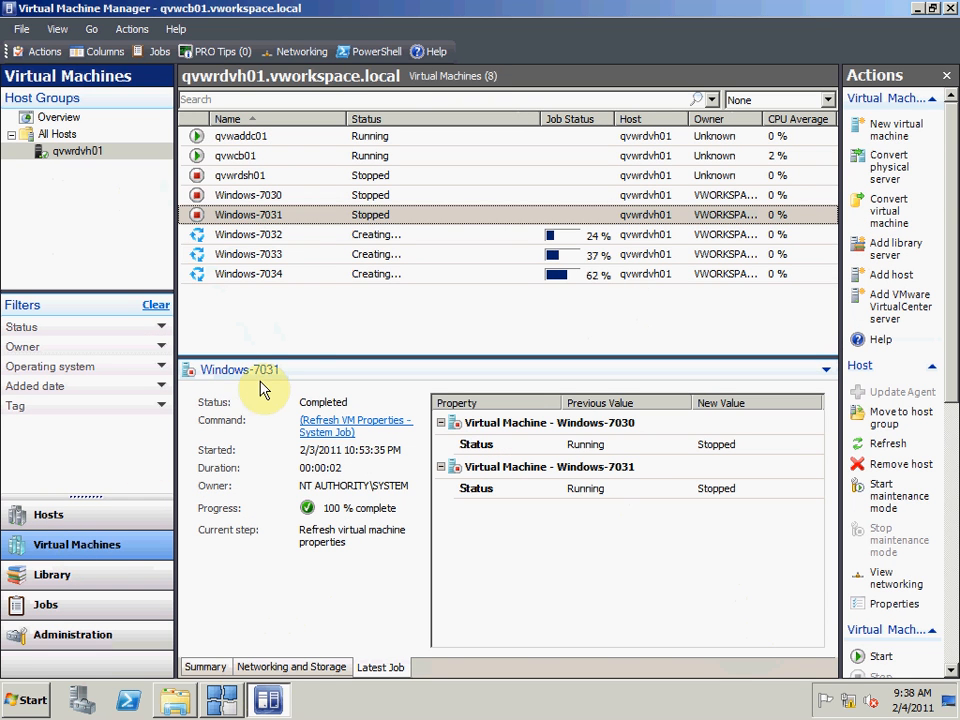
mouse_move(384, 270)
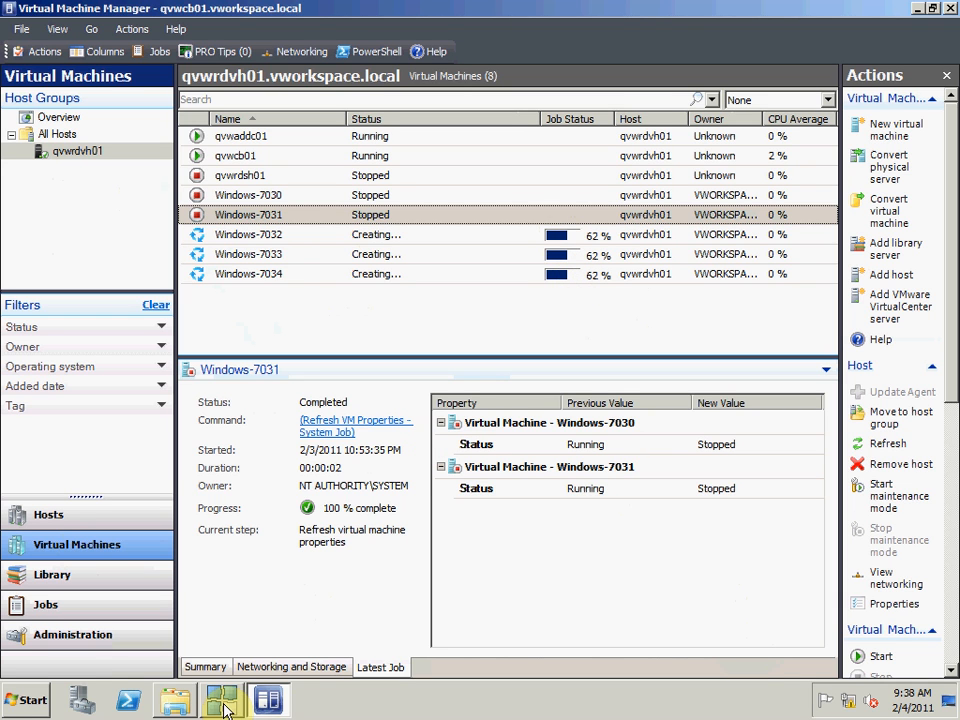
mouse_move(222, 700)
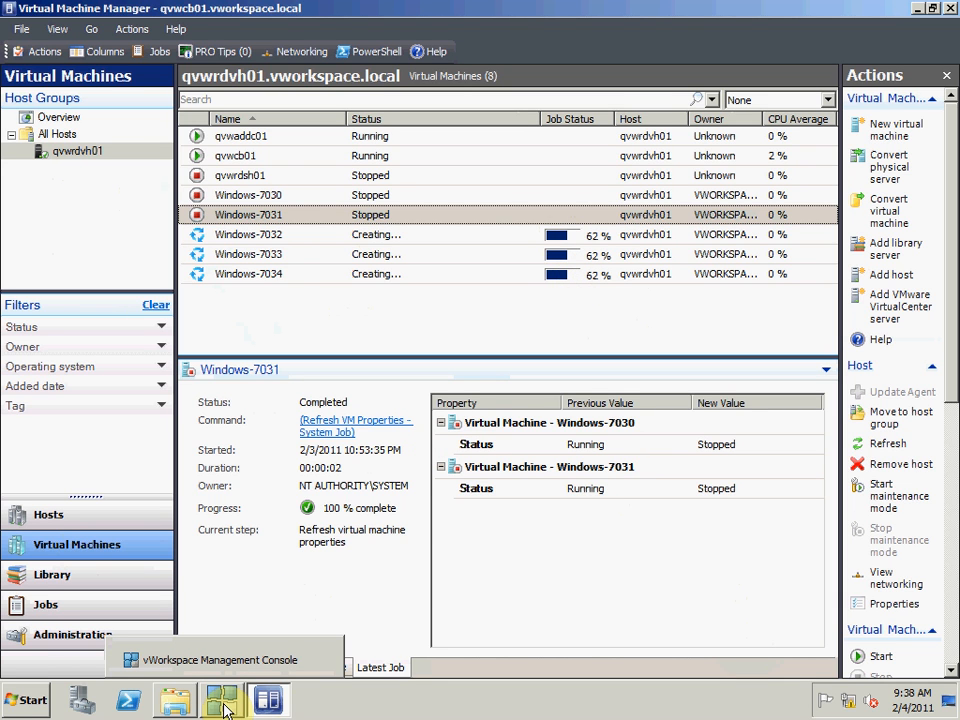
Step: Return to the vWorkspace console and view Windows-7032's Create task, in progress at 12%
left_click(220, 700)
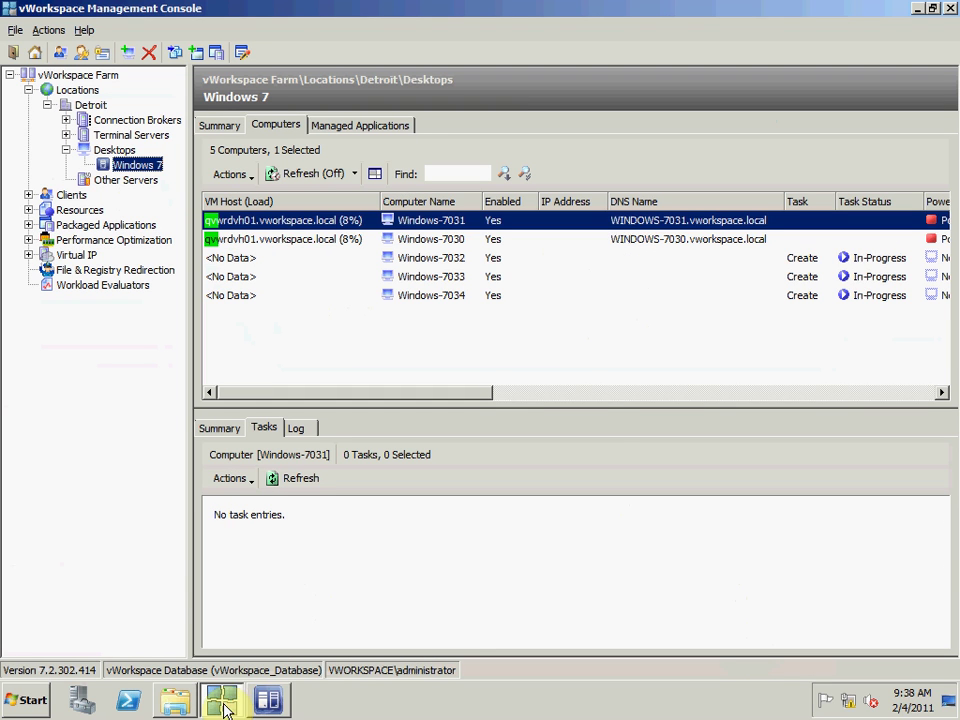
mouse_move(856, 260)
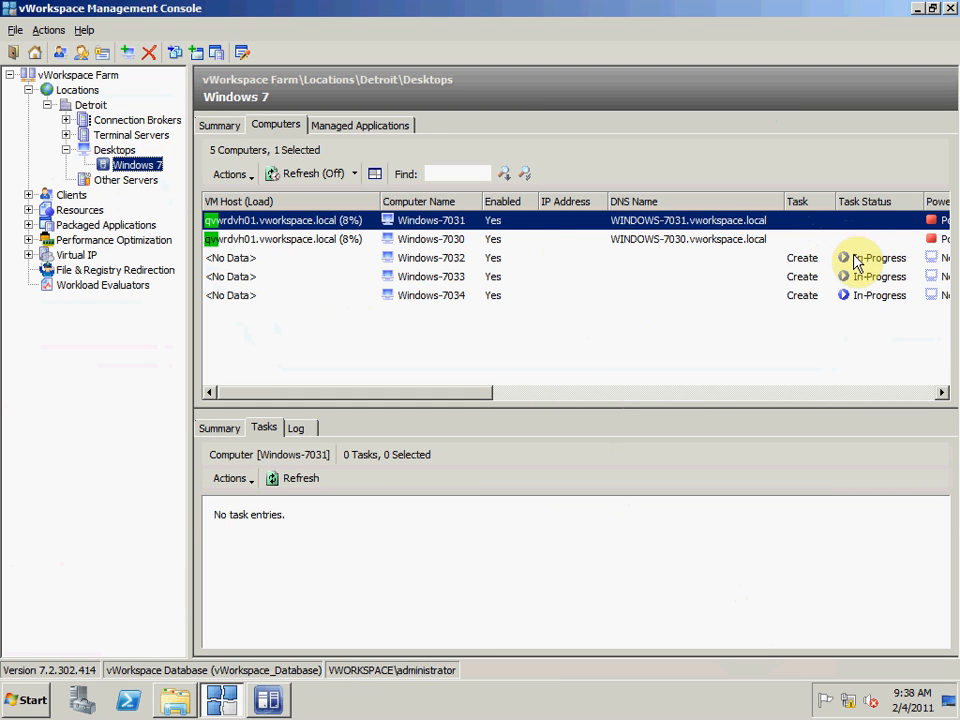
left_click(430, 256)
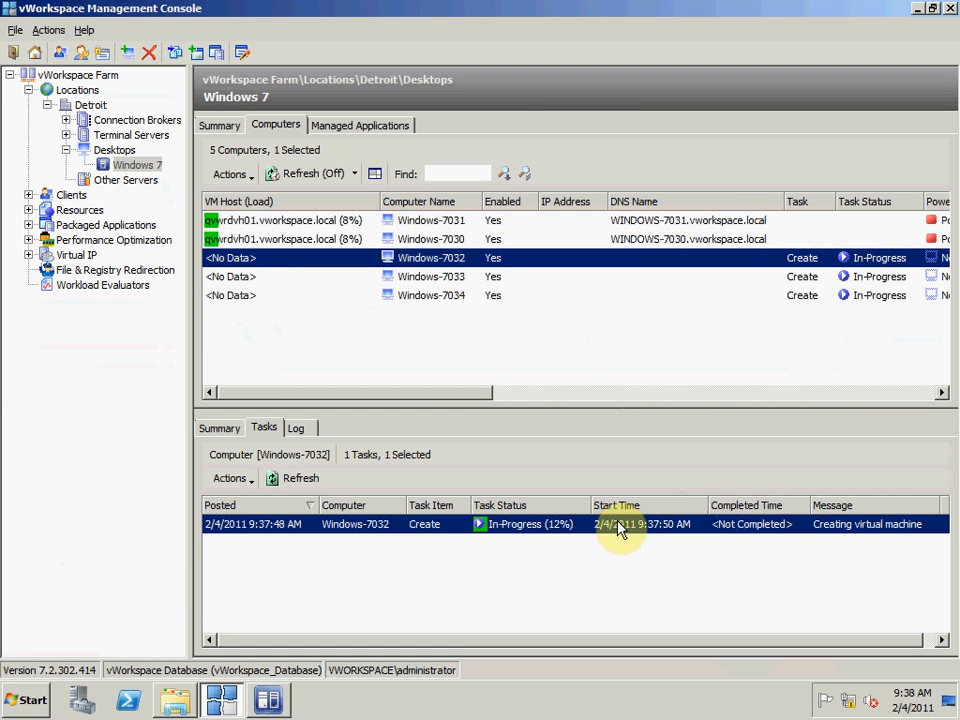
mouse_move(556, 532)
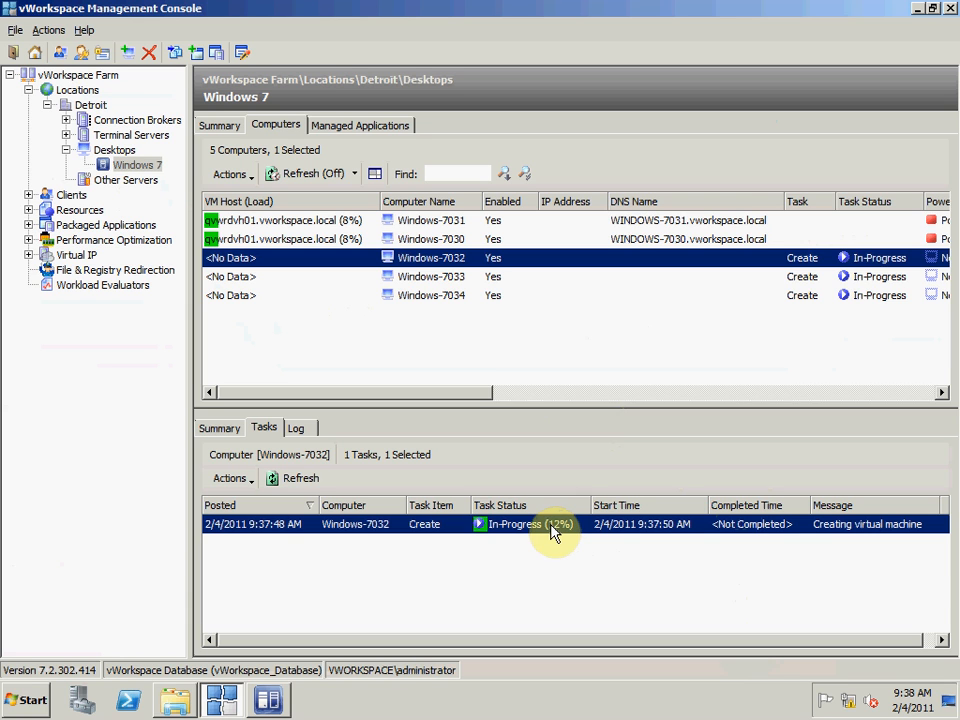
mouse_move(678, 466)
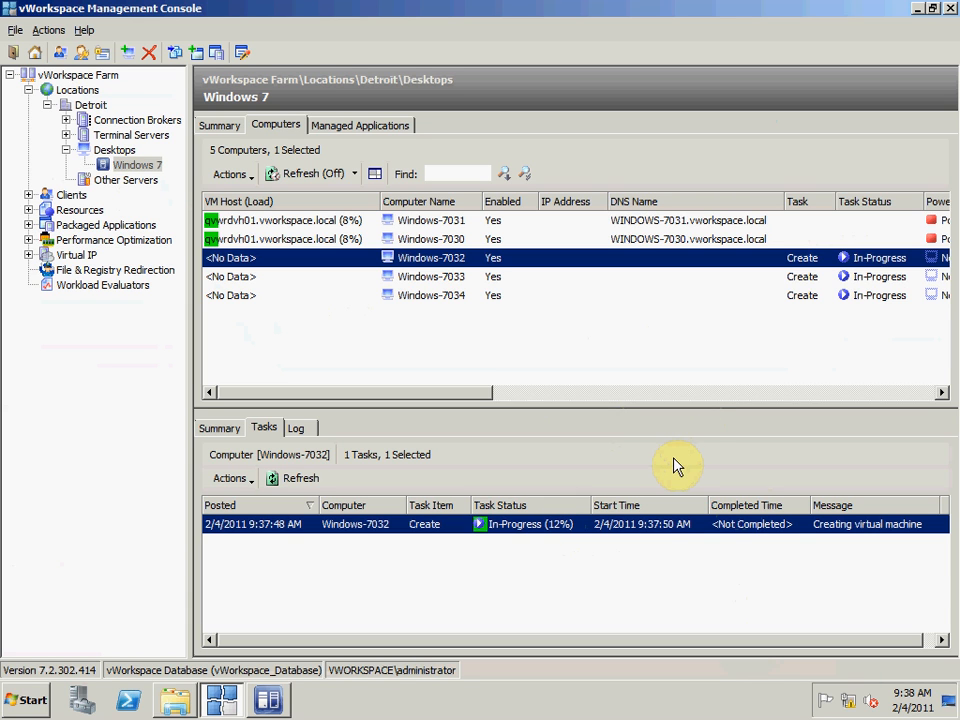
mouse_move(290, 700)
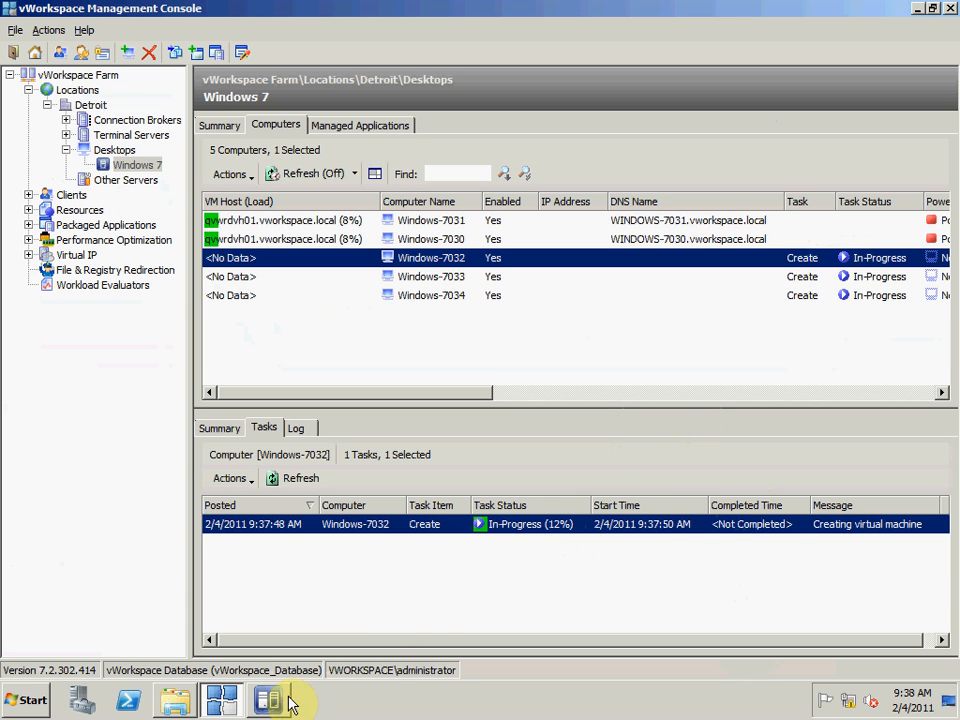
mouse_move(270, 700)
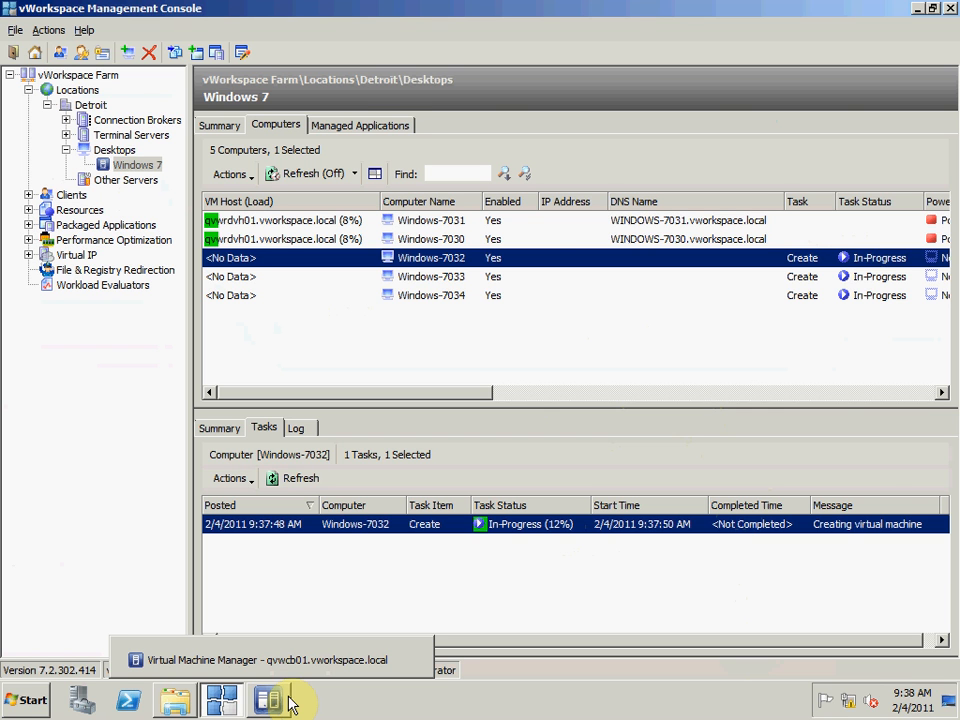
Step: In Virtual Machine Manager, connect to the Windows-7034 virtual machine's console while it is still being created
left_click(270, 660)
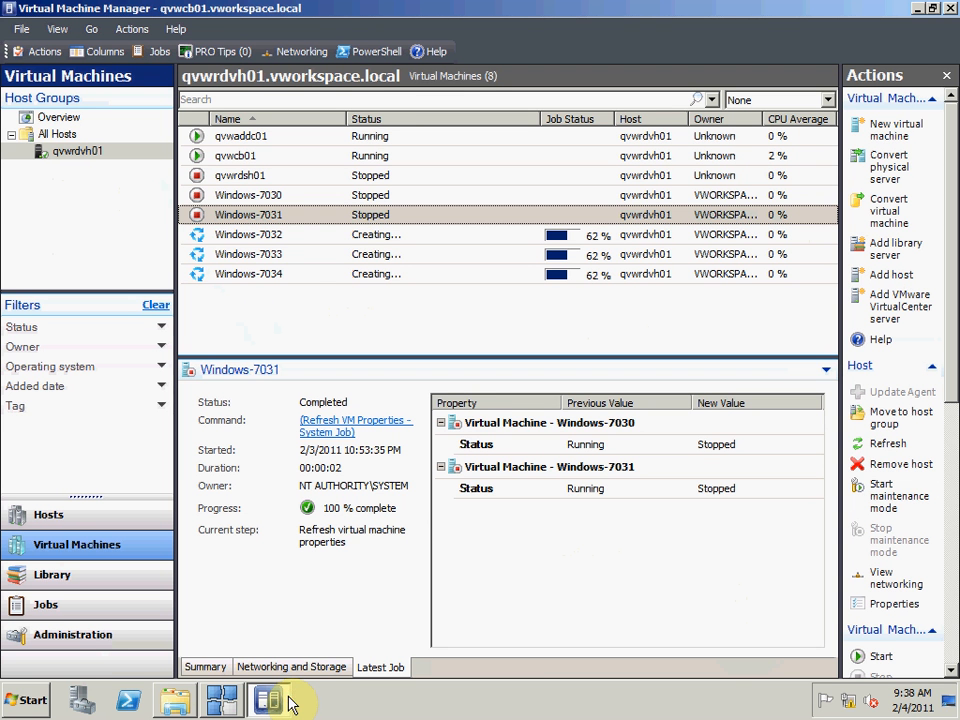
mouse_move(540, 244)
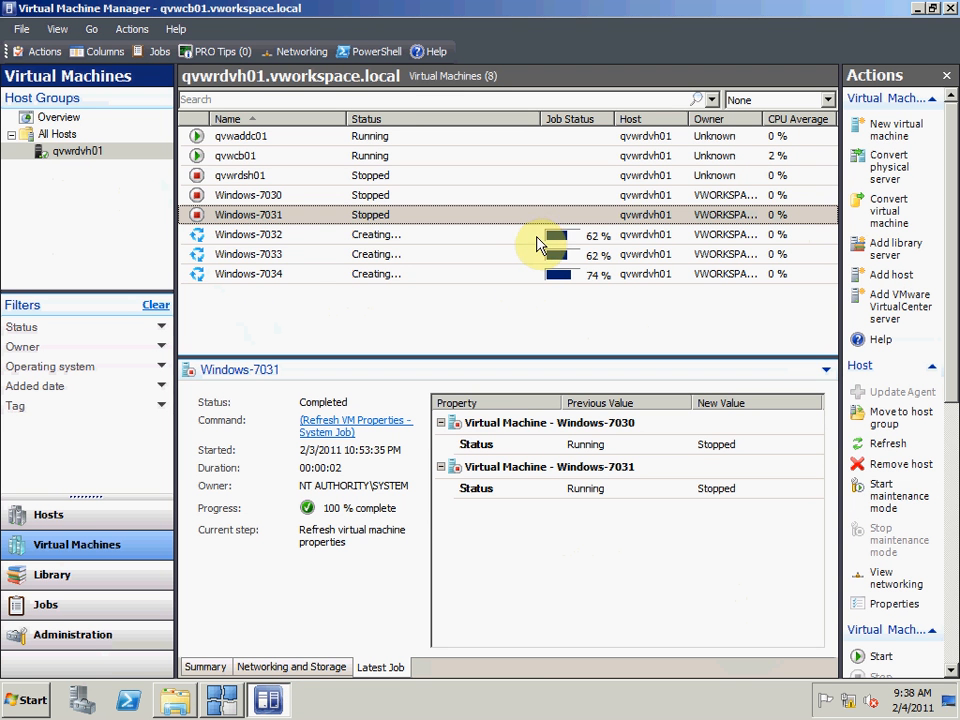
left_click(248, 272)
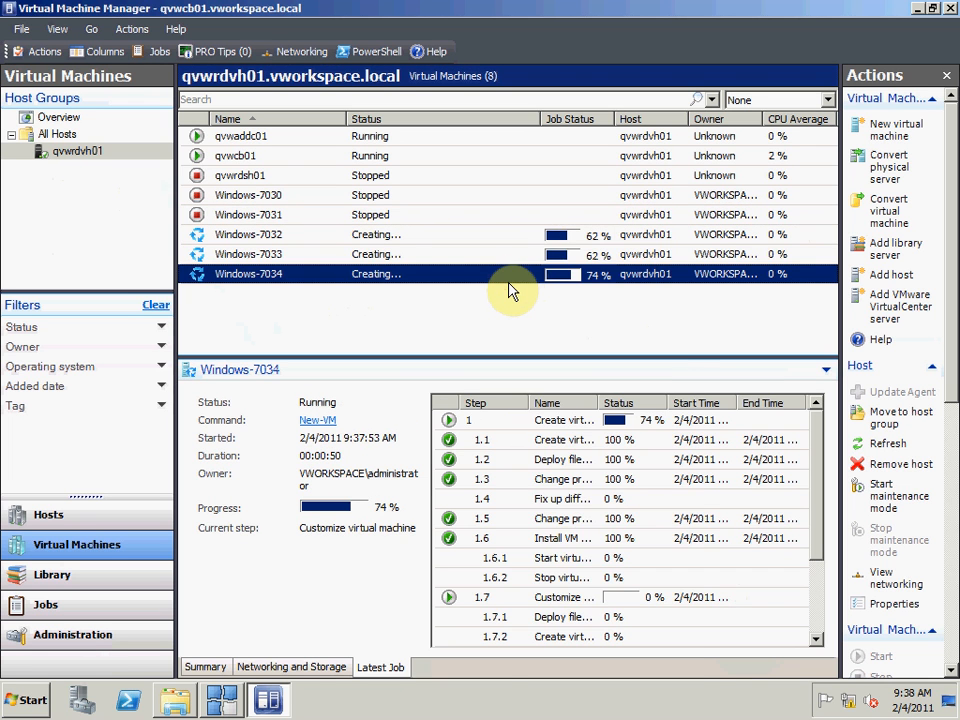
right_click(248, 272)
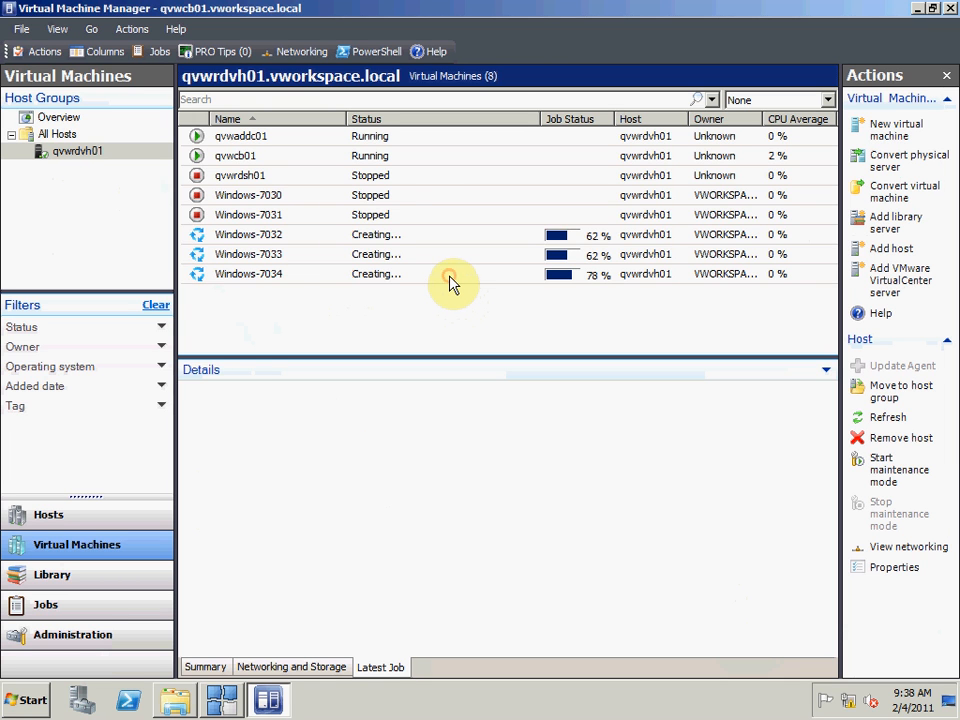
left_click(248, 274)
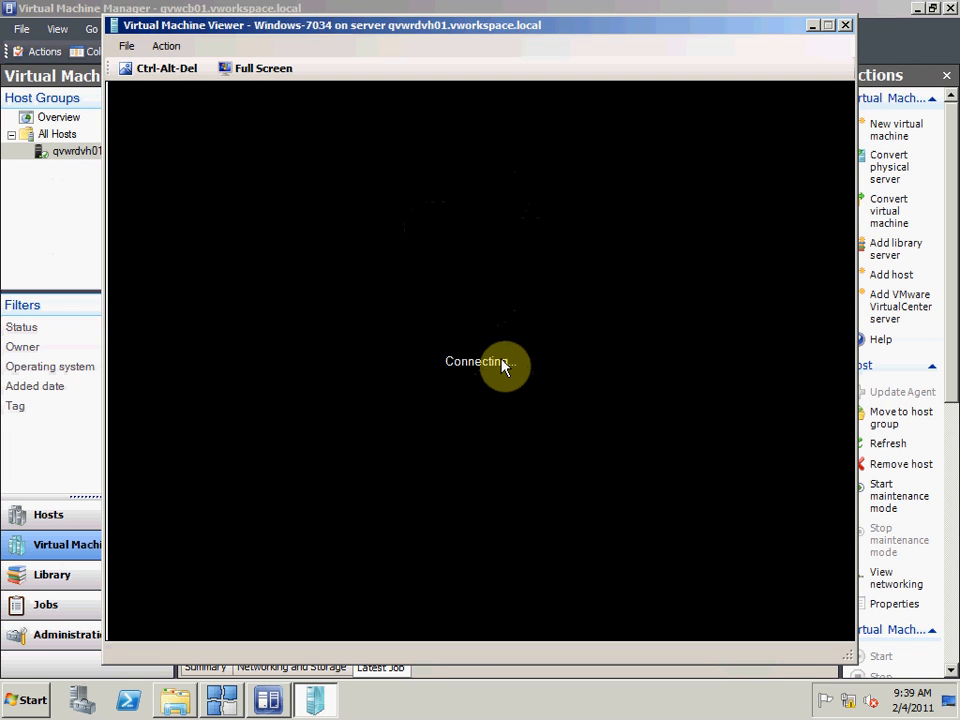
mouse_move(590, 54)
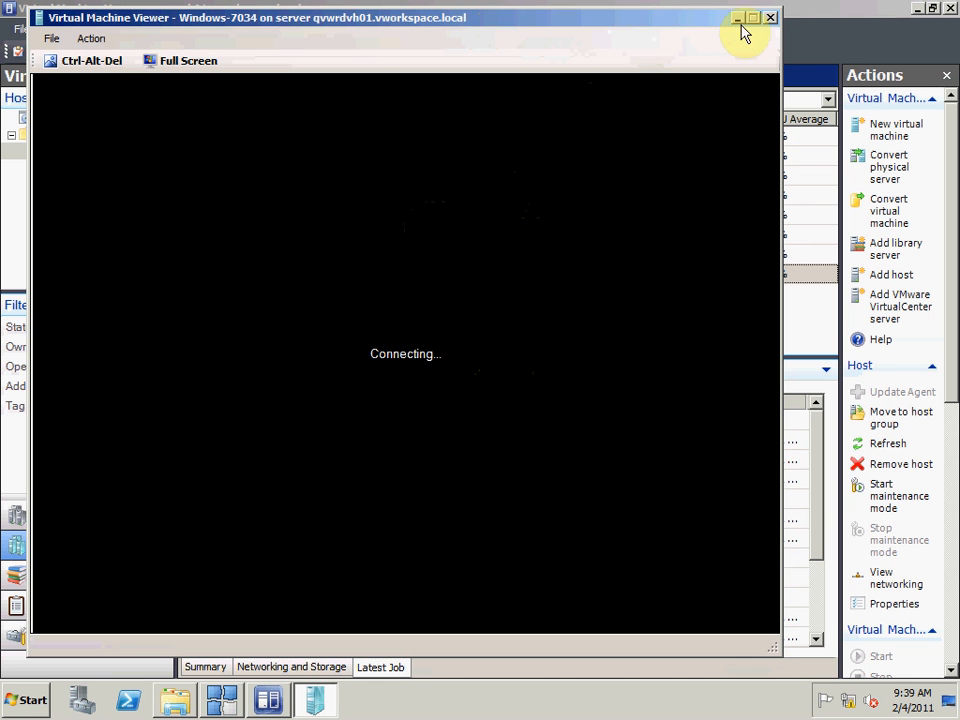
Step: Close the Windows-7034 viewer window, returning to the VM list with its job at 83%
left_click(768, 16)
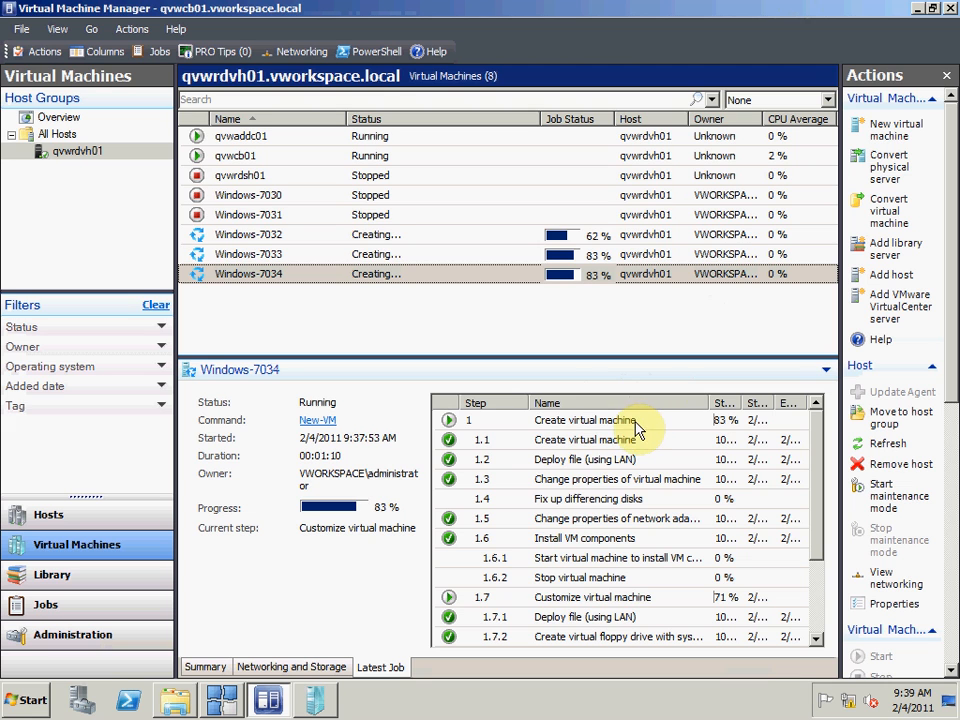
left_click(584, 420)
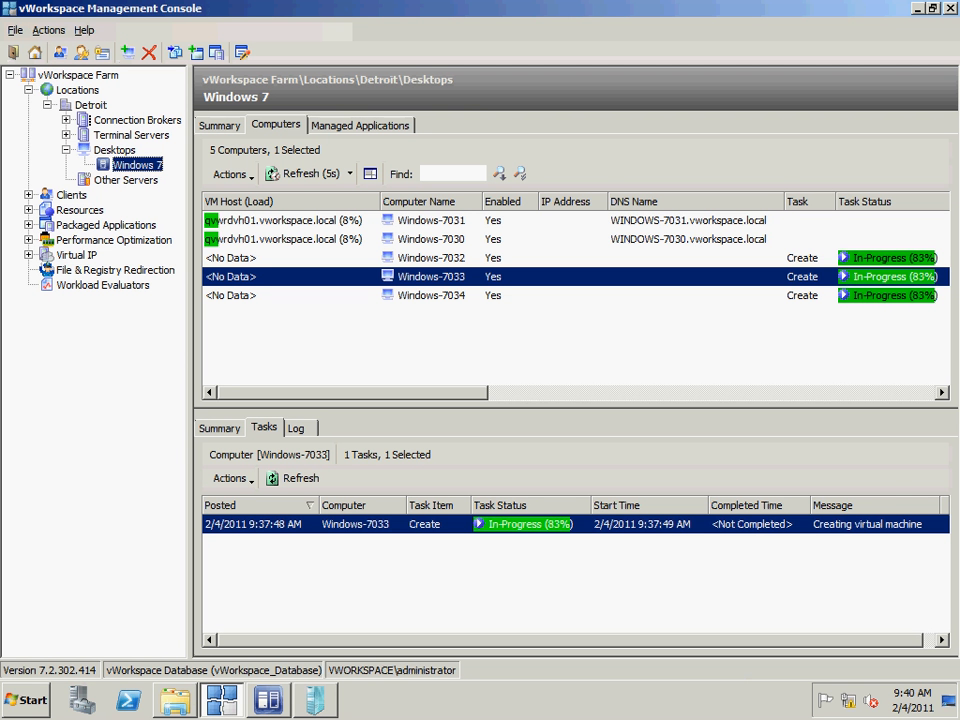
mouse_move(784, 336)
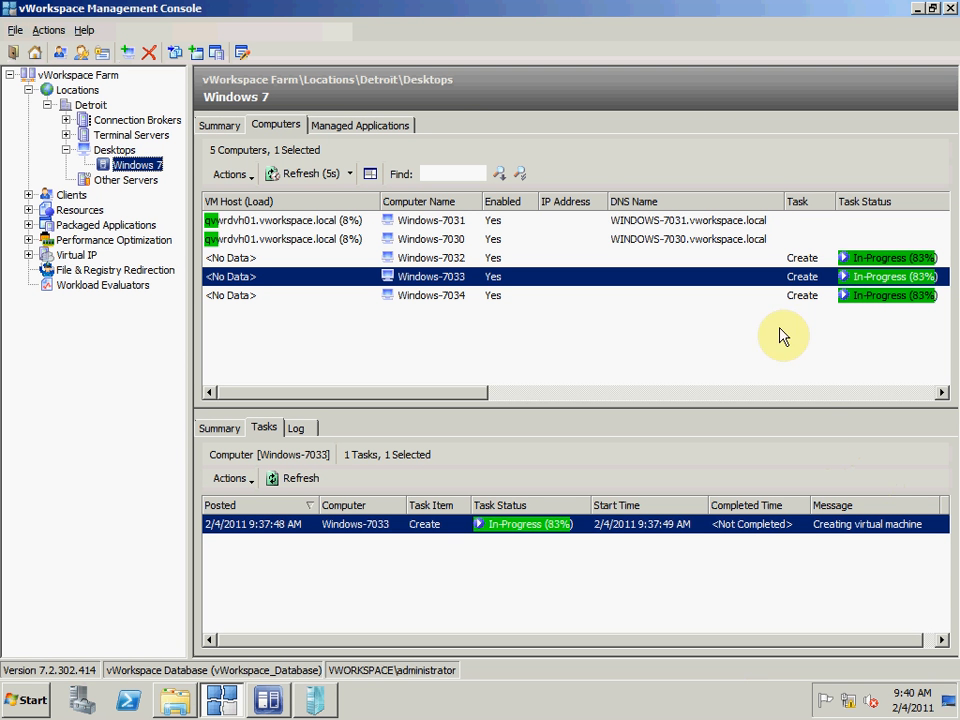
mouse_move(642, 368)
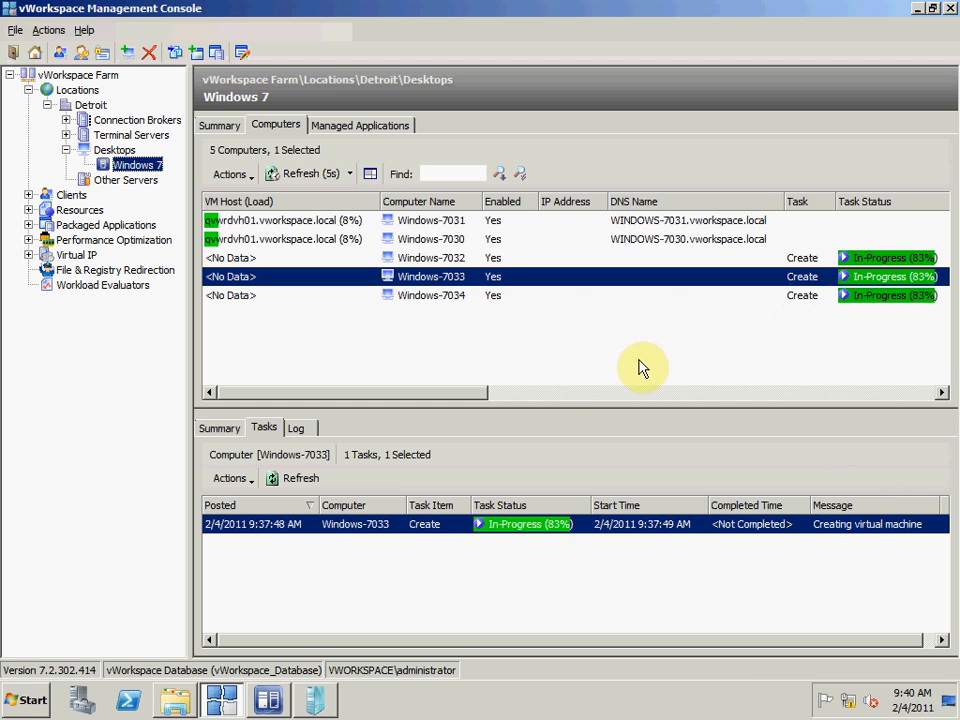
mouse_move(300, 206)
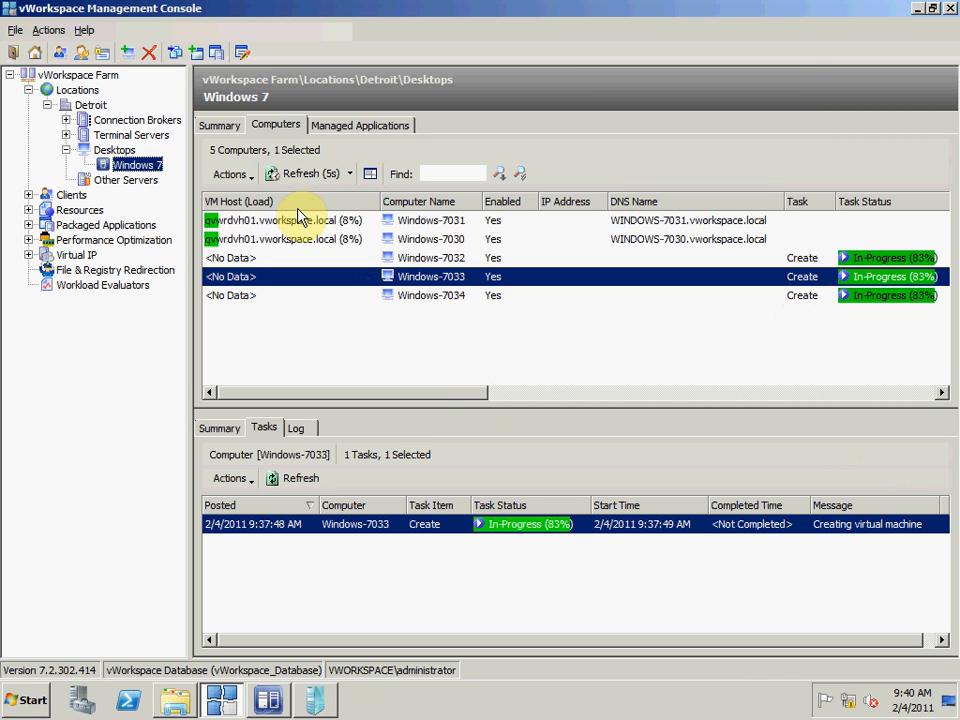
mouse_move(418, 398)
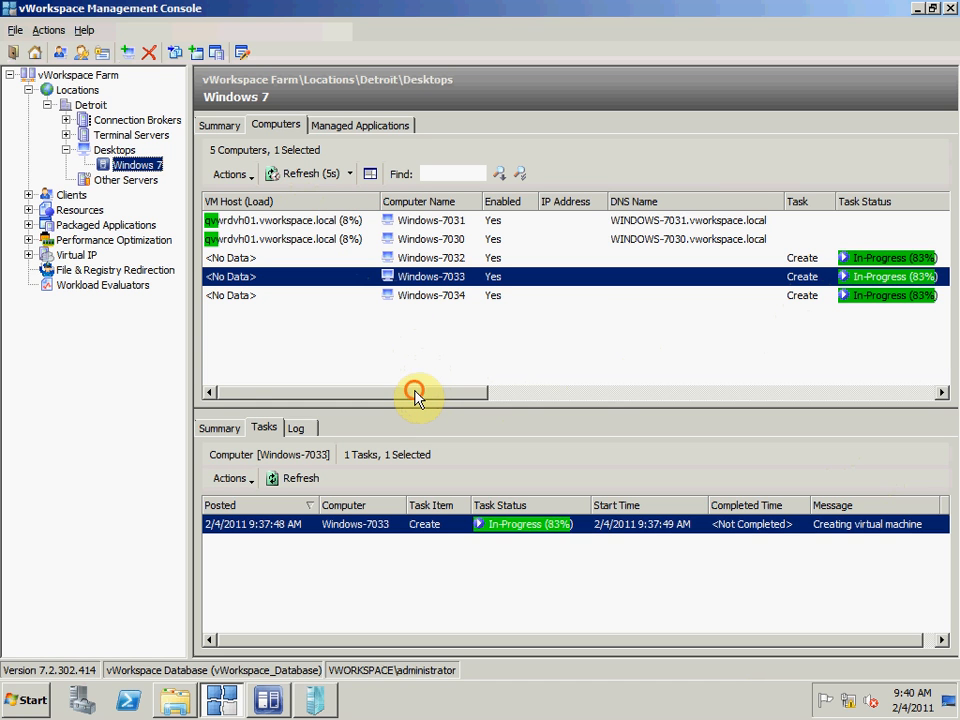
left_click_drag(416, 392, 604, 392)
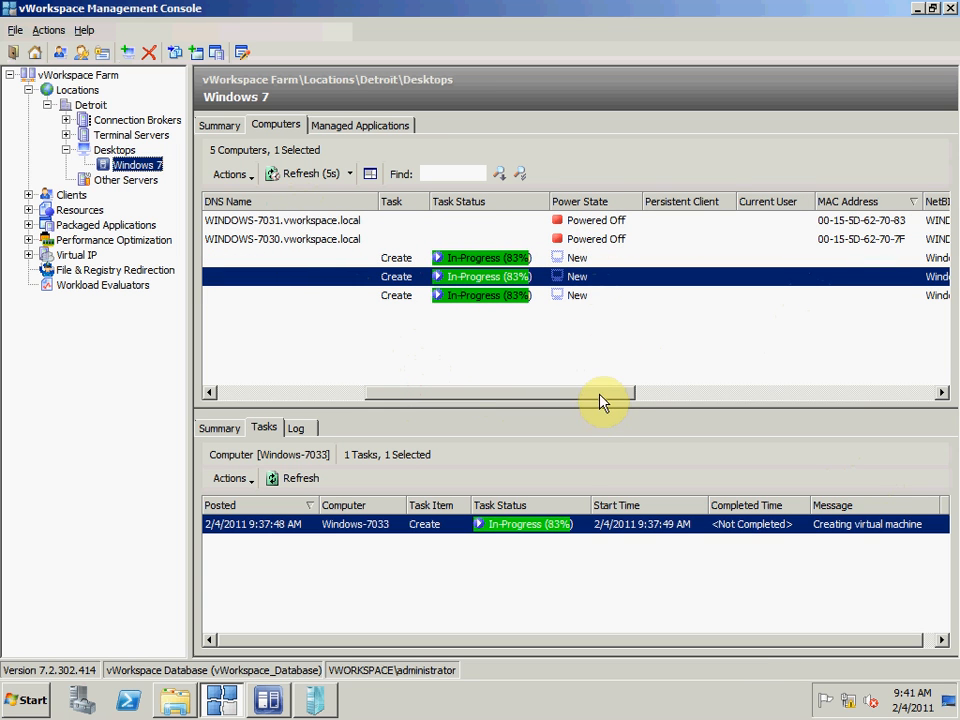
mouse_move(352, 180)
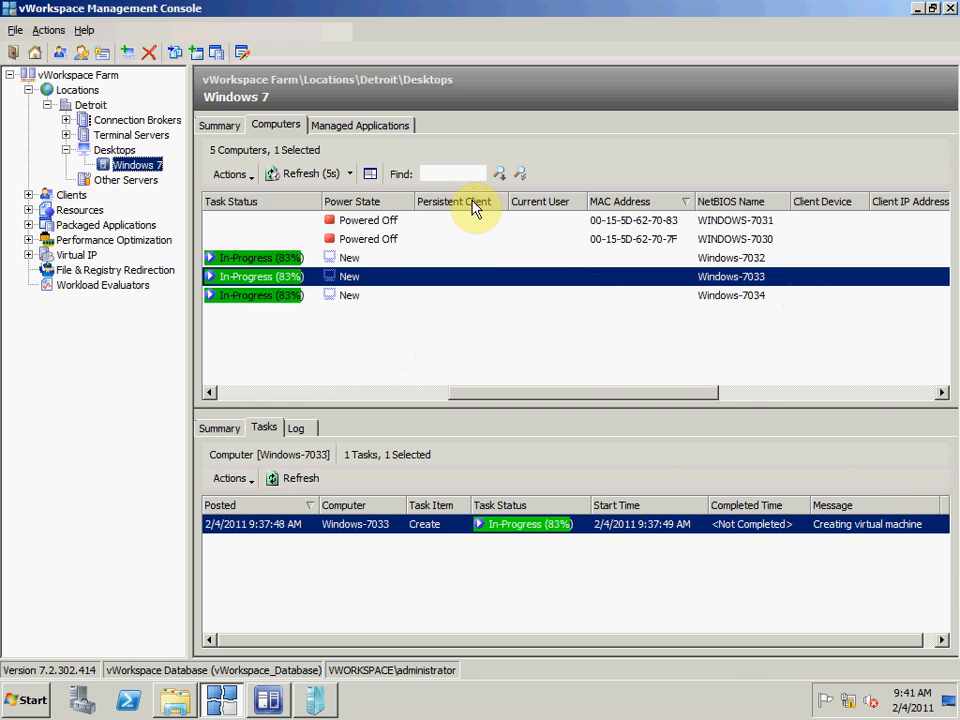
mouse_move(476, 244)
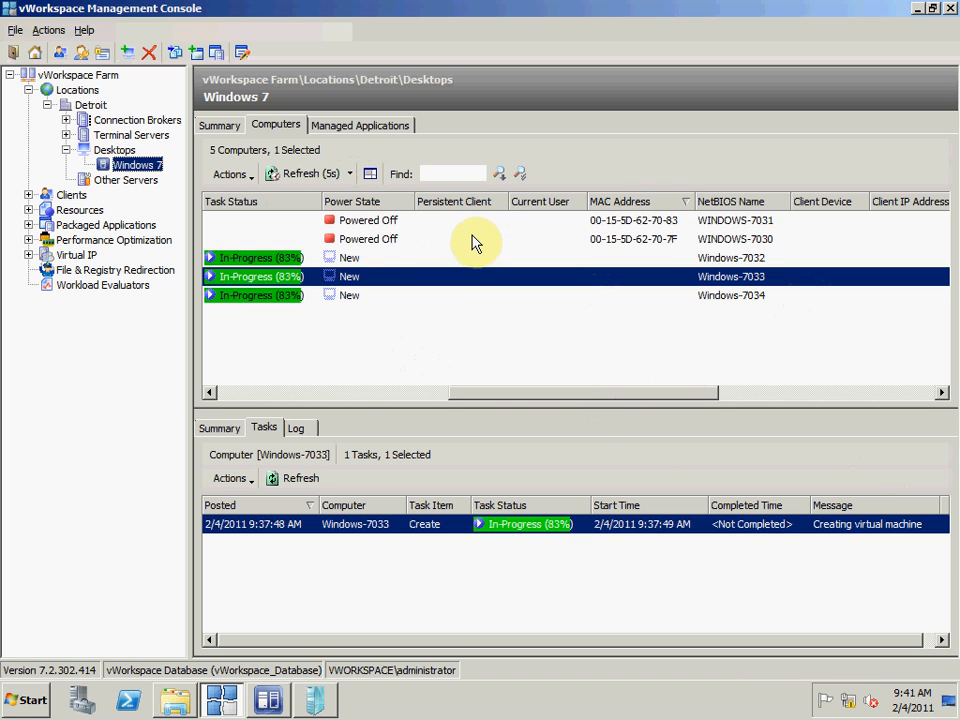
mouse_move(484, 280)
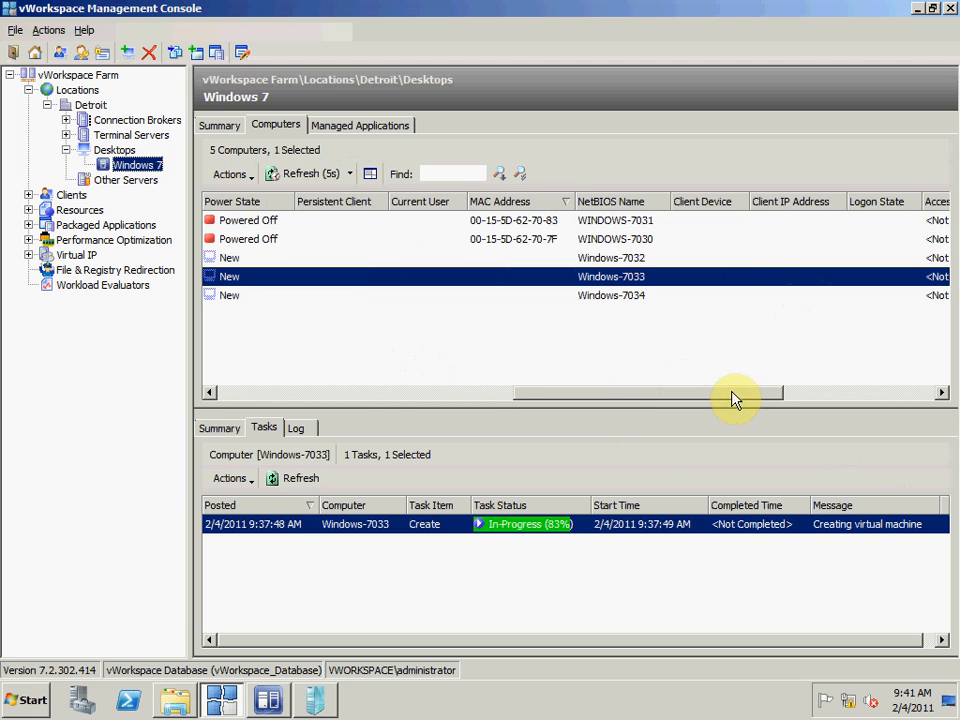
mouse_move(800, 210)
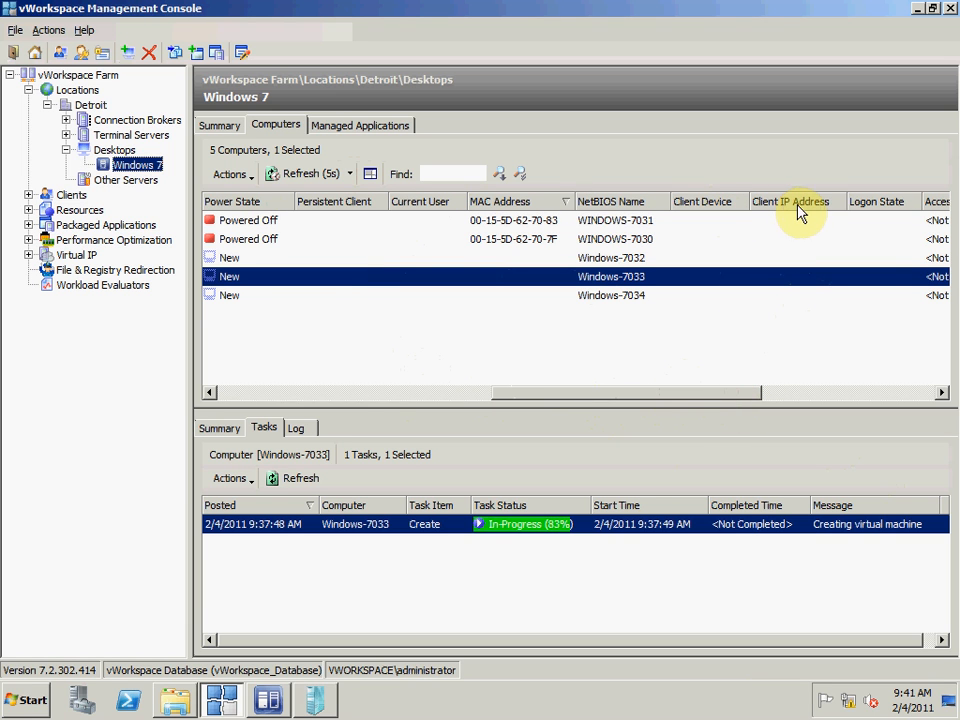
scroll("right", 3)
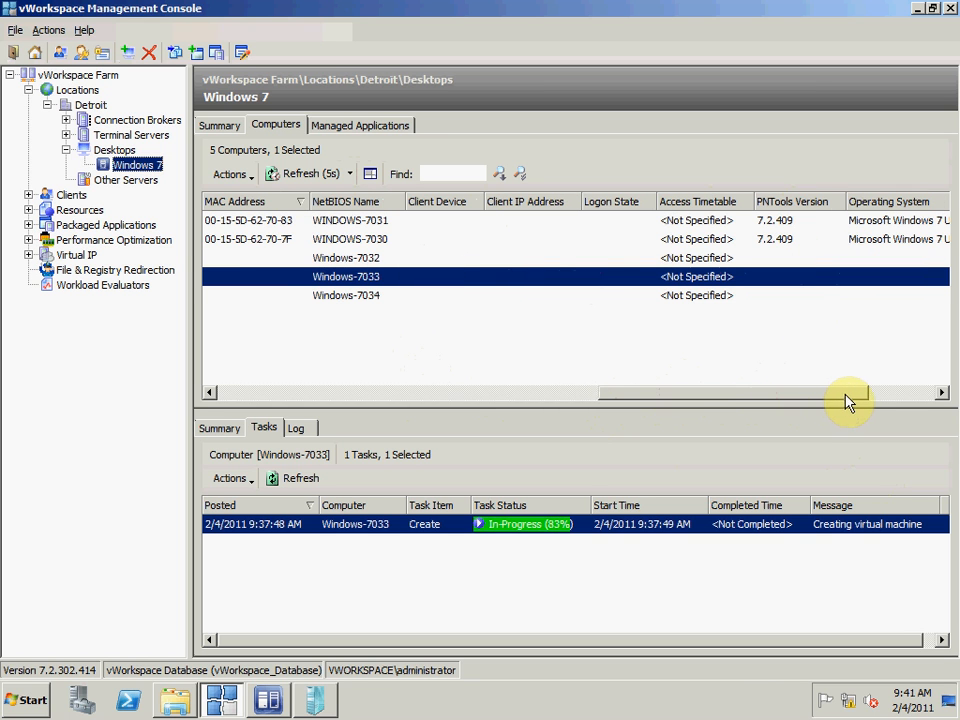
mouse_move(724, 270)
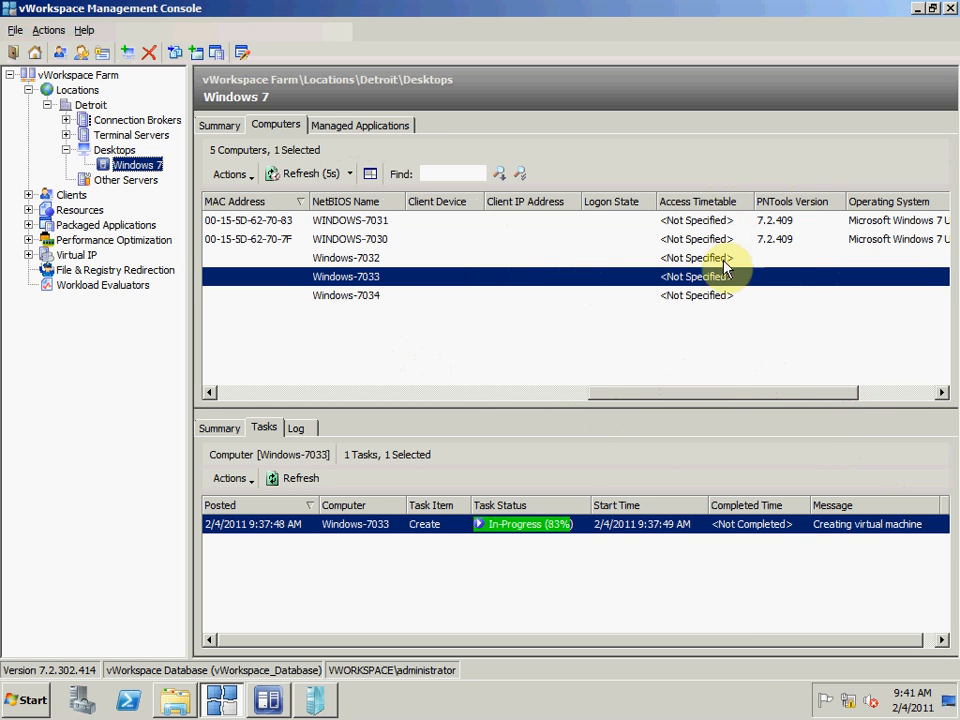
mouse_move(800, 276)
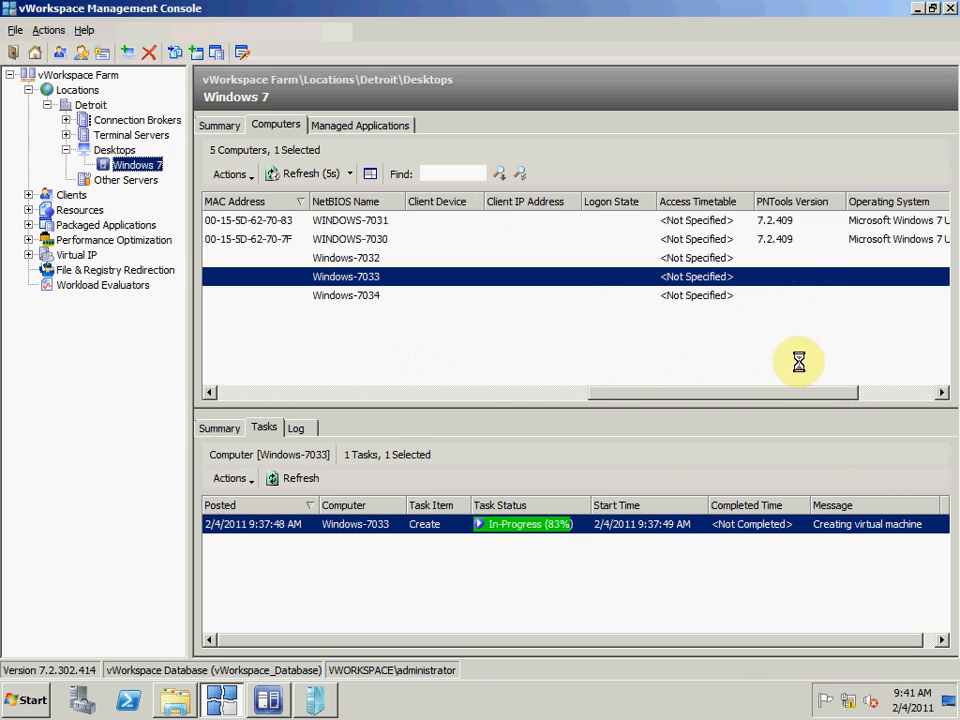
mouse_move(804, 368)
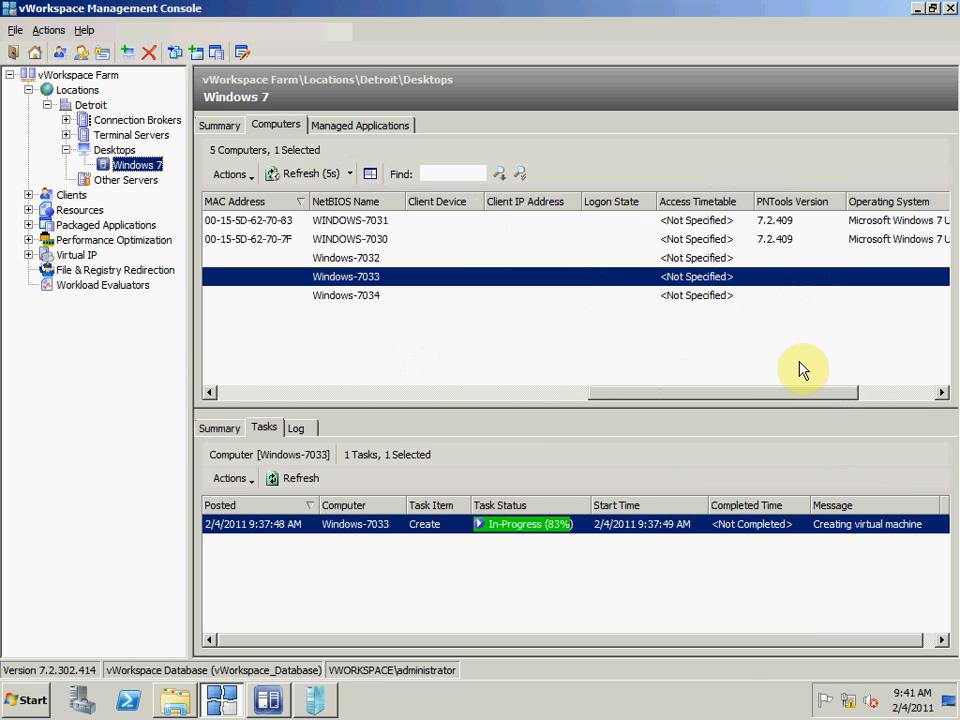
mouse_move(790, 400)
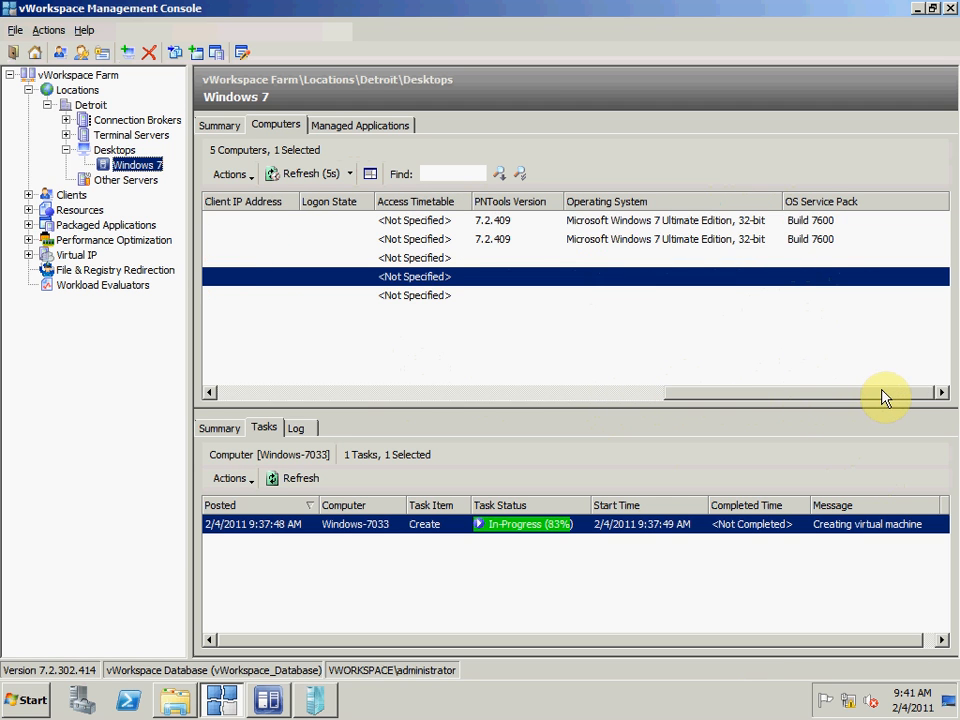
mouse_move(722, 240)
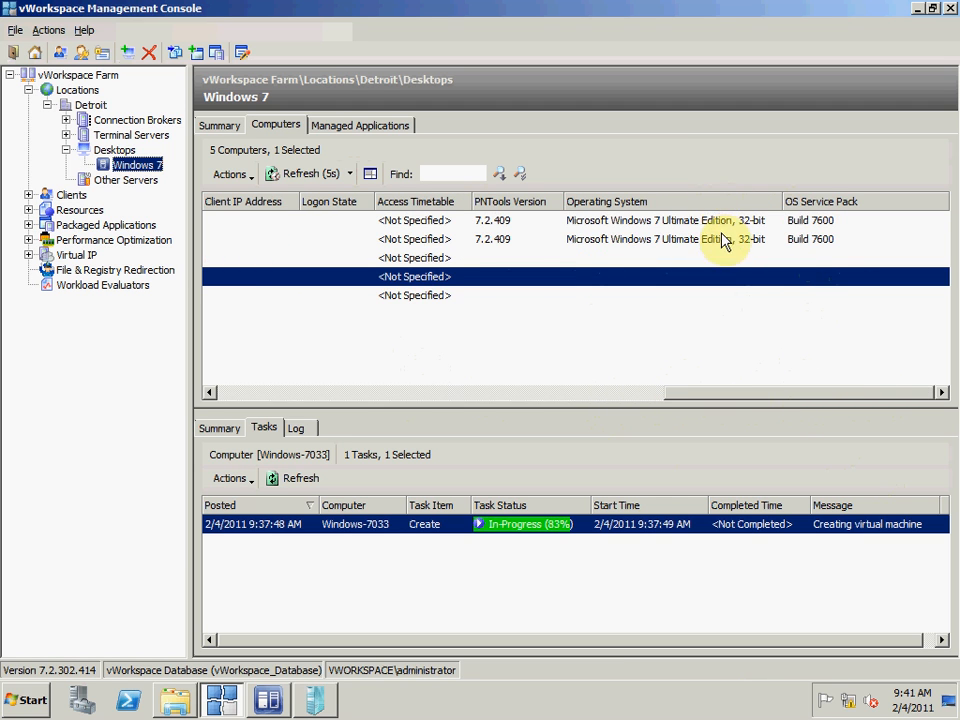
mouse_move(778, 376)
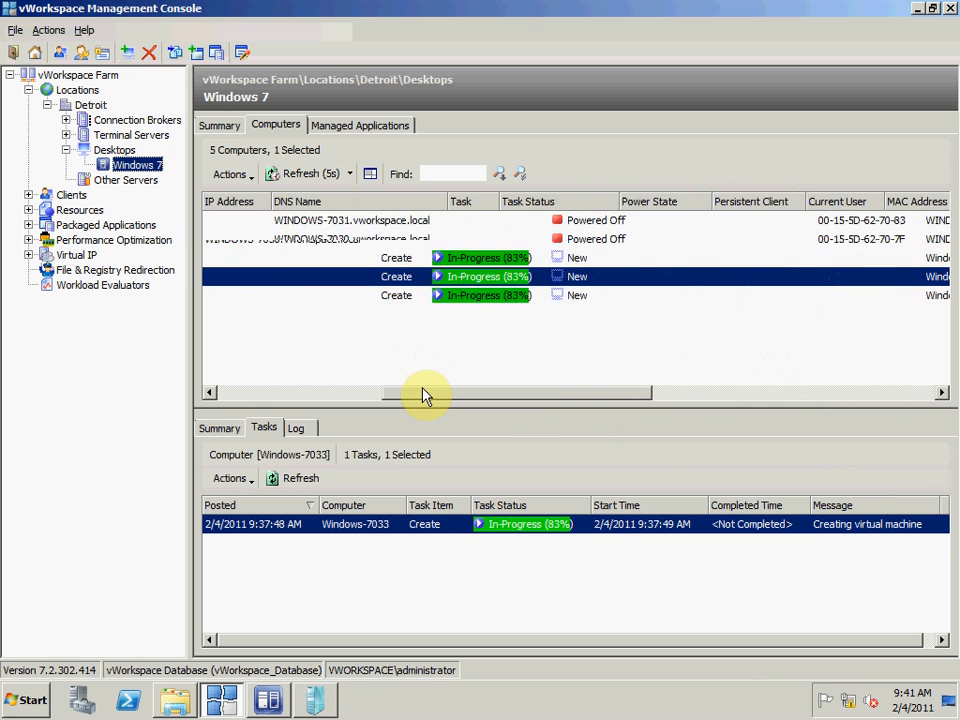
scroll("left", 3)
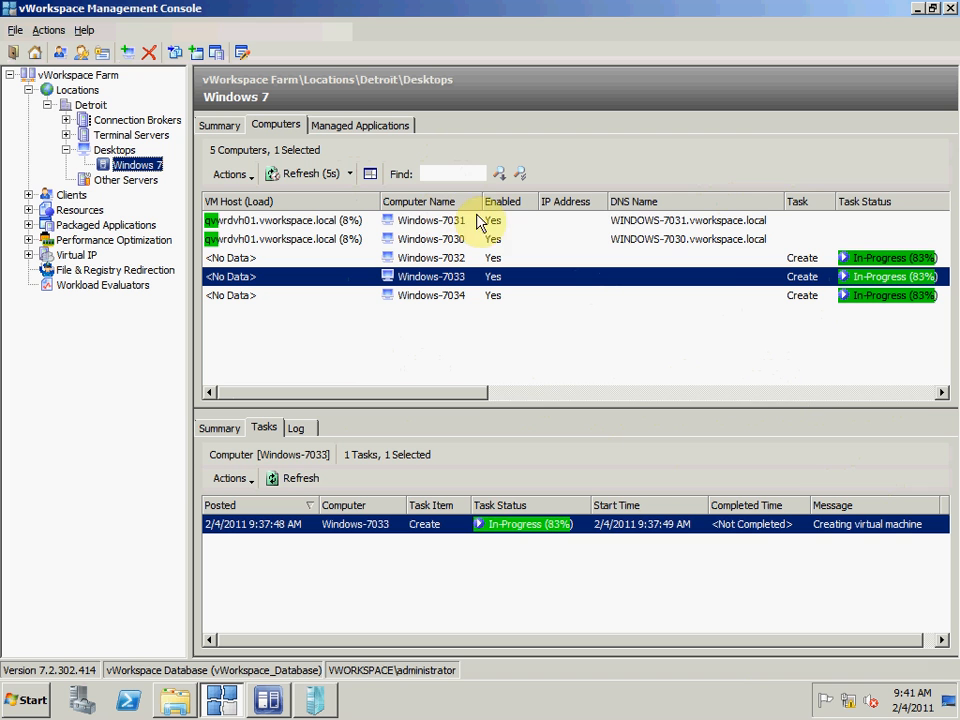
mouse_move(784, 328)
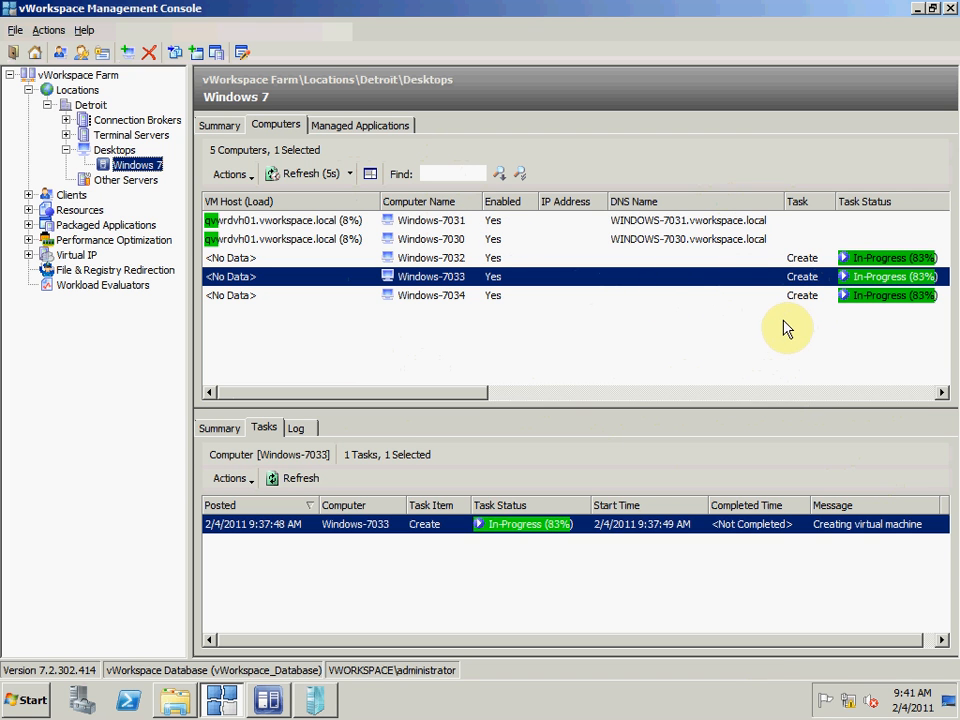
mouse_move(284, 678)
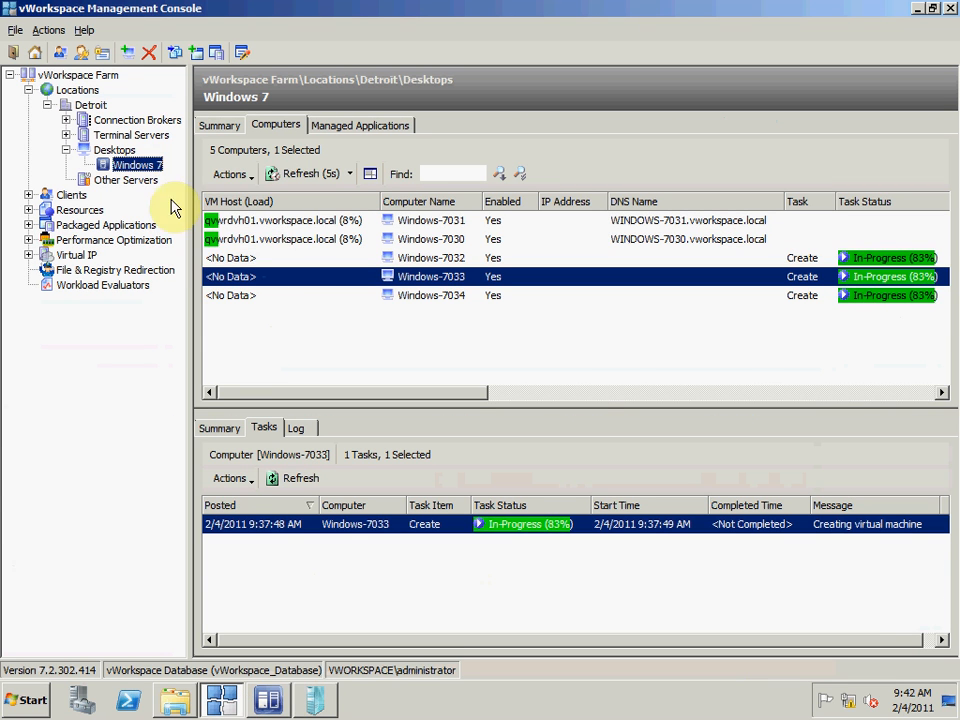
Step: Bring up the Windows 7 group's properties on the Auto-Expand page
right_click(136, 164)
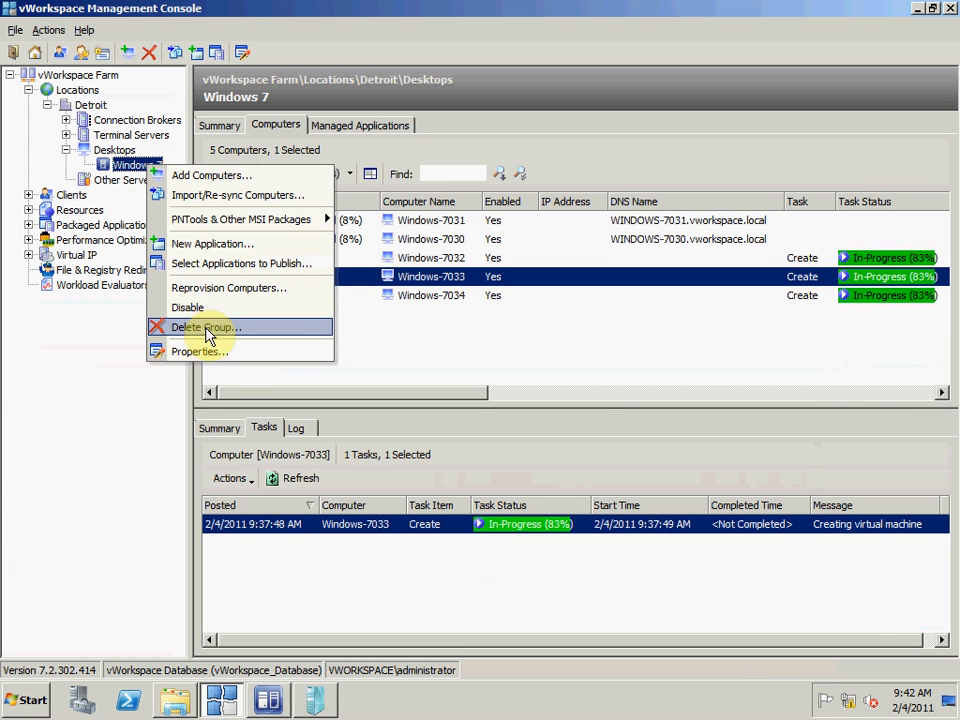
left_click(200, 352)
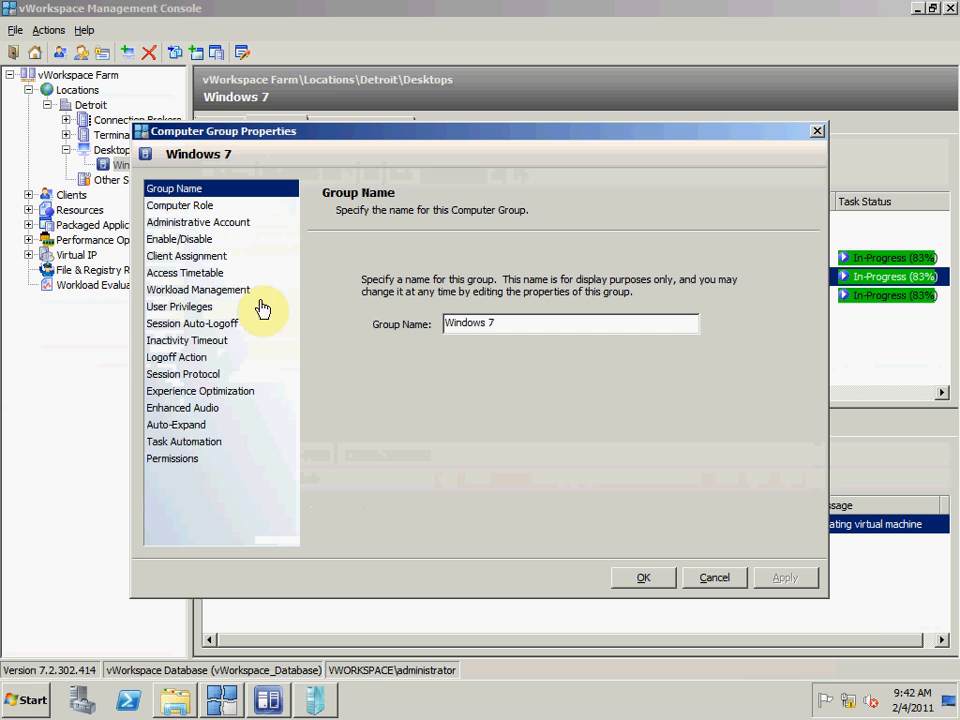
mouse_move(204, 430)
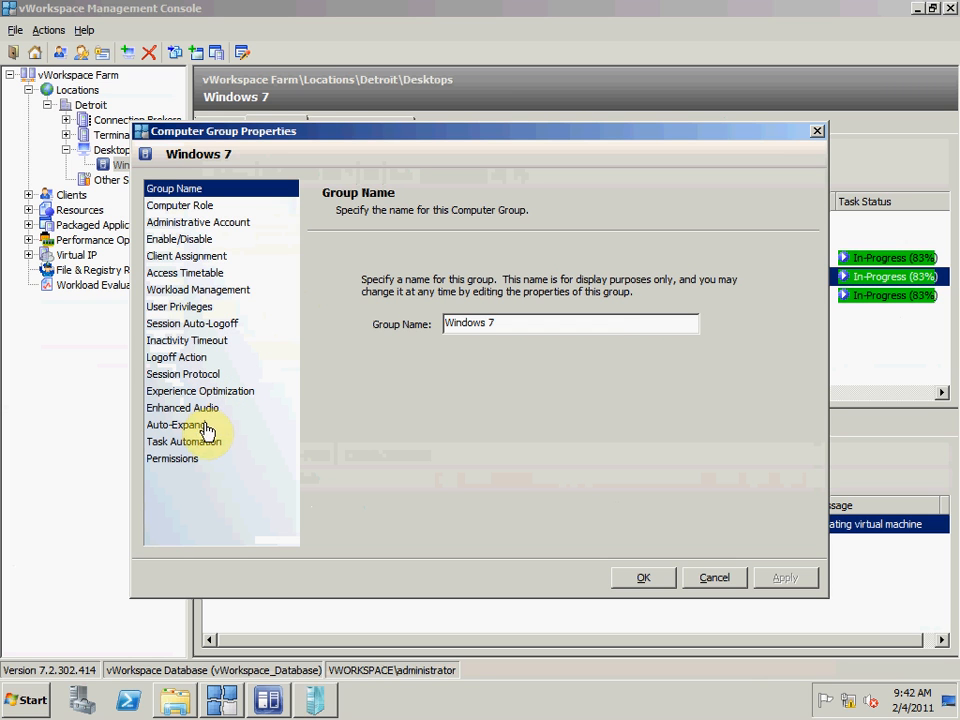
left_click(176, 424)
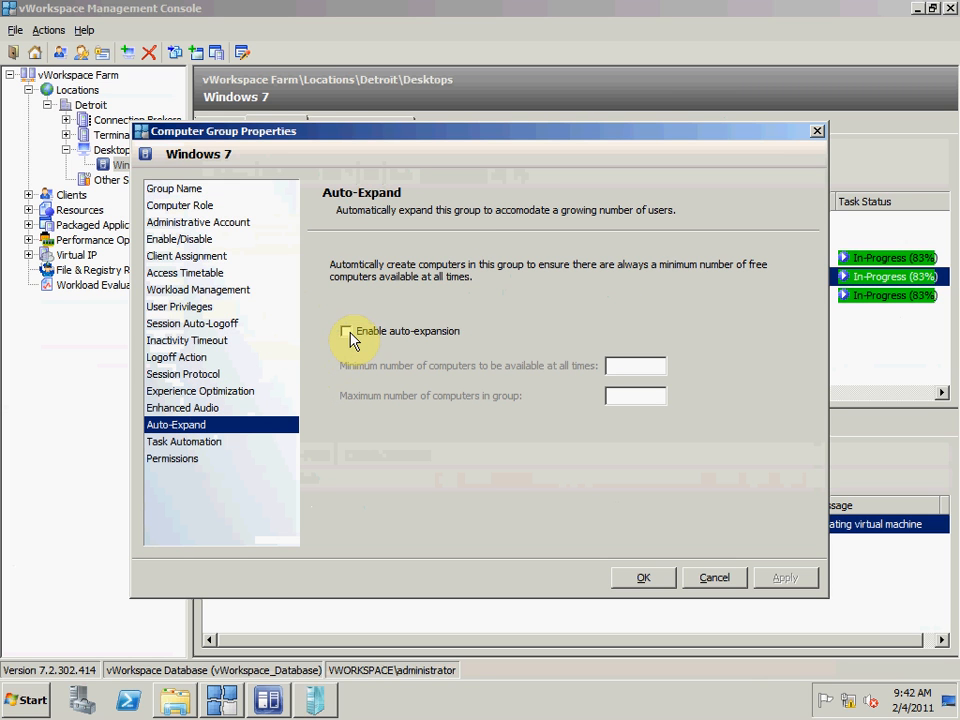
Step: Set a minimum of 5 computers available and a maximum of 25 computers in the group
left_click(346, 332)
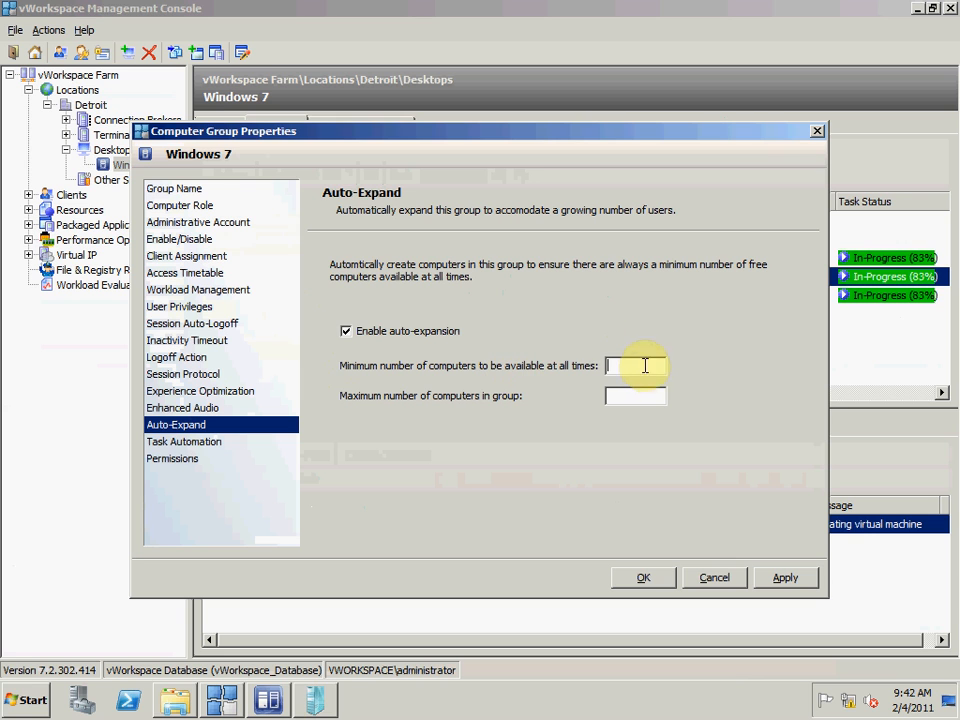
mouse_move(648, 388)
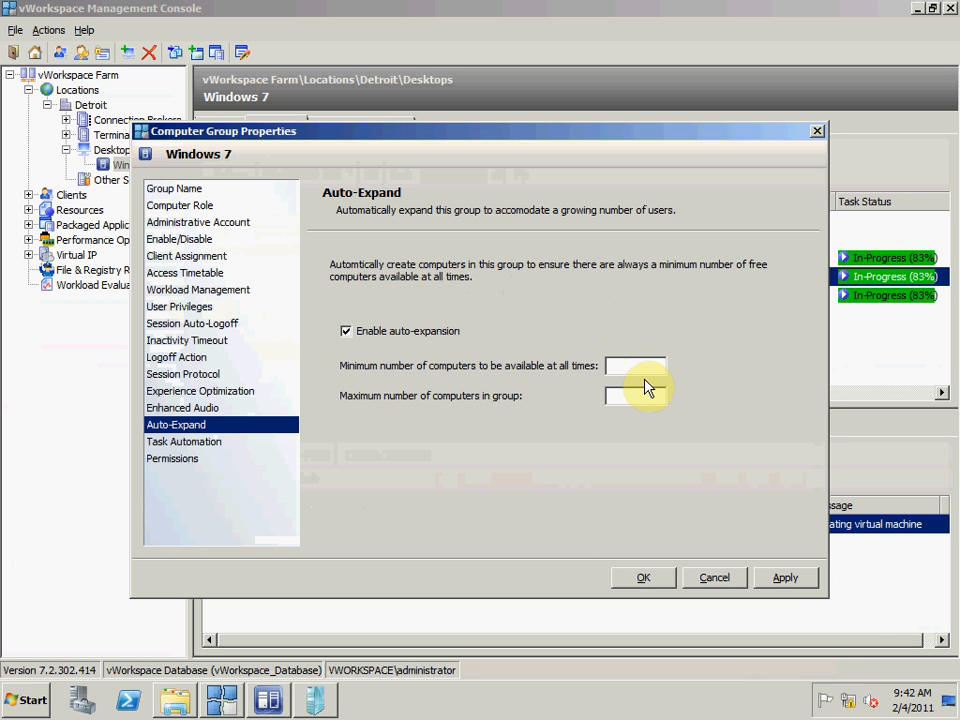
type("5")
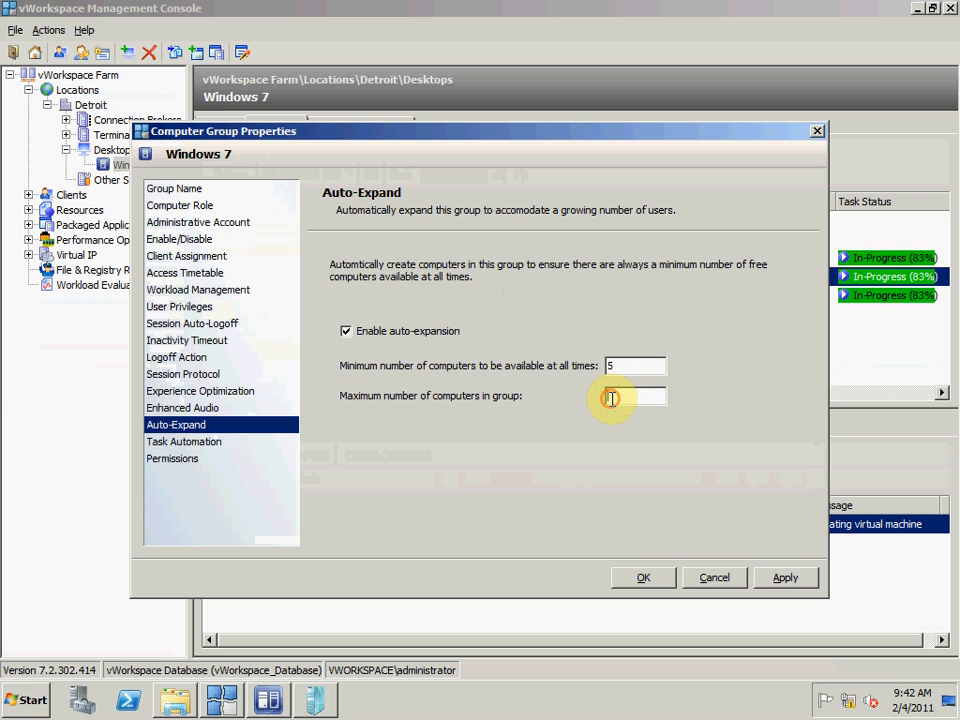
type("25")
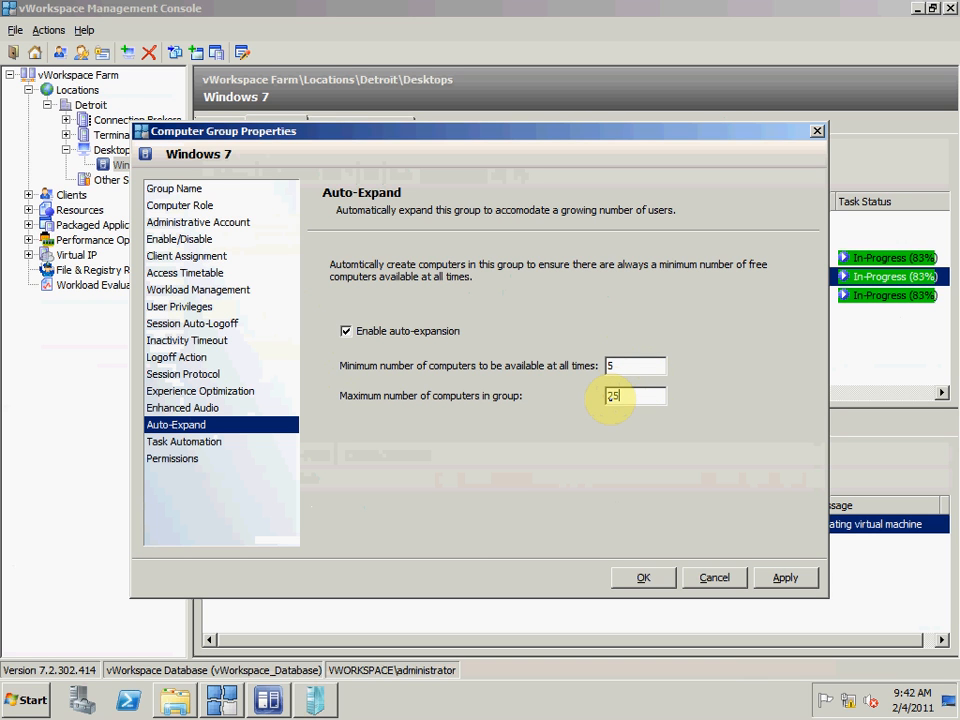
mouse_move(738, 428)
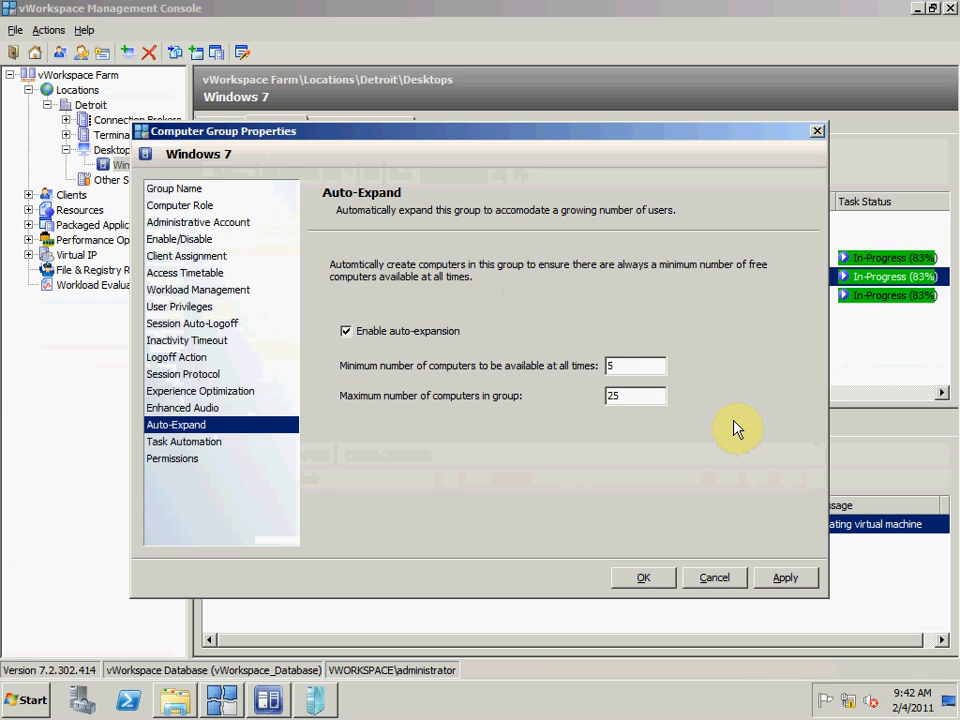
left_click(636, 396)
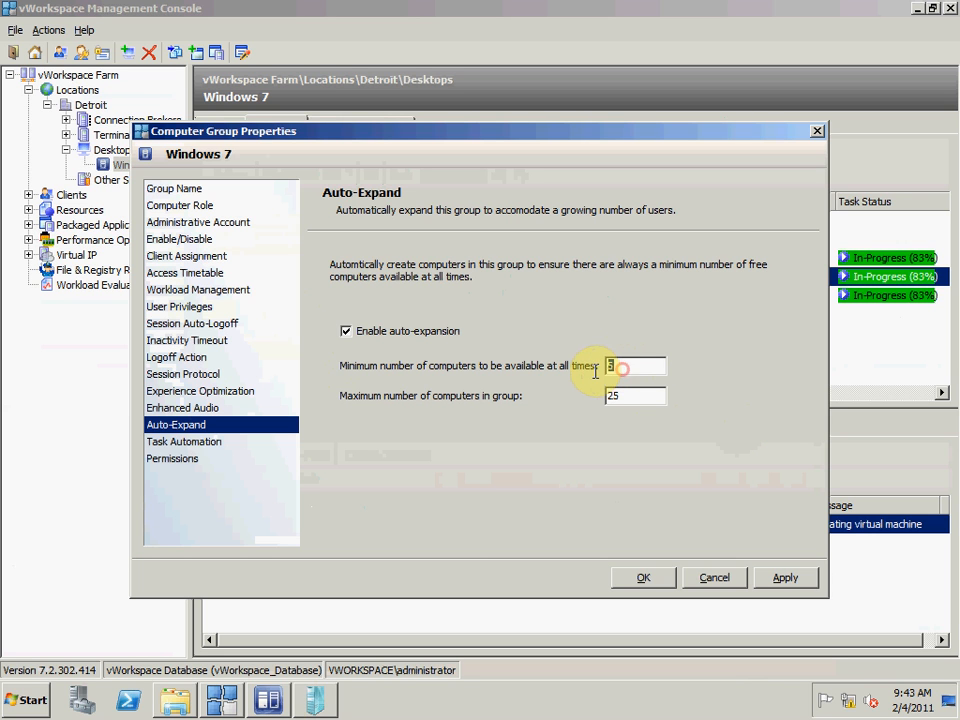
mouse_move(596, 378)
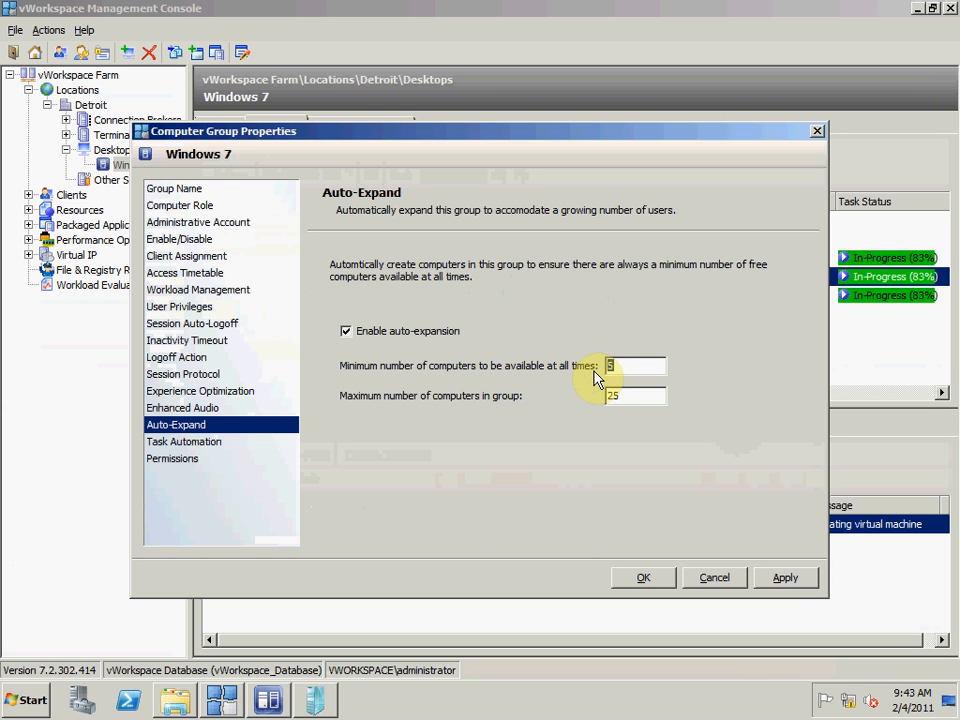
left_click(636, 364)
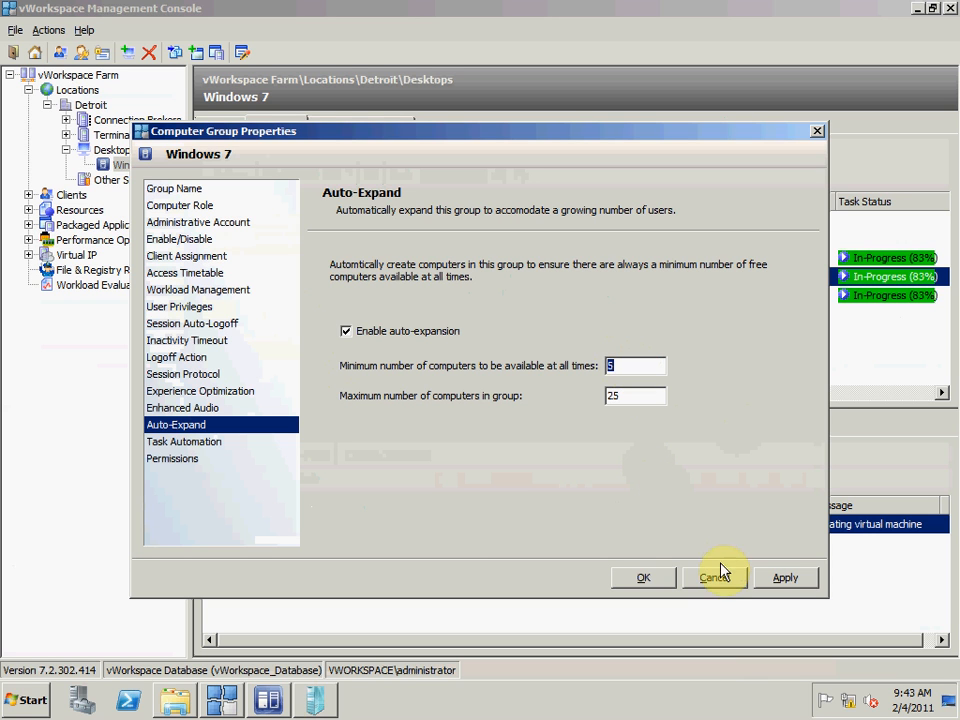
Step: Cancel the Computer Group Properties and confirm discarding the unsaved auto-expand changes
left_click(714, 576)
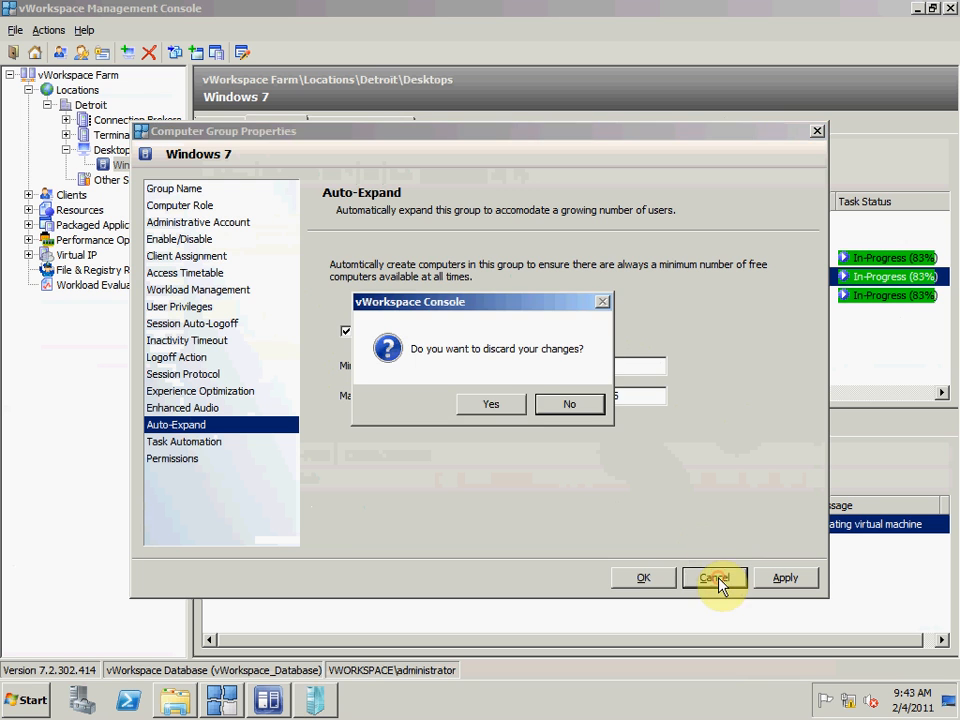
left_click(490, 404)
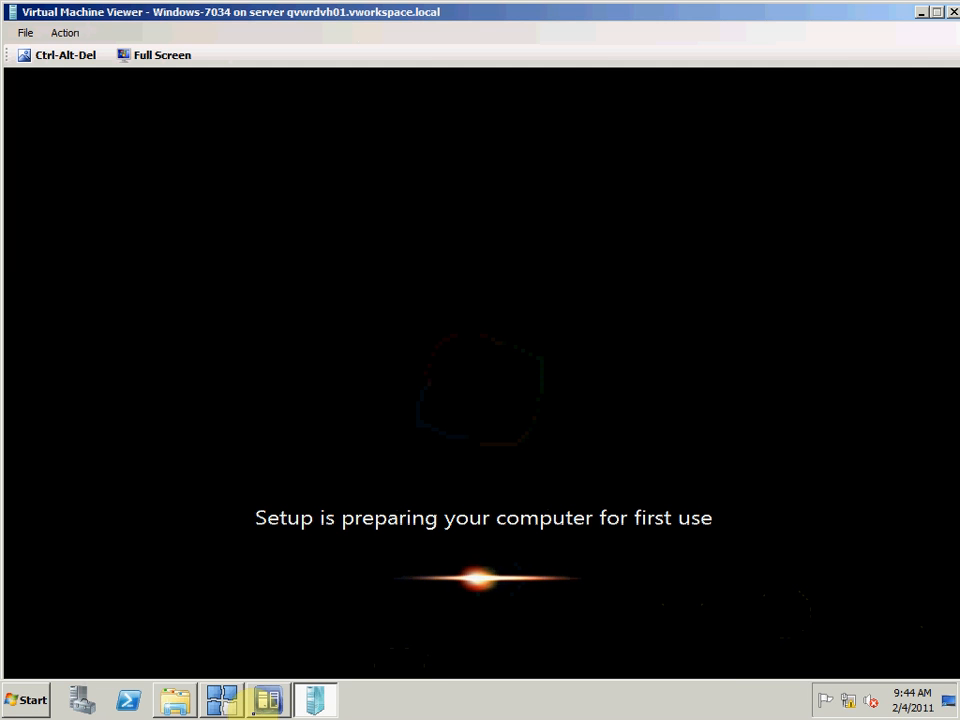
left_click(174, 700)
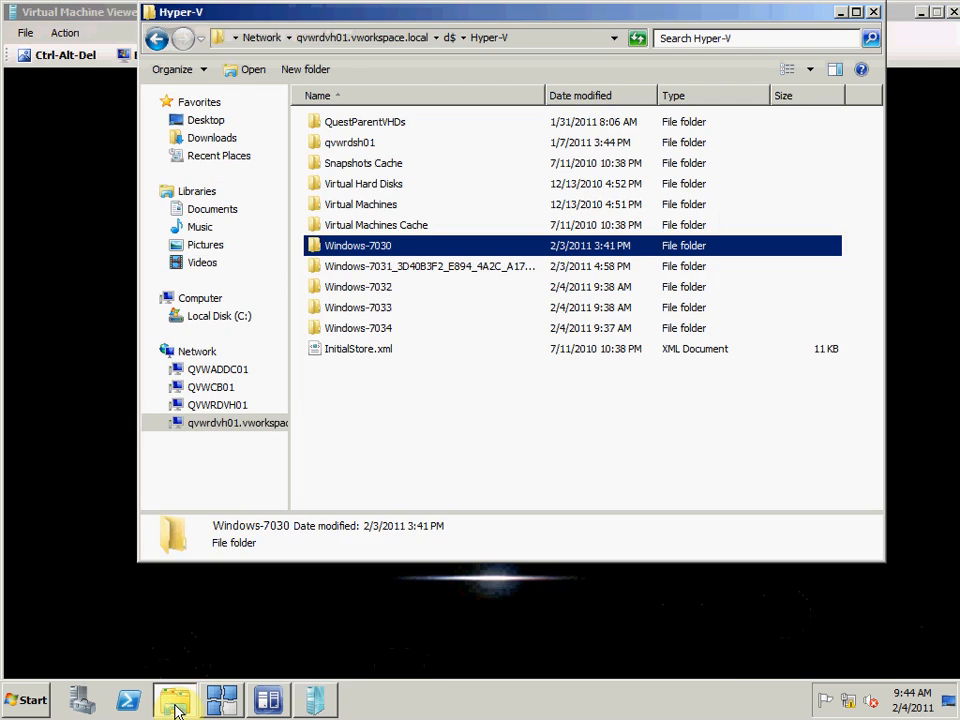
mouse_move(390, 320)
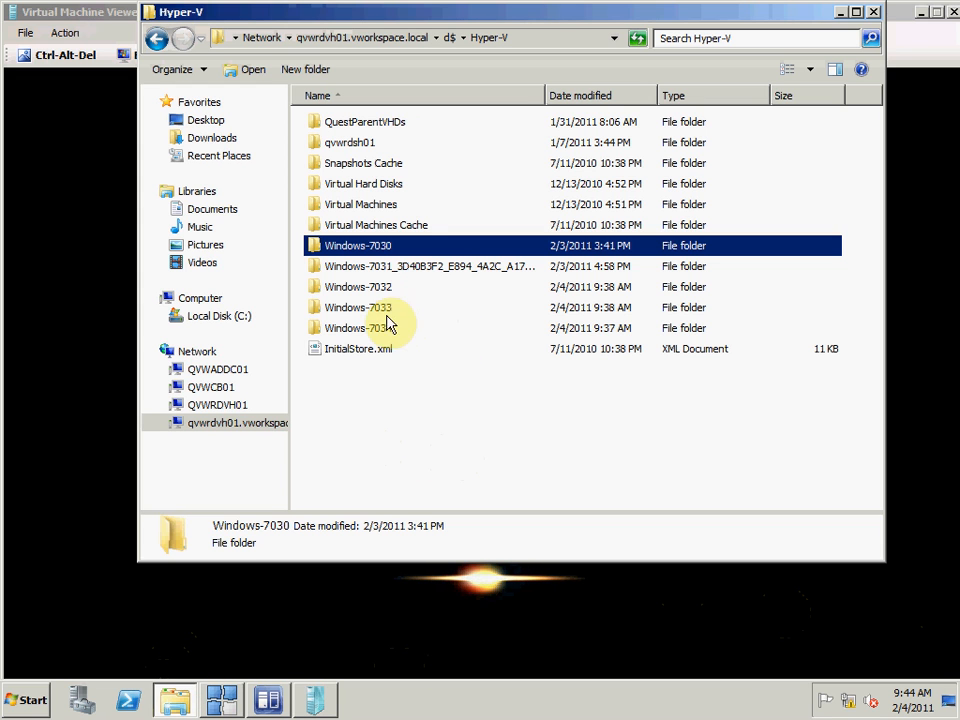
left_click(358, 308)
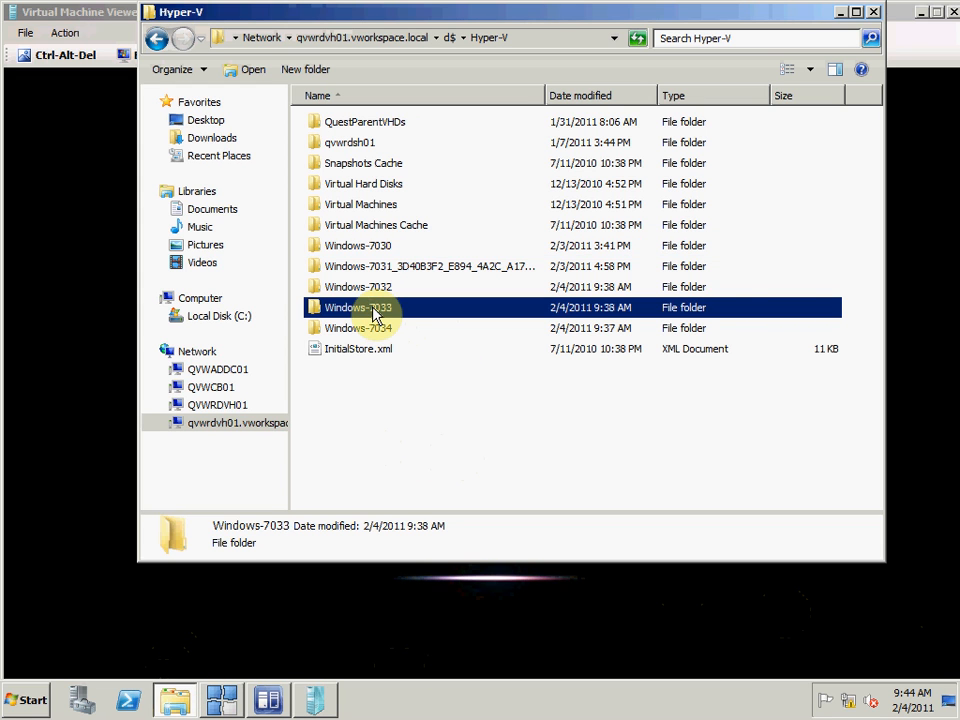
double_click(356, 308)
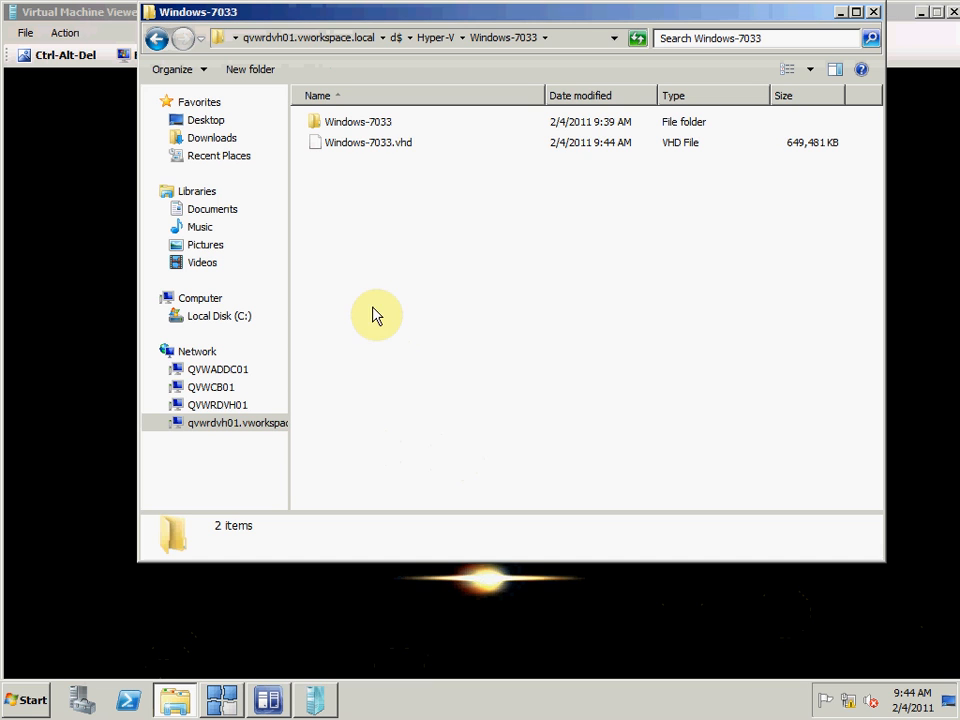
left_click(368, 142)
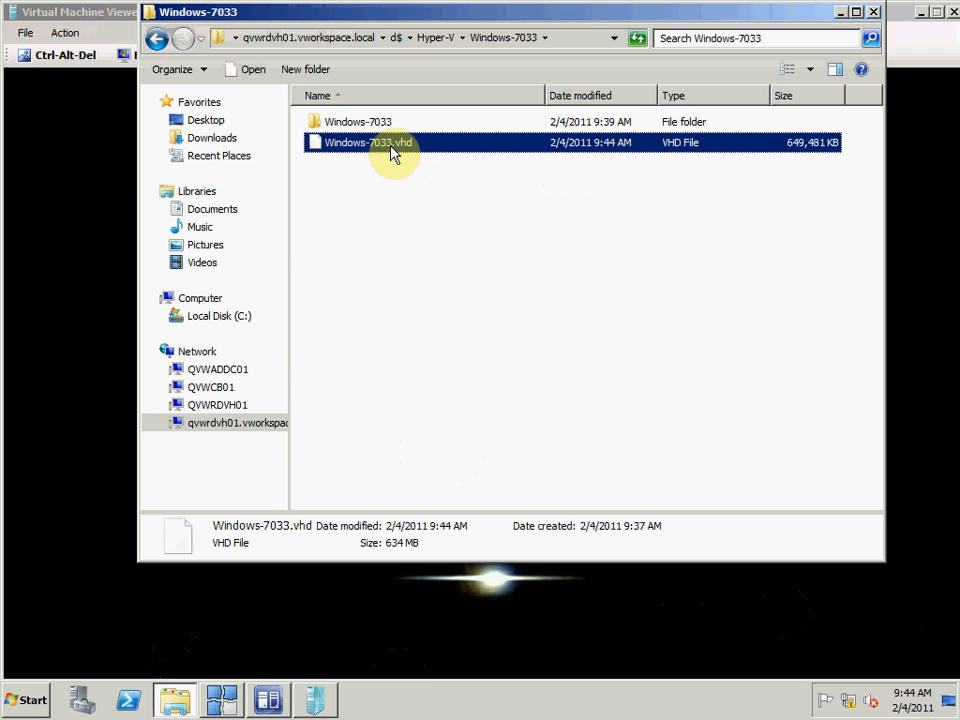
mouse_move(156, 38)
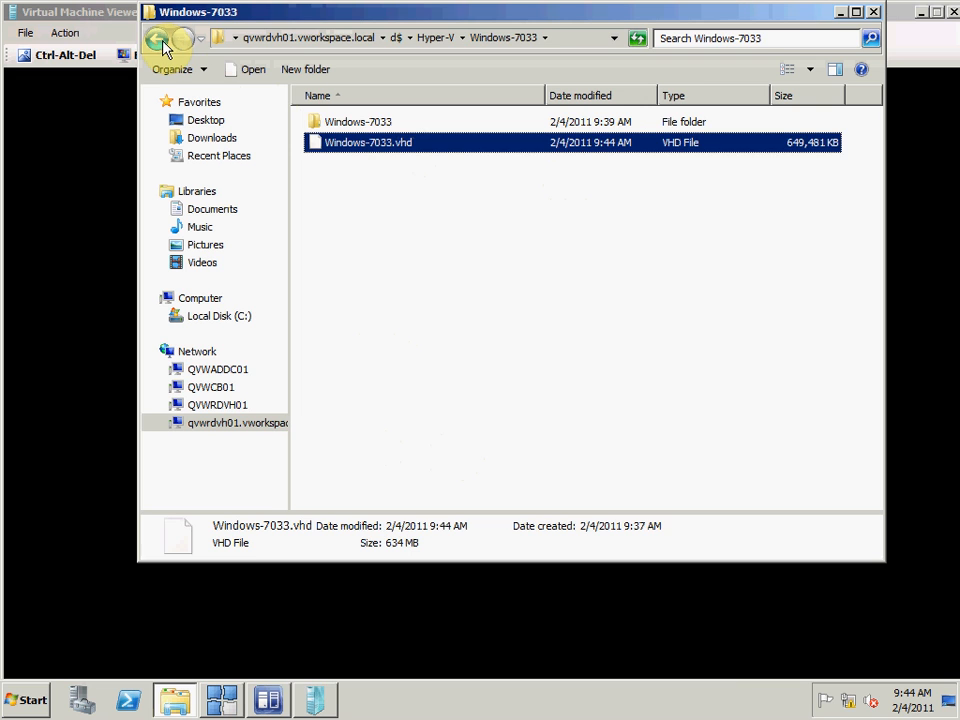
left_click(156, 38)
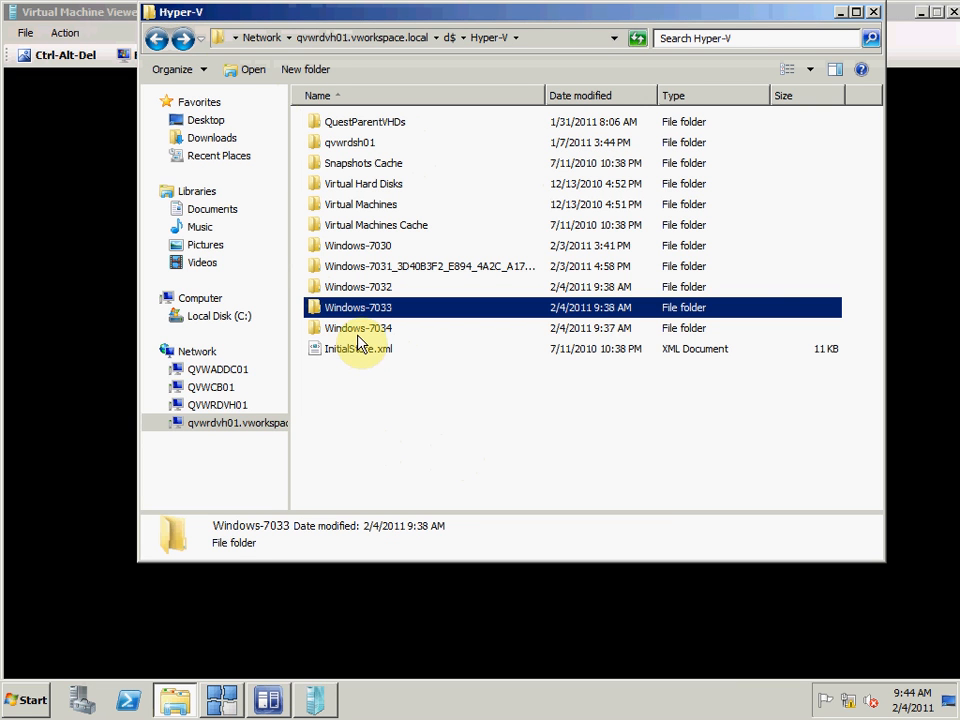
double_click(358, 328)
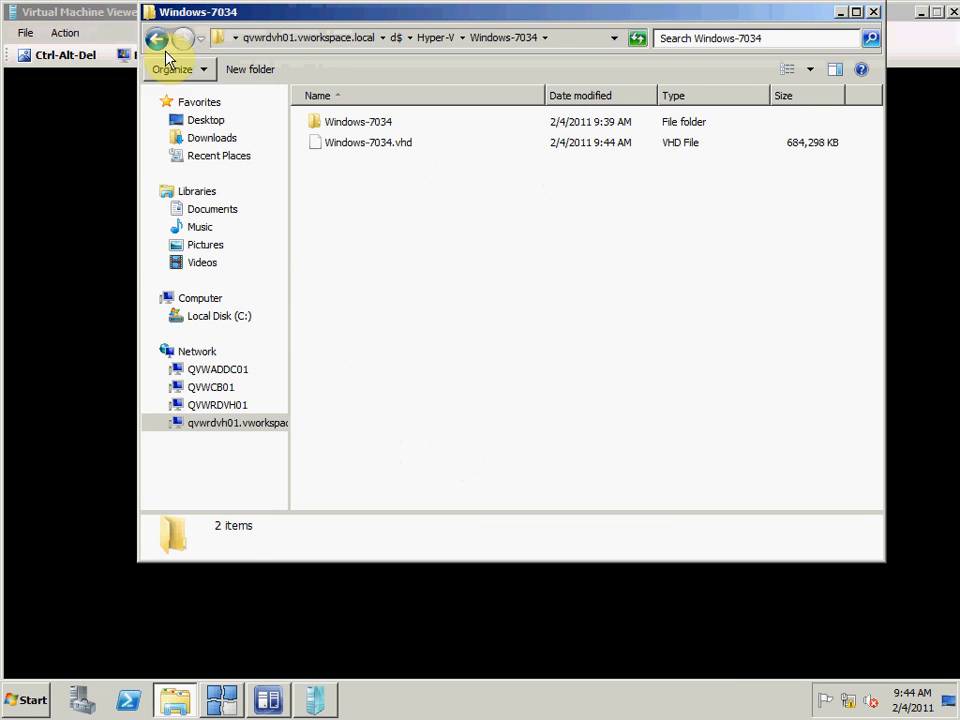
left_click(156, 38)
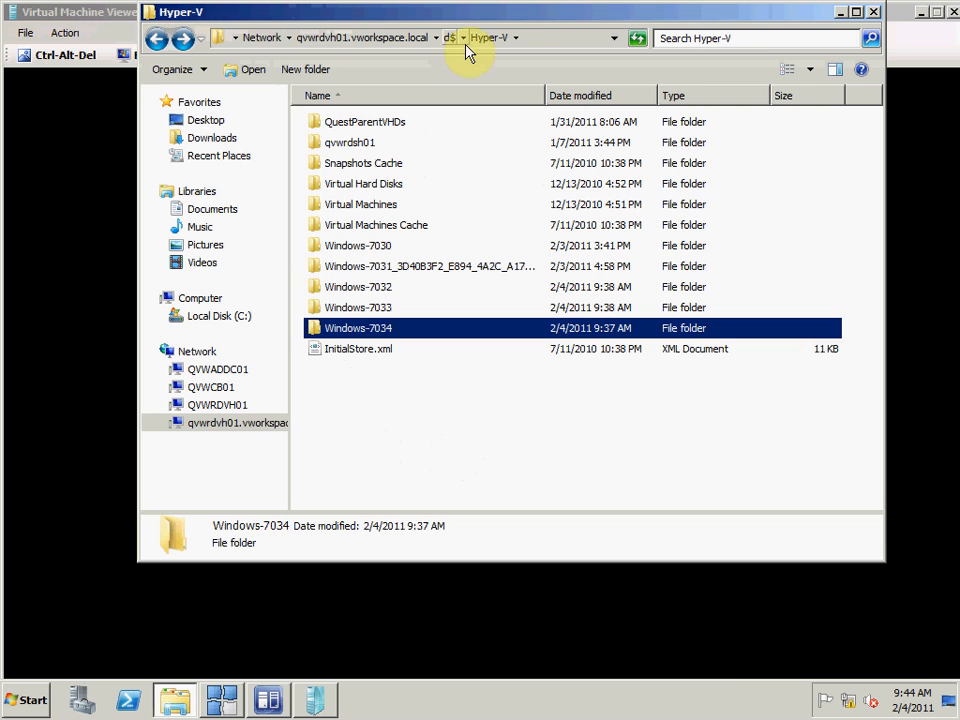
left_click(220, 698)
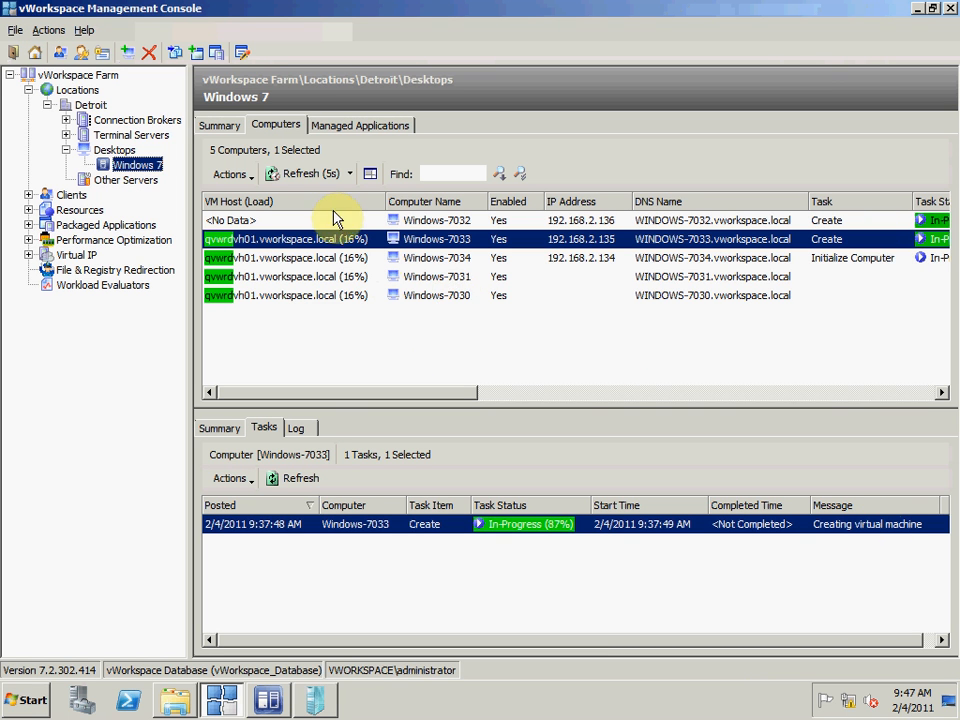
mouse_move(368, 392)
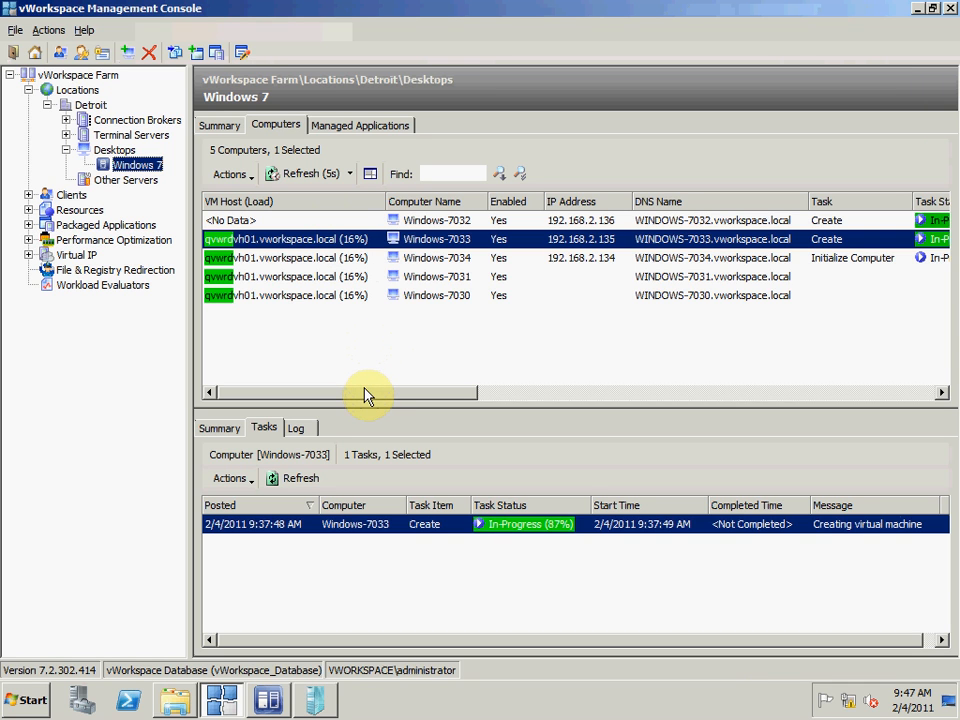
mouse_move(718, 264)
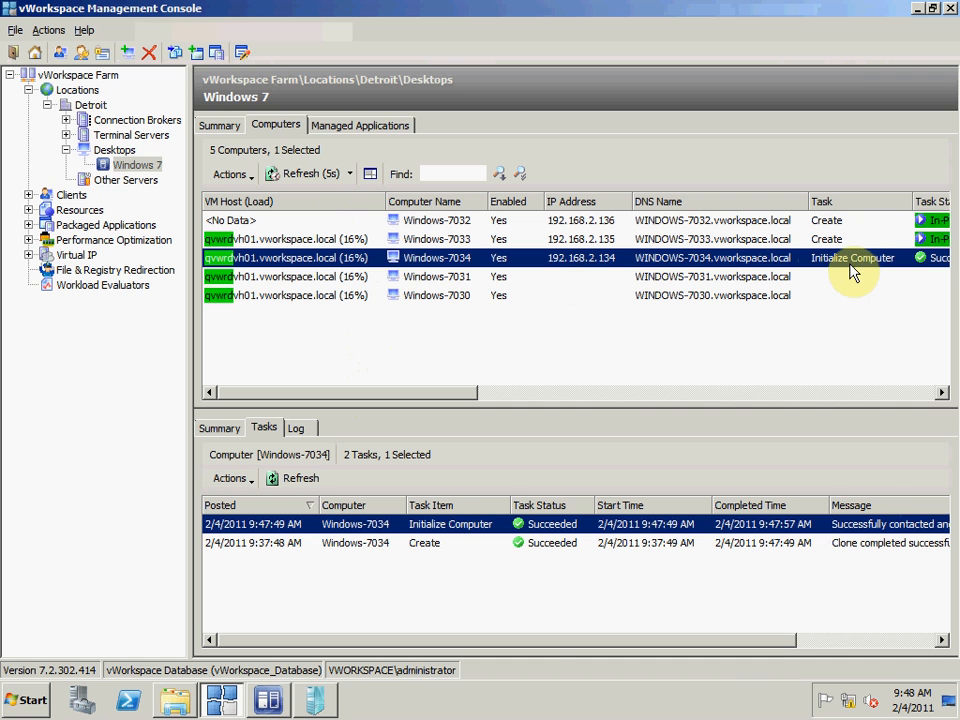
Step: In Virtual Machine Manager, view the completed create job for the running Windows-7032
left_click(270, 700)
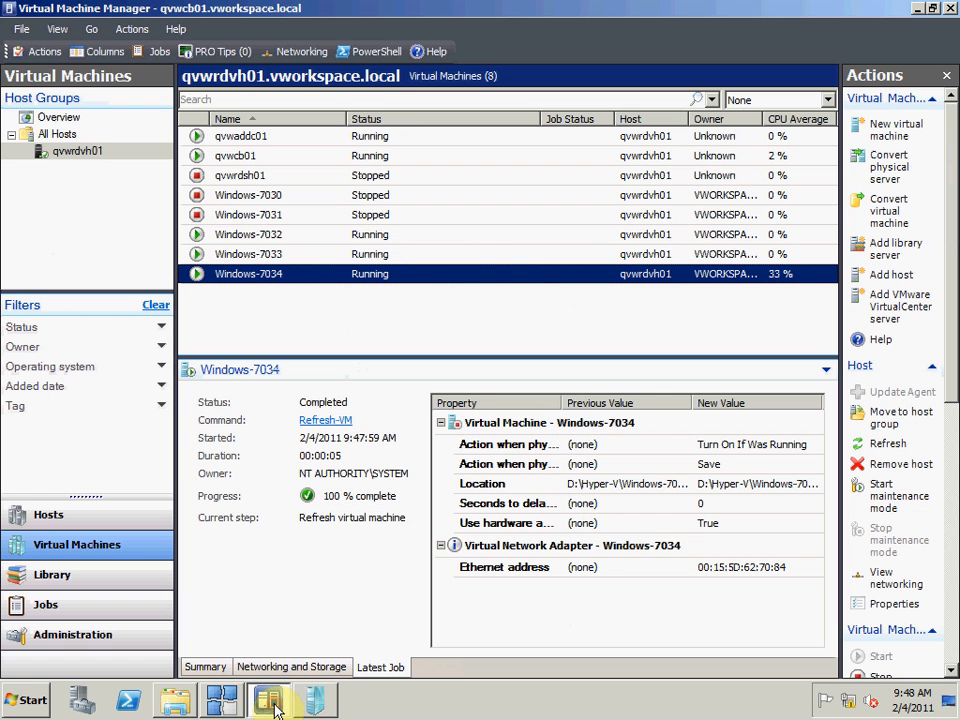
mouse_move(398, 244)
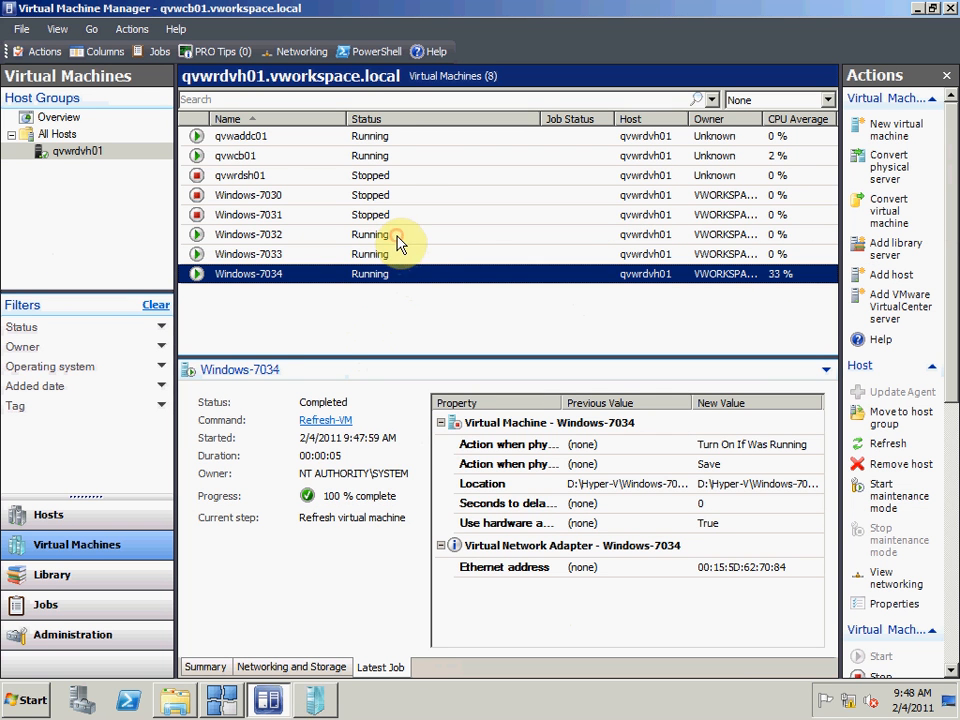
left_click(248, 234)
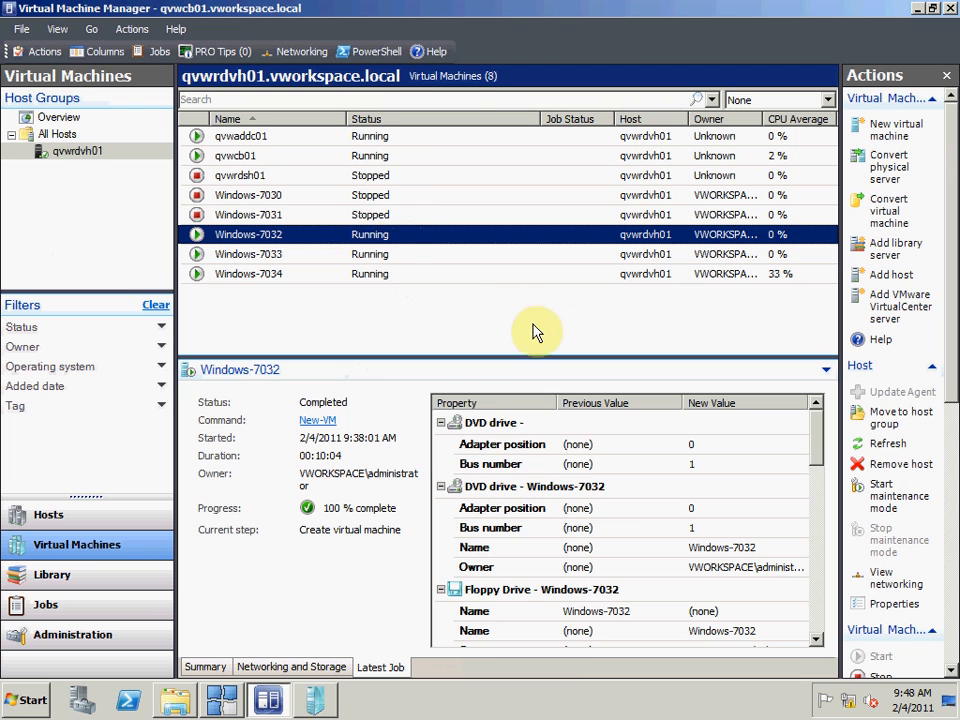